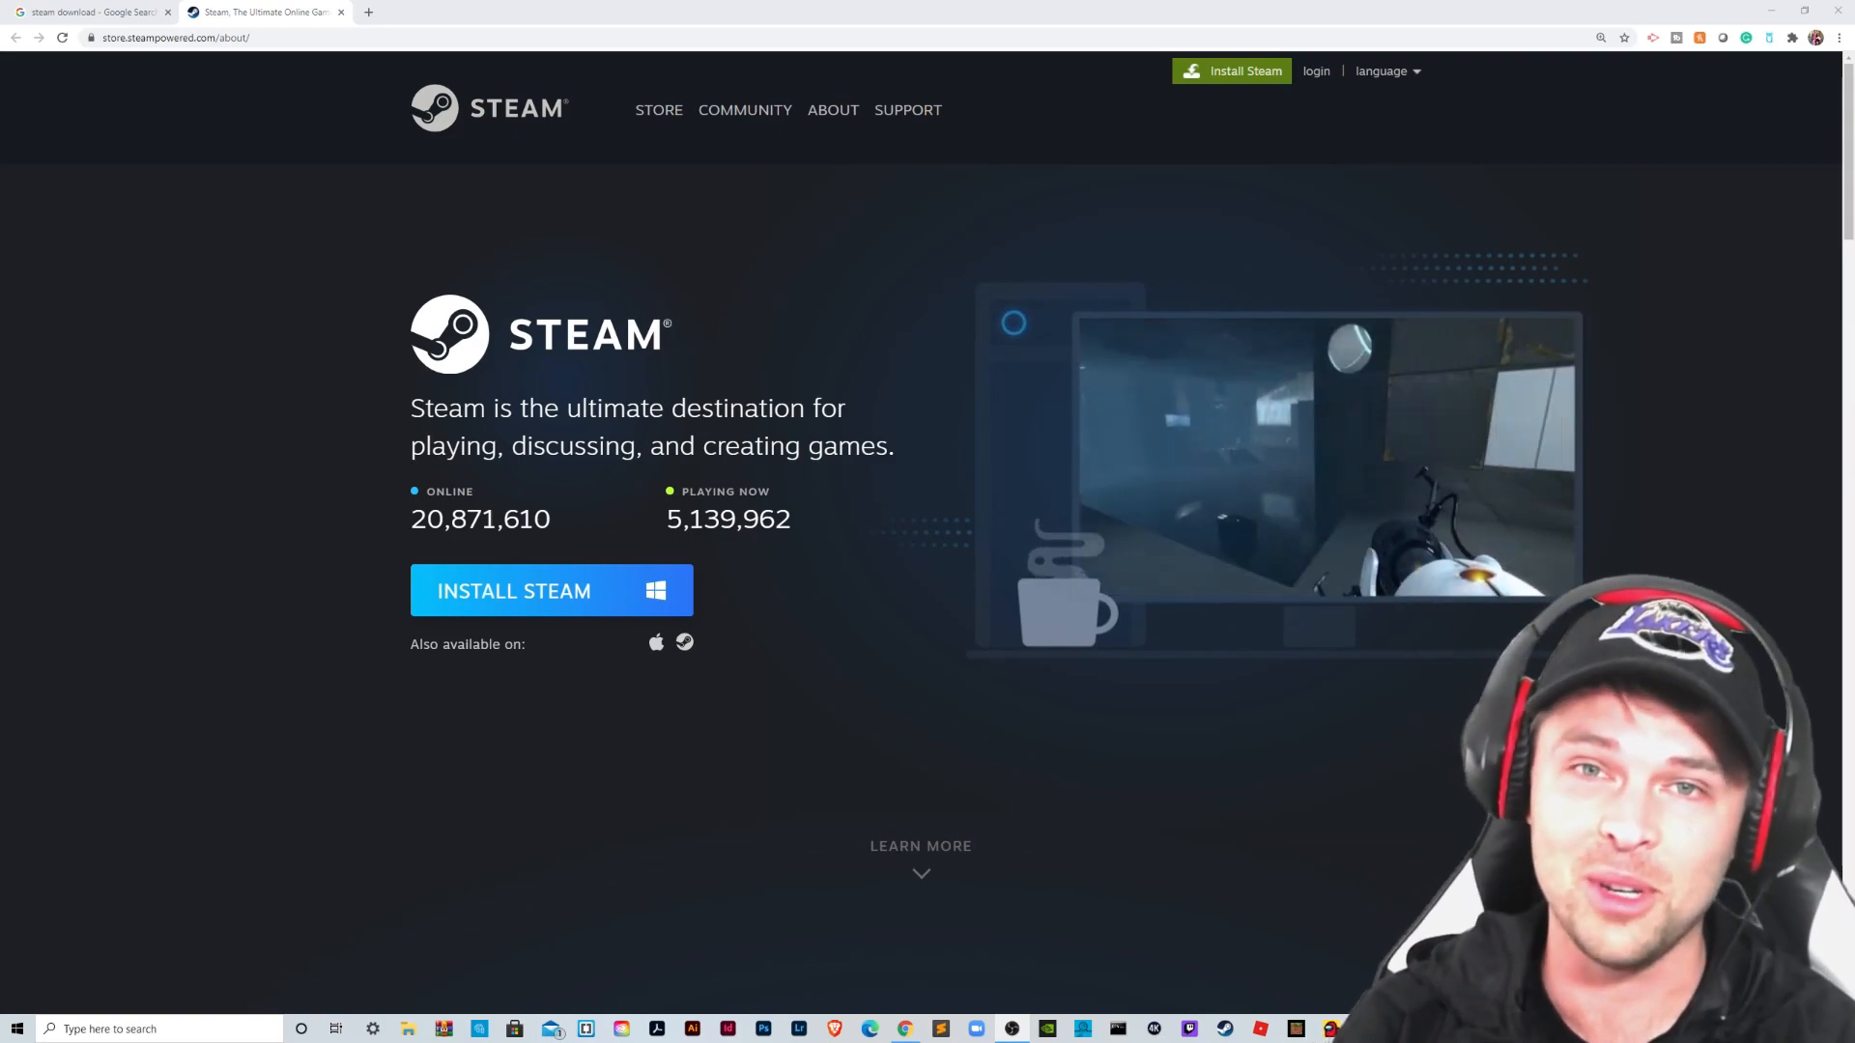
mouse_move(219, 815)
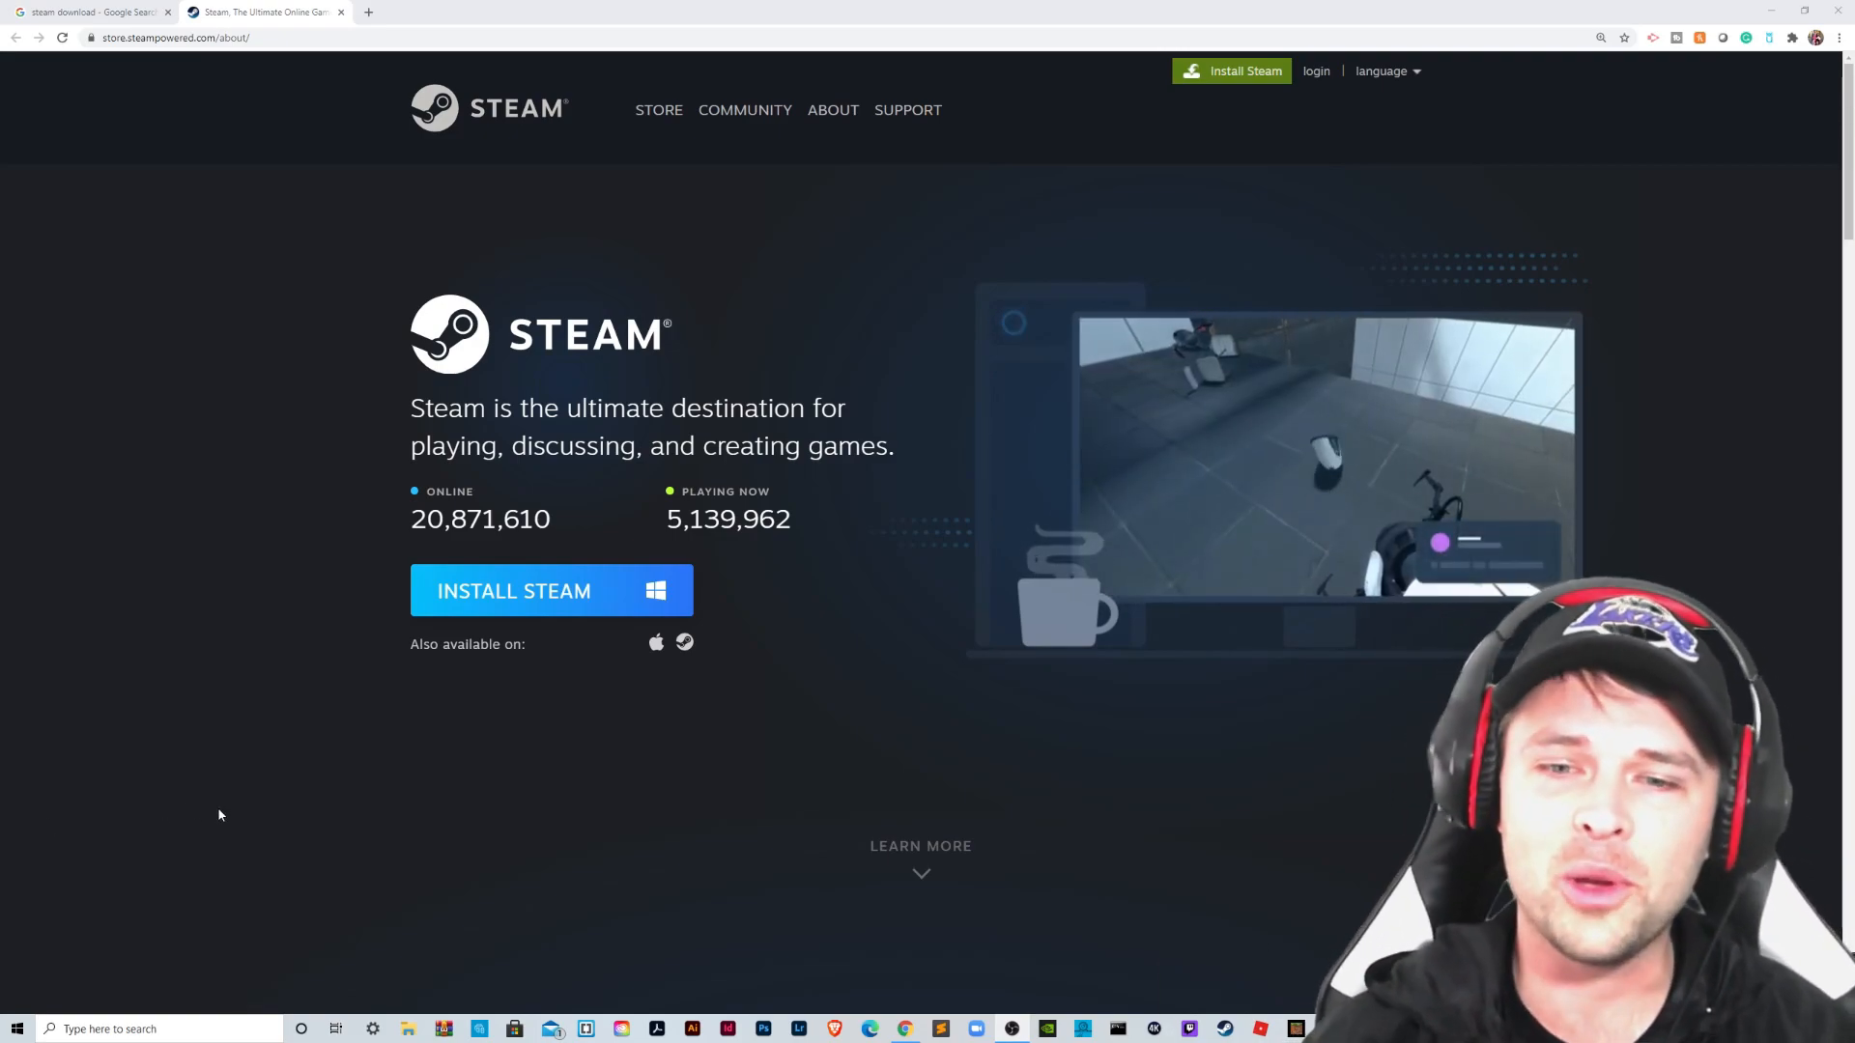
mouse_move(151, 137)
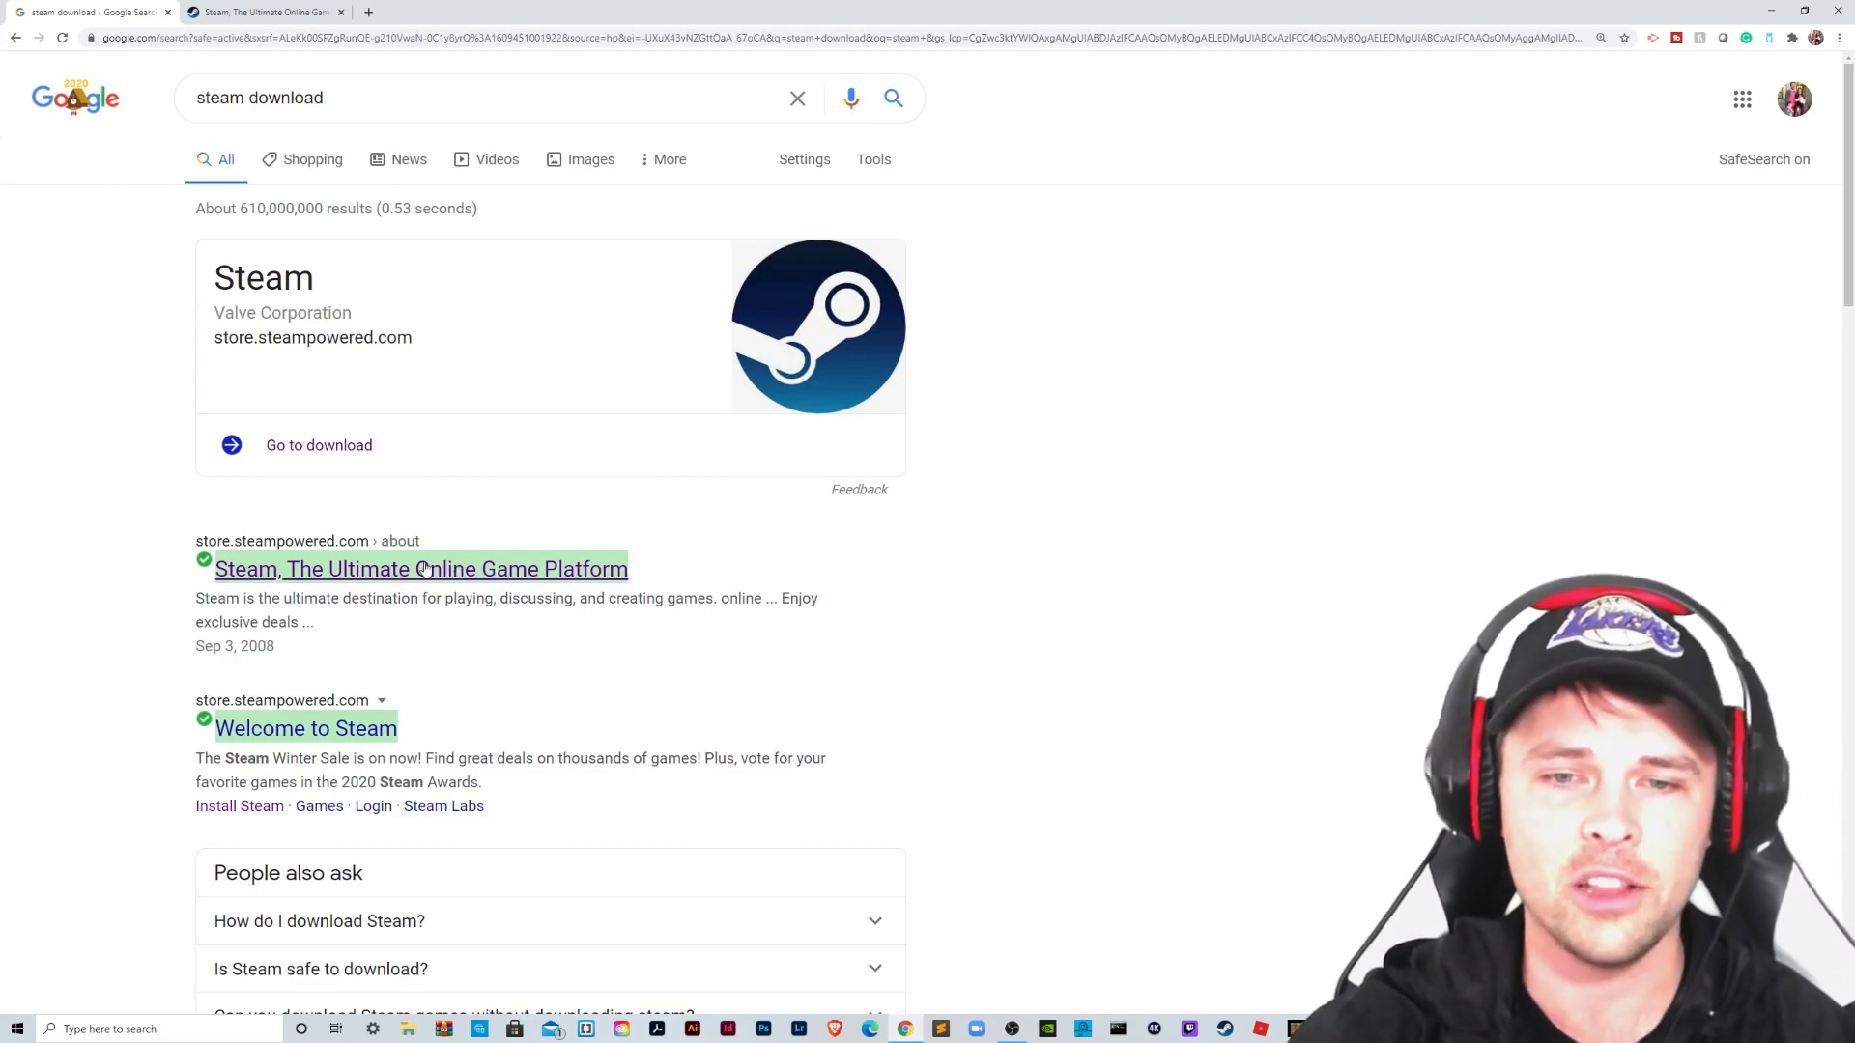
Load the 'Steam, The Ultimate Online Game Platform' result and read down to the Install Steam section
left_click(421, 568)
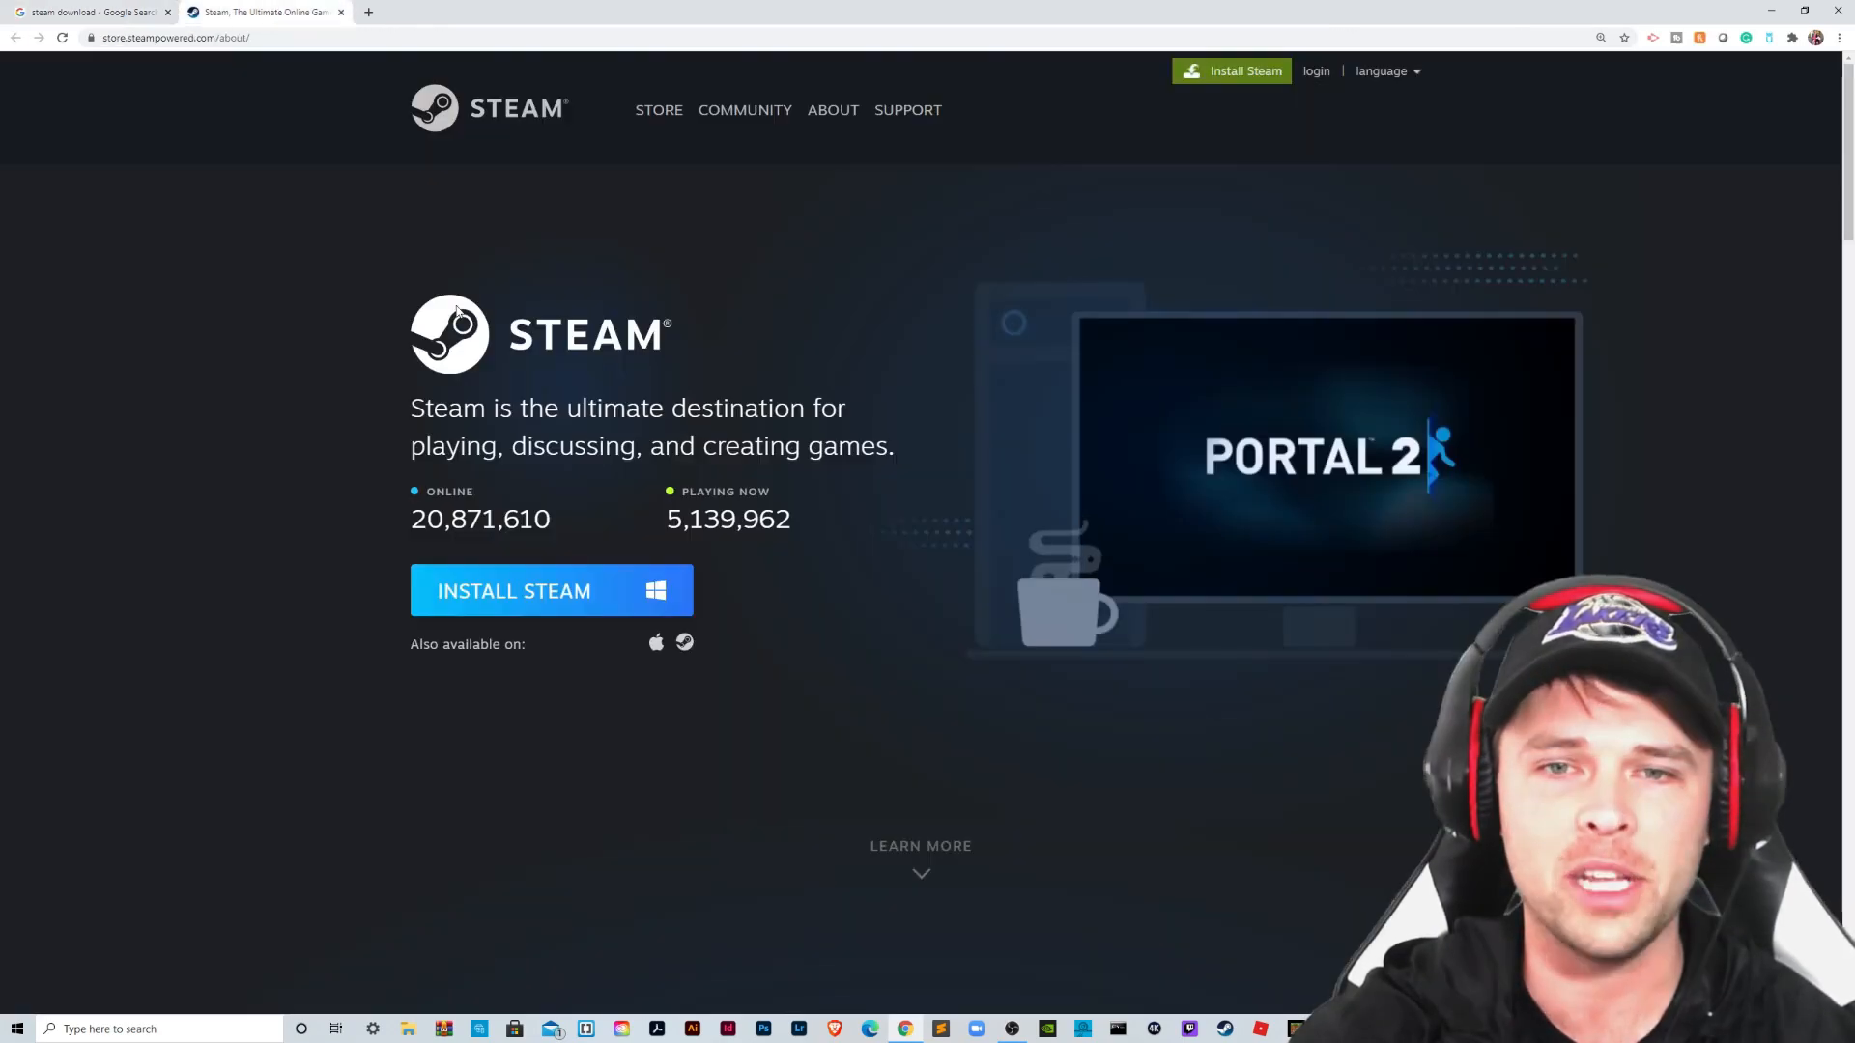
scroll("down", 3)
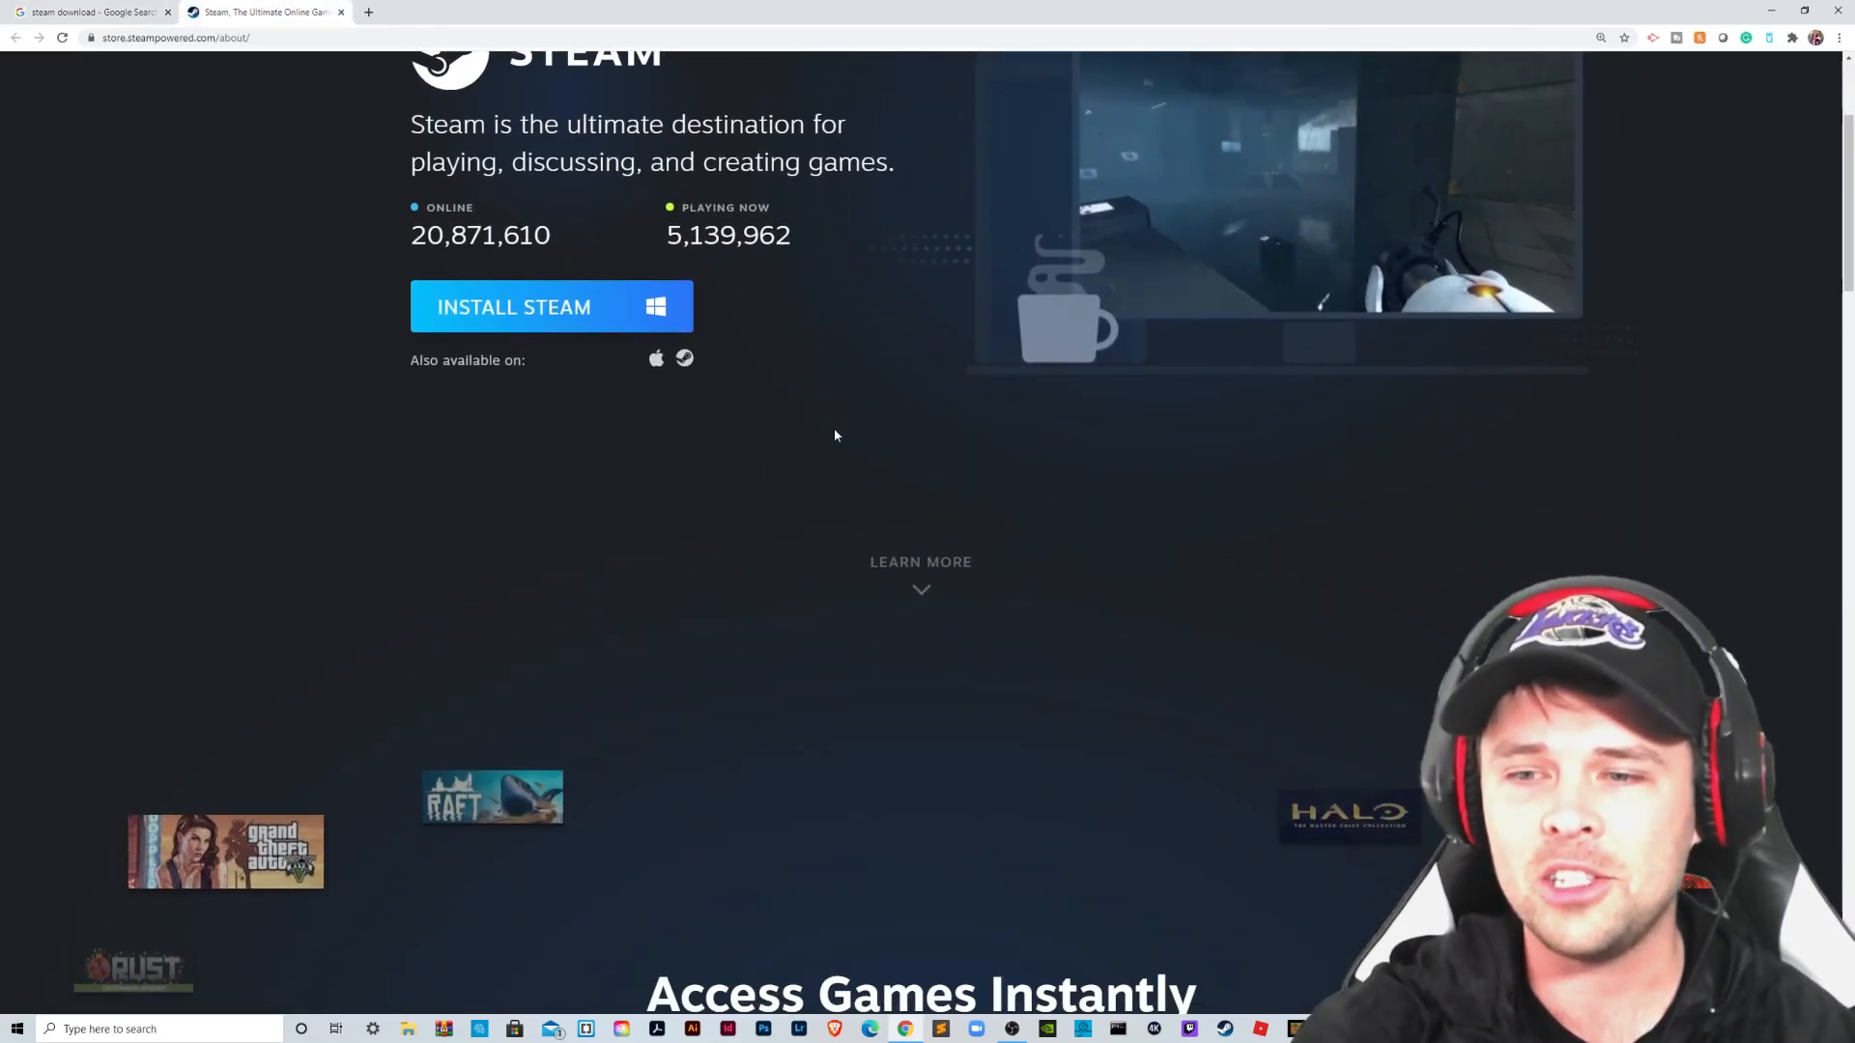
scroll("down", 3)
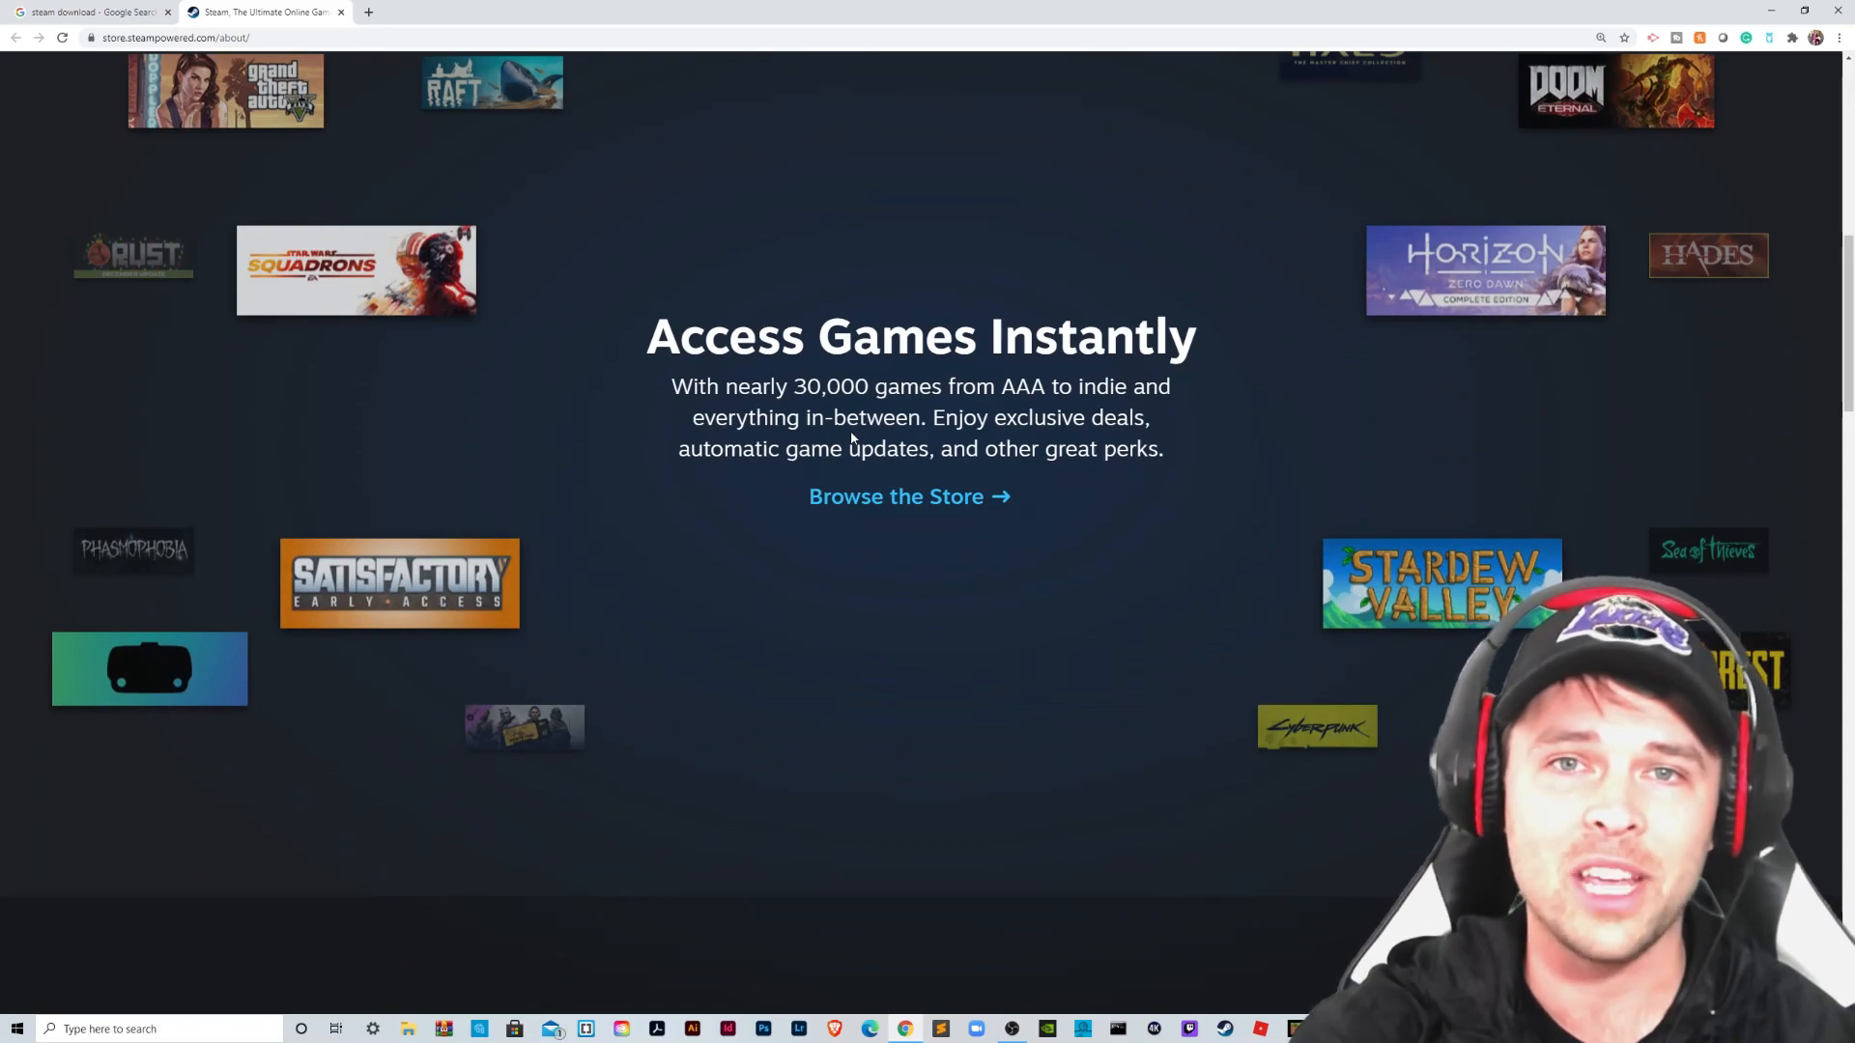
scroll("up", 3)
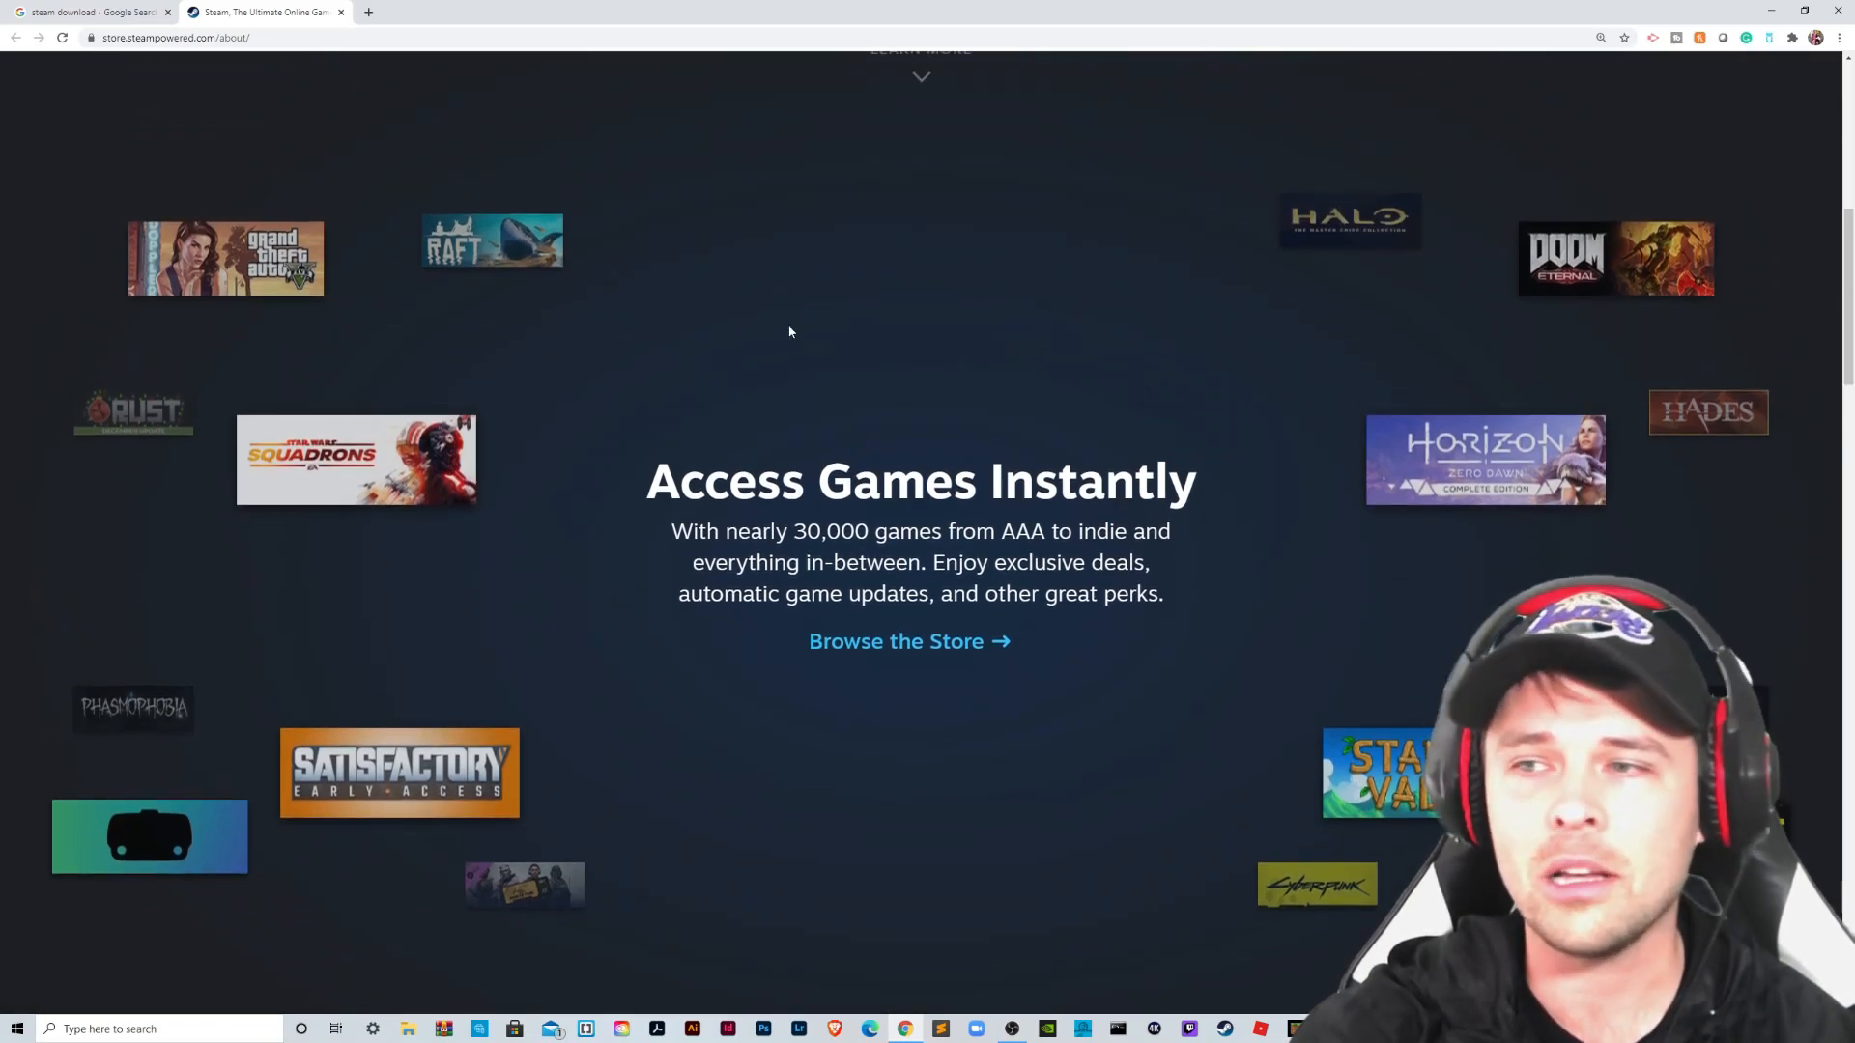
scroll("down", 3)
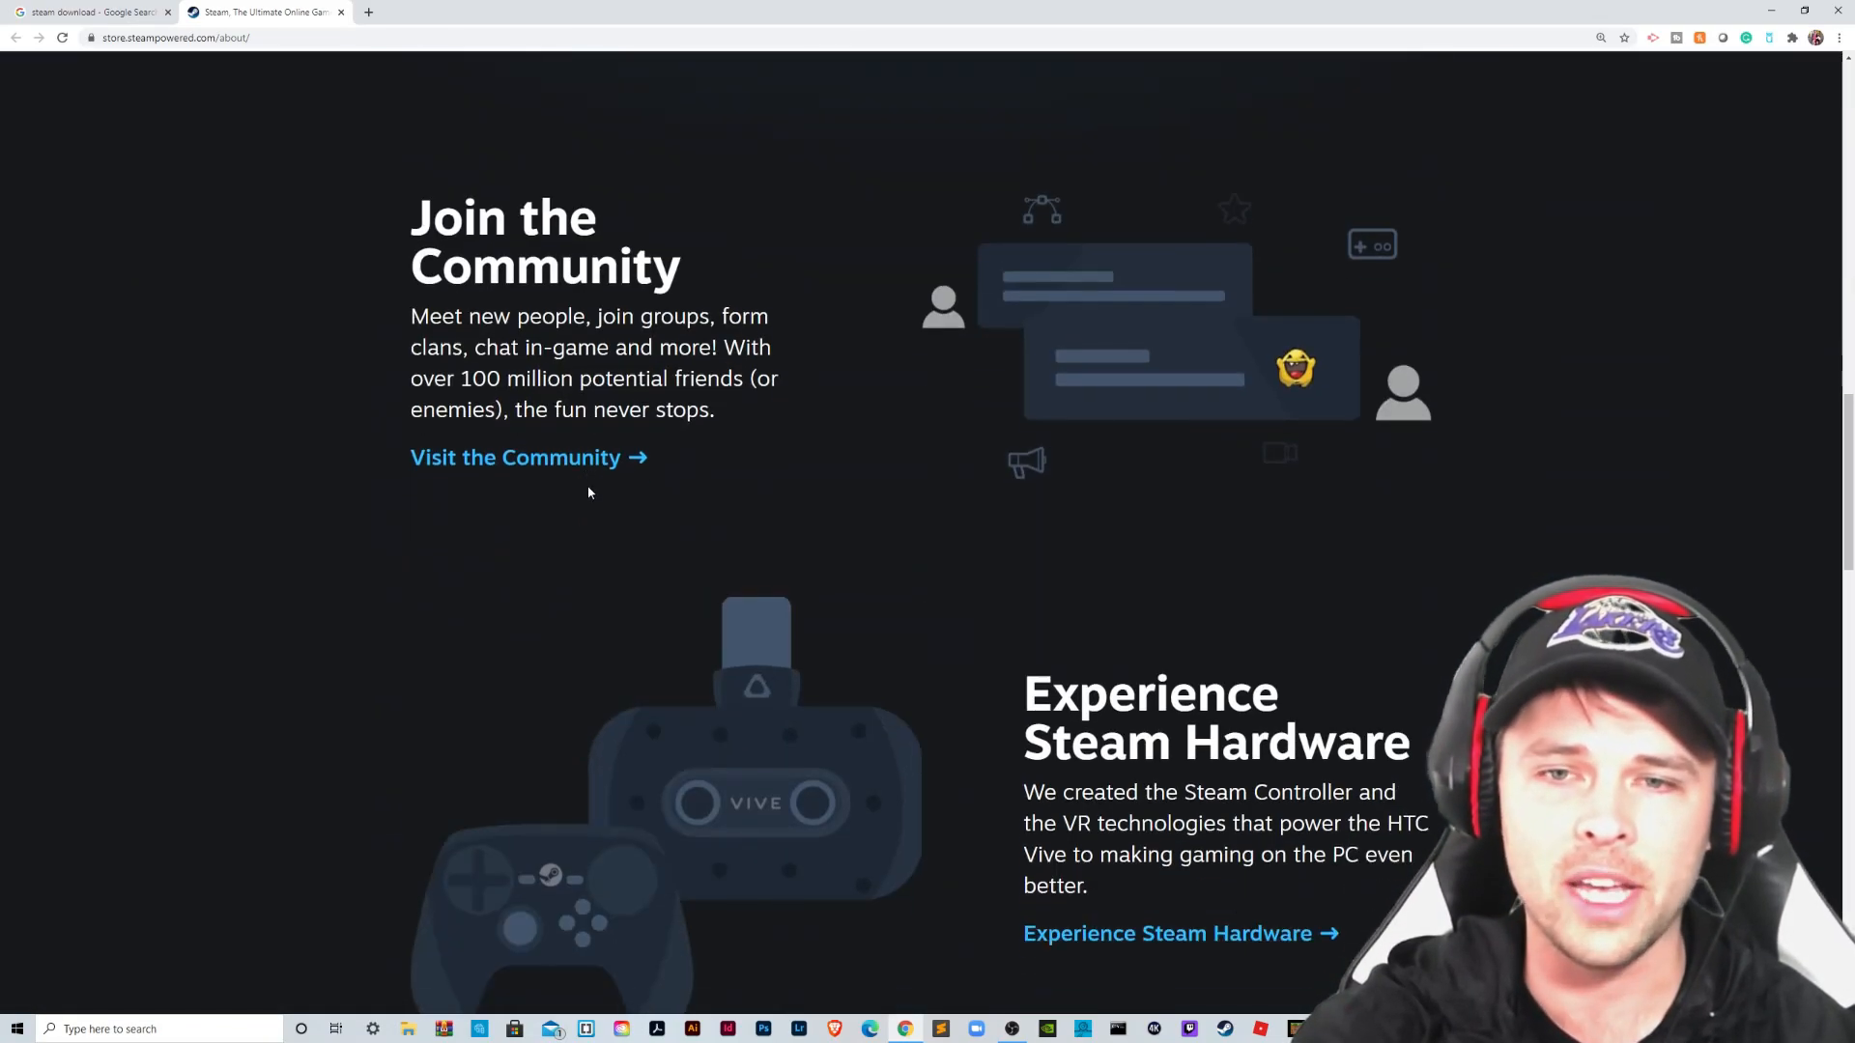
scroll("down", 3)
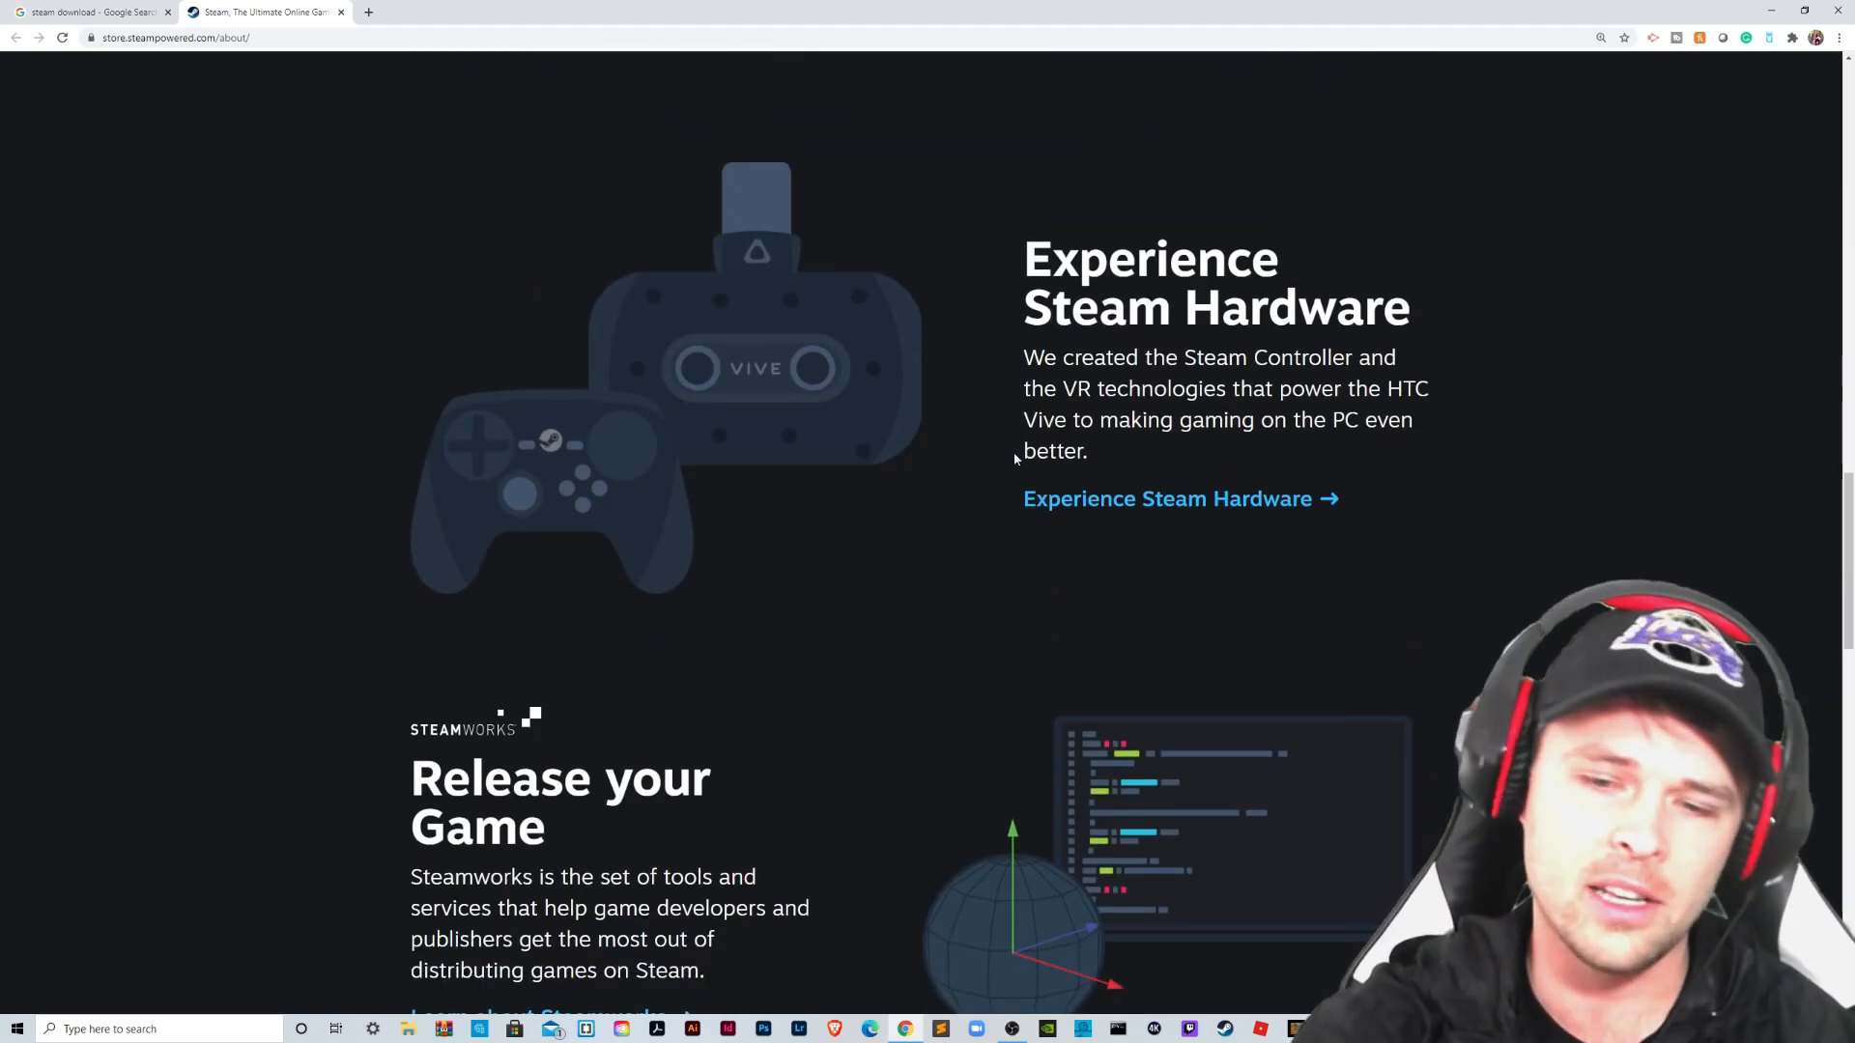
scroll("down", 3)
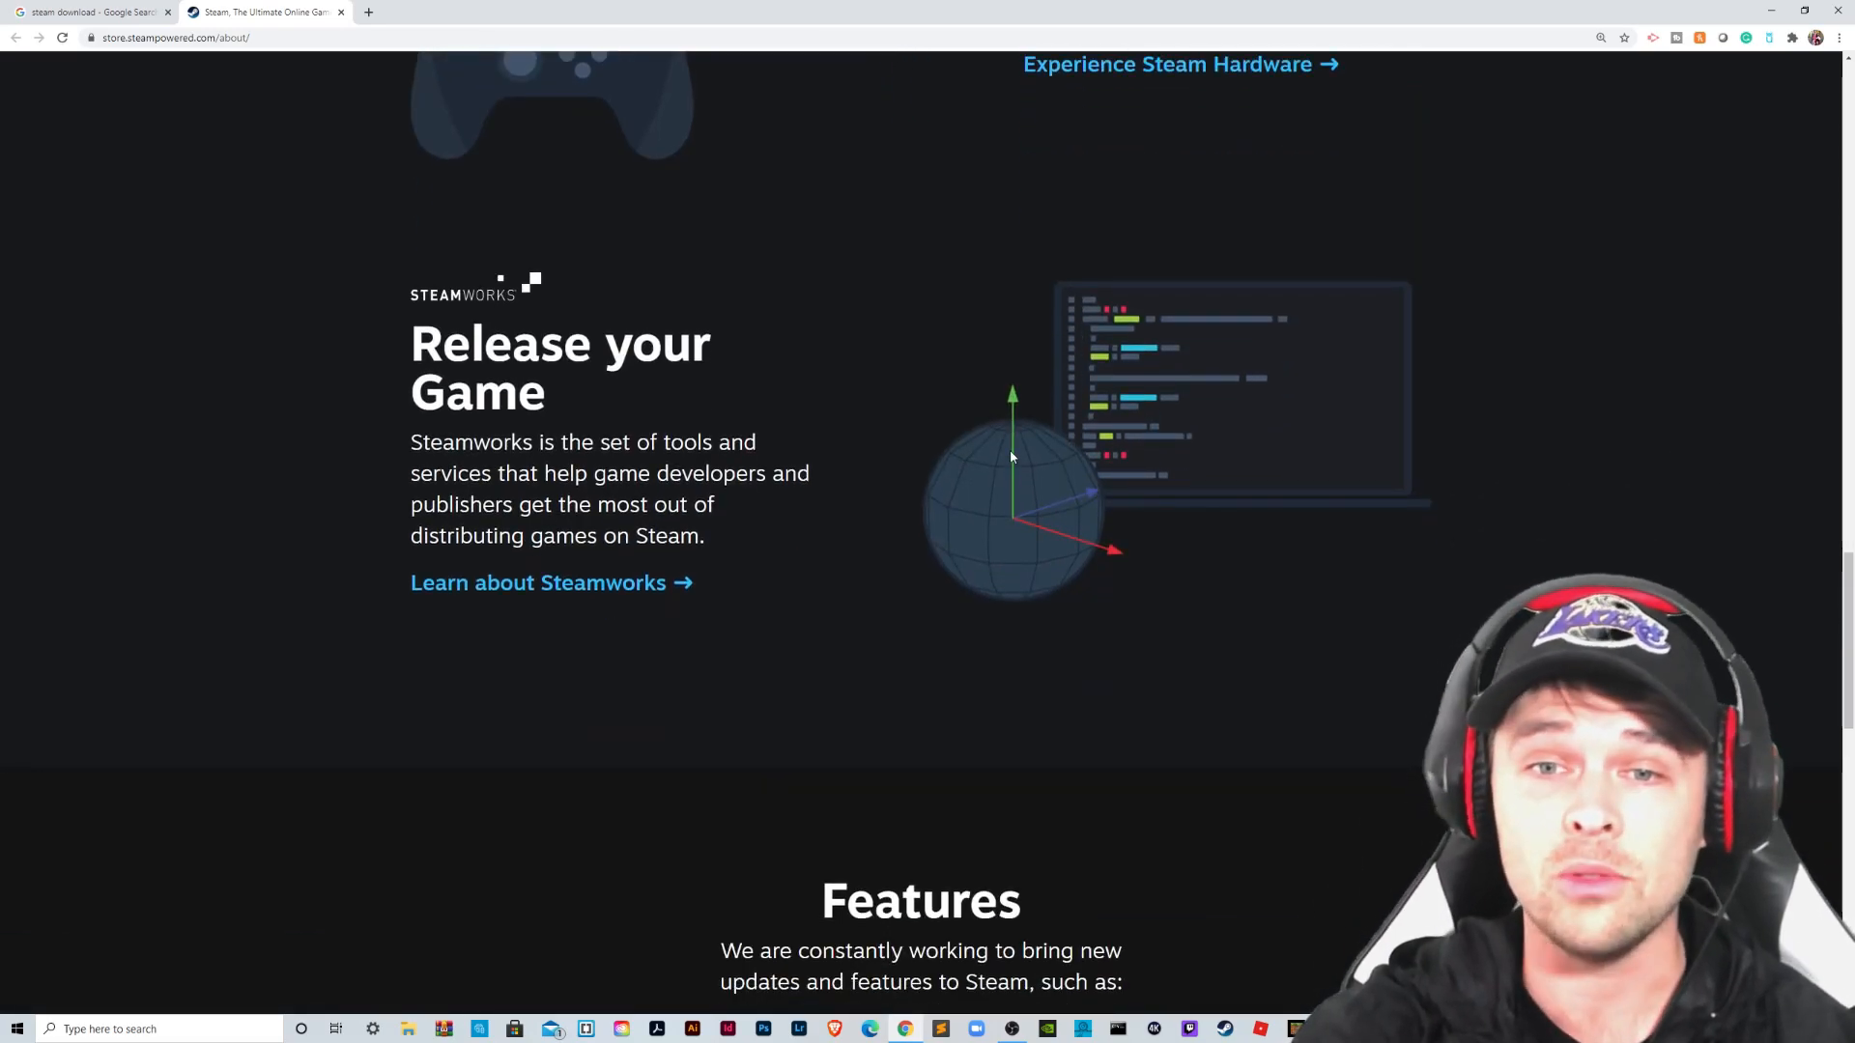
scroll("down", 3)
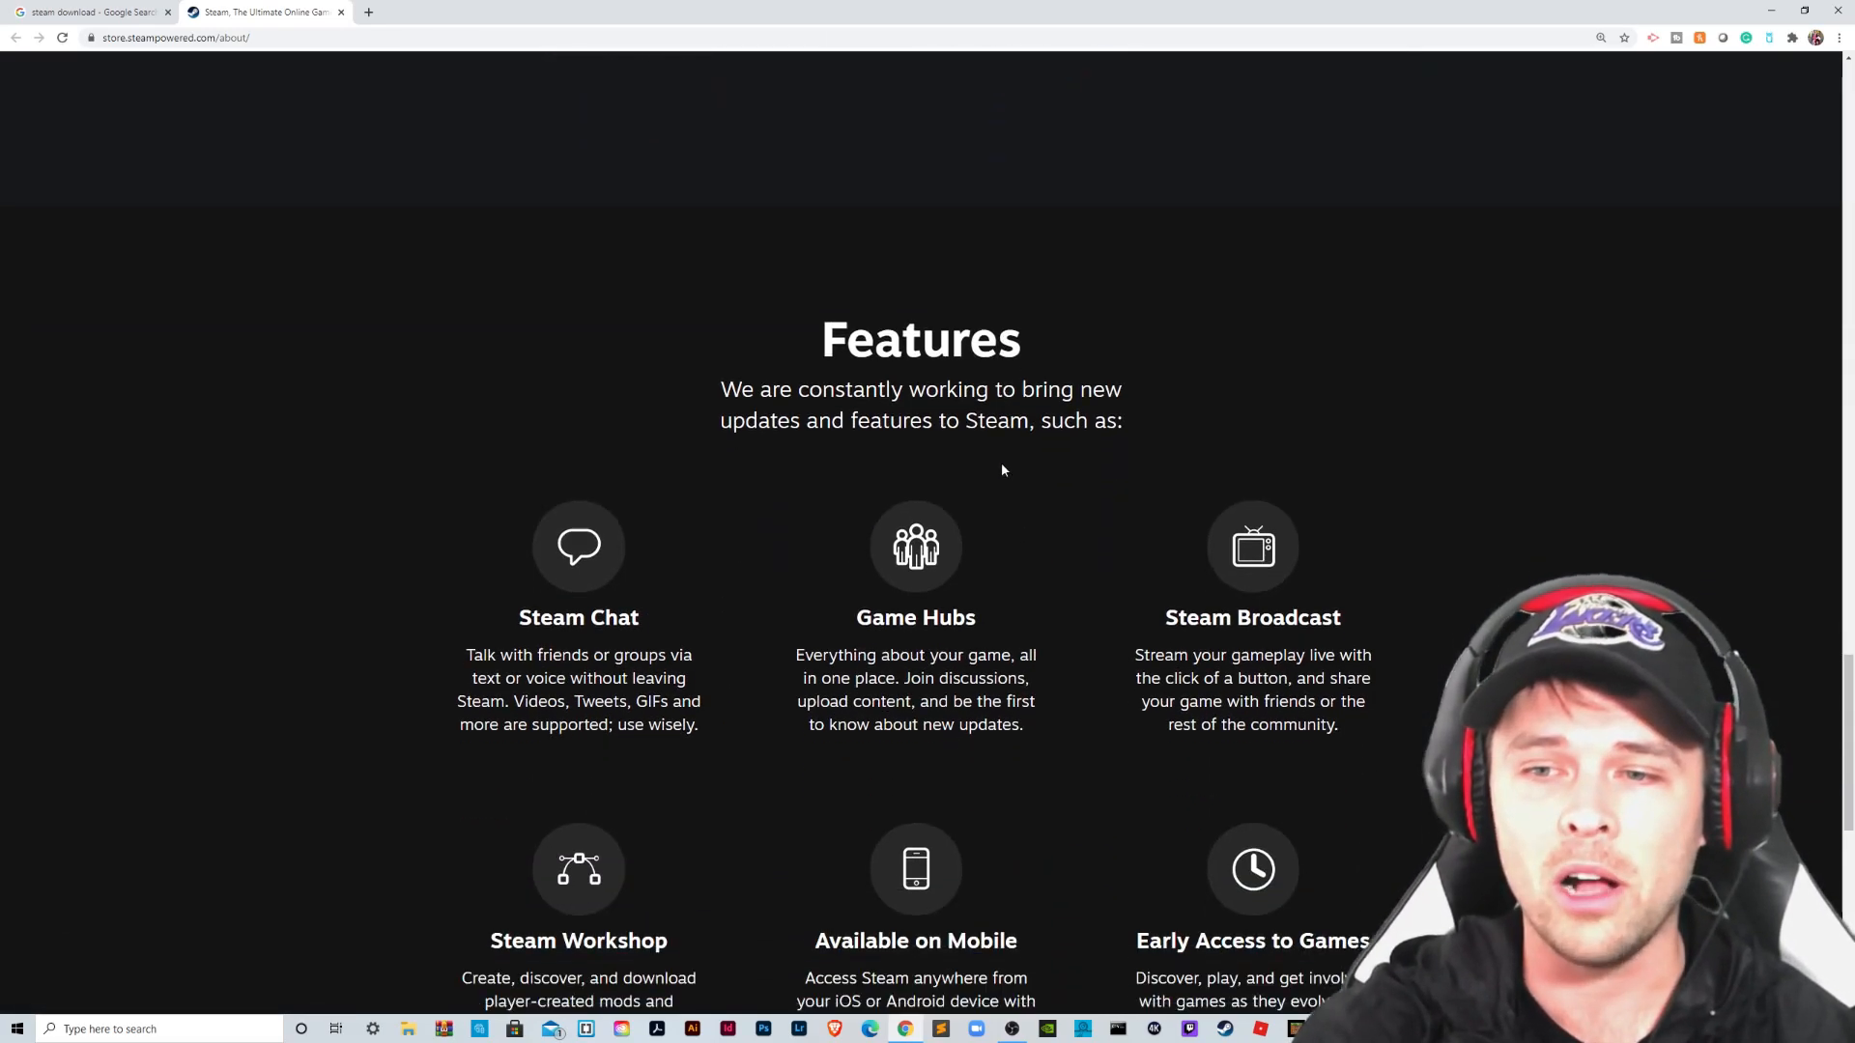
scroll("down", 3)
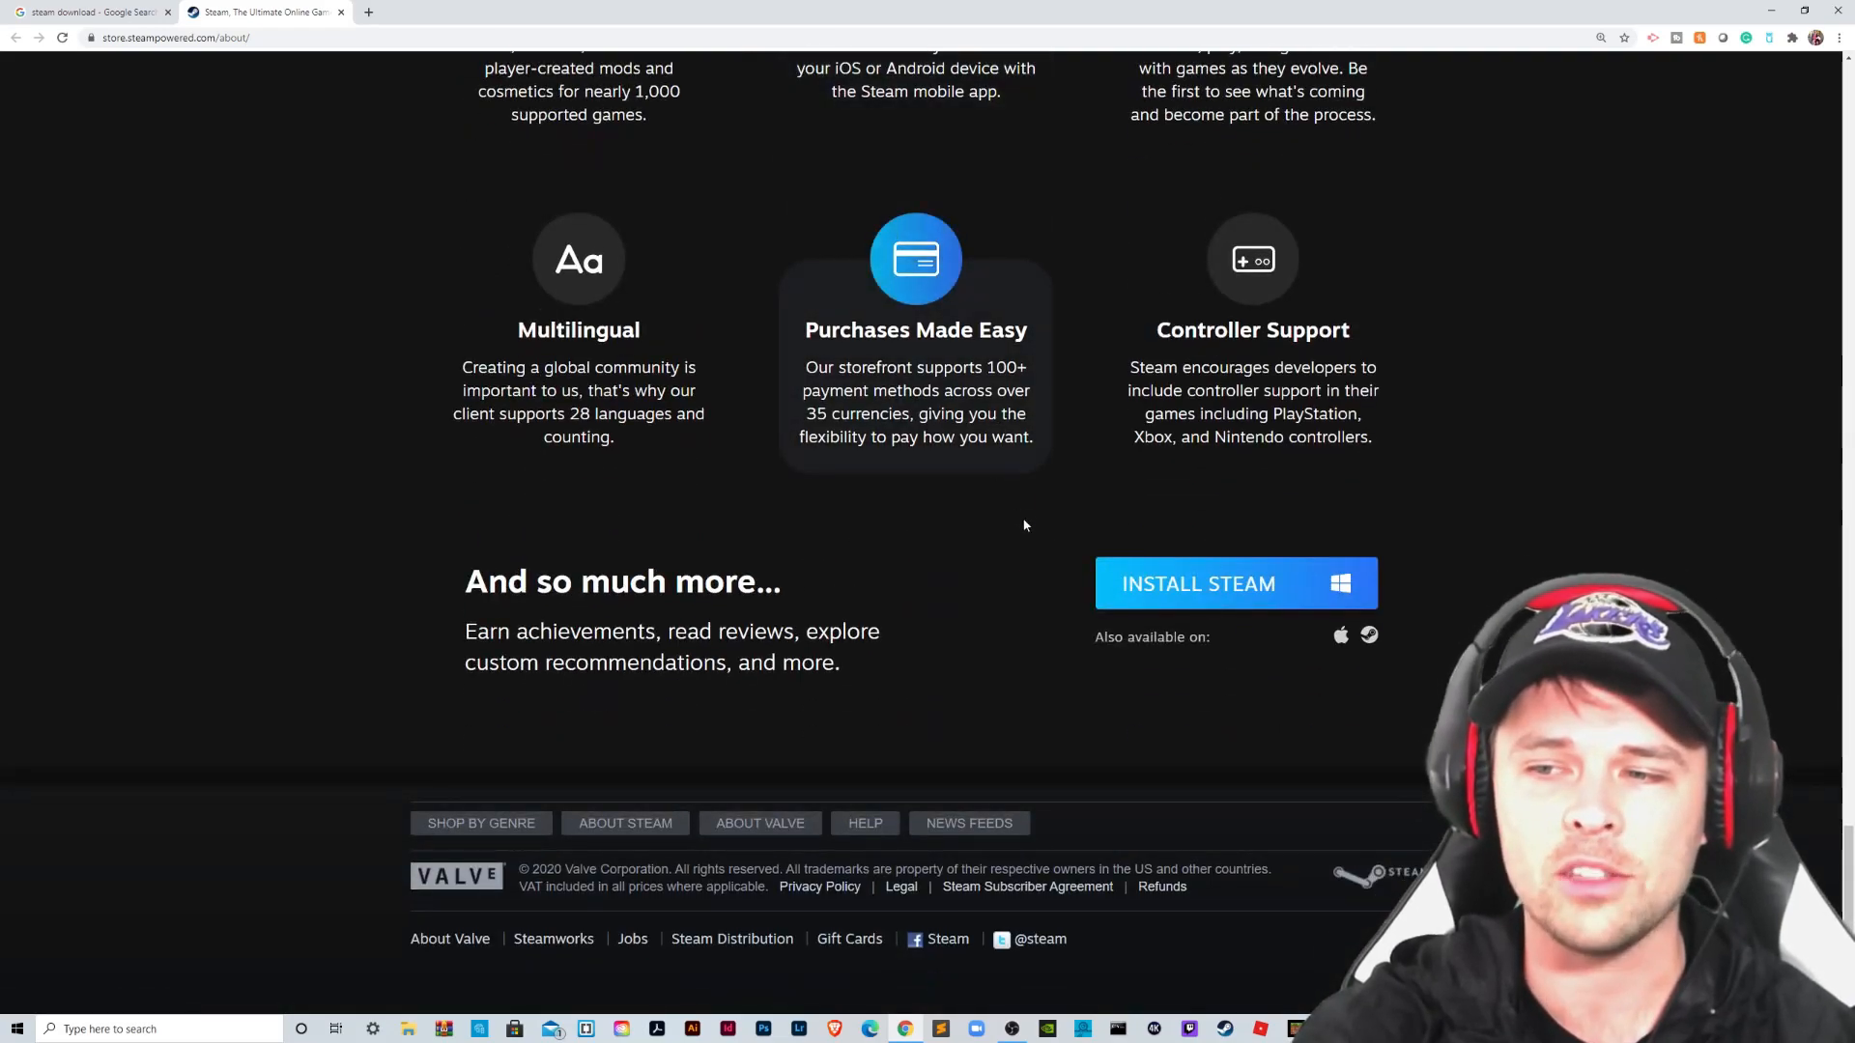
mouse_move(1235, 584)
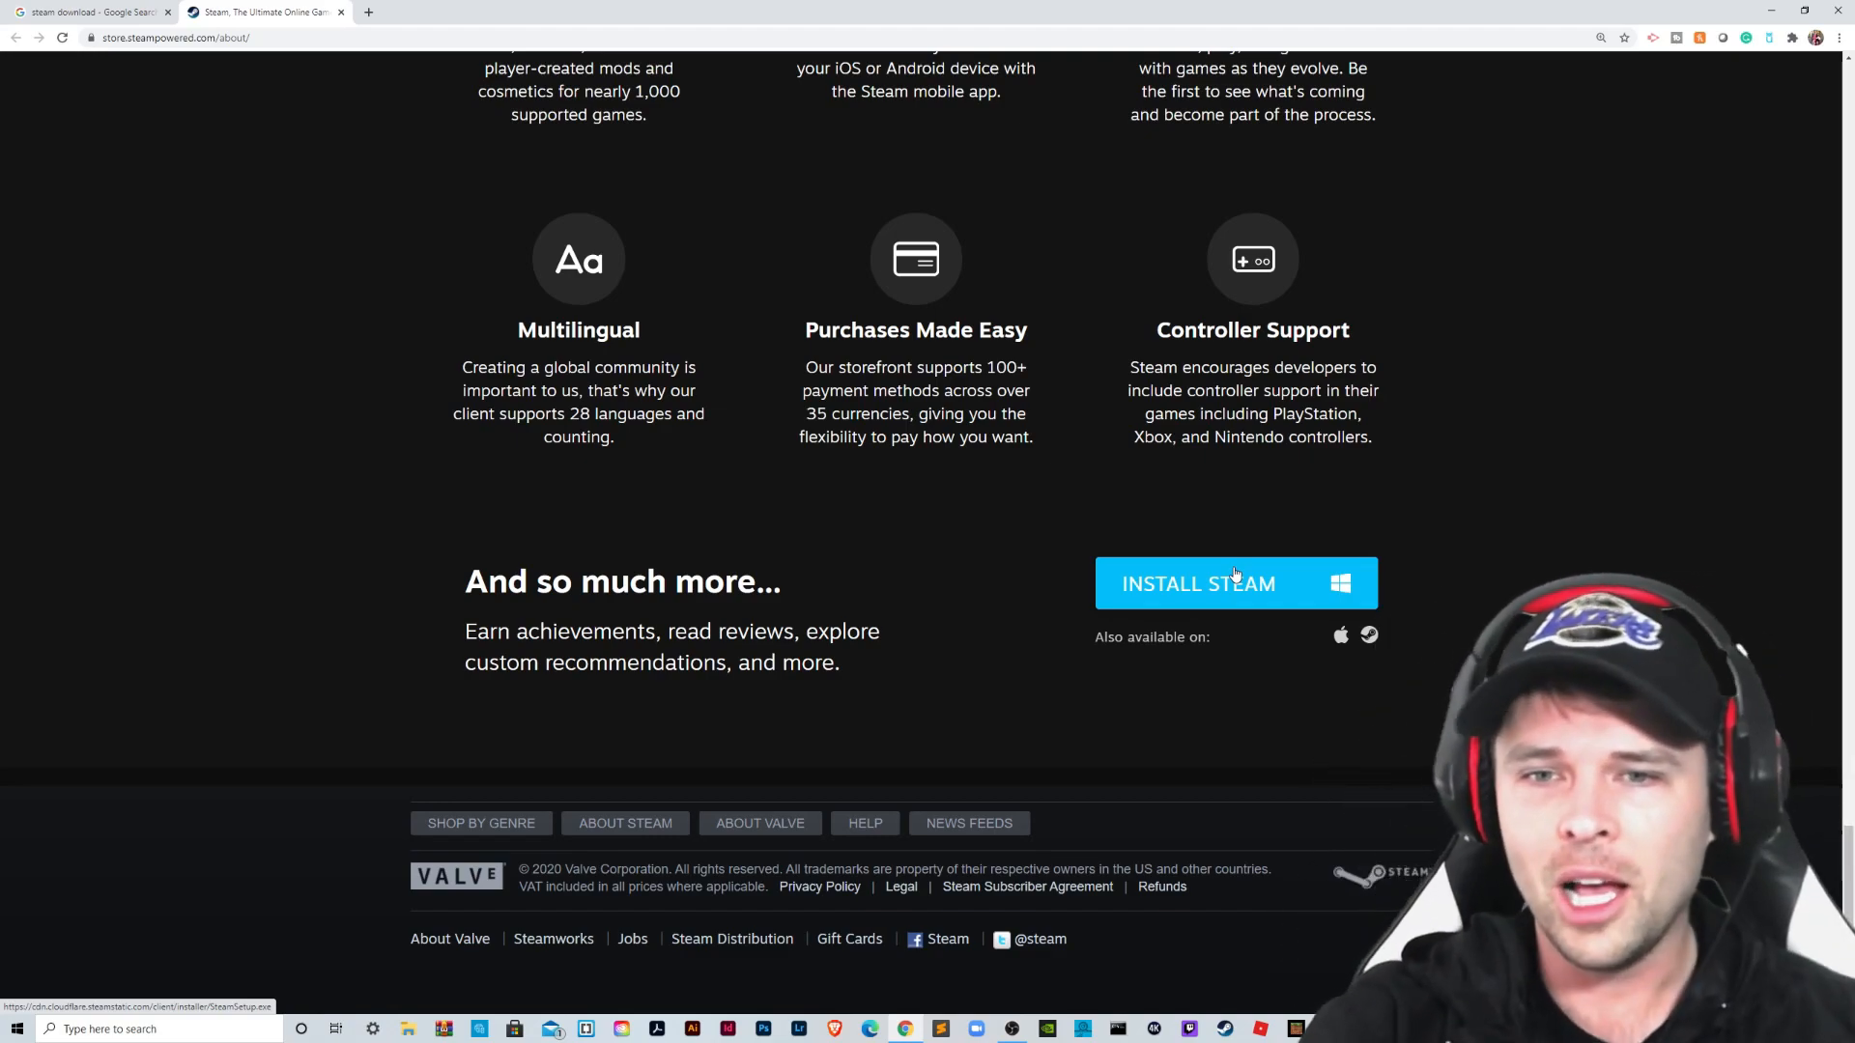
mouse_move(1236, 503)
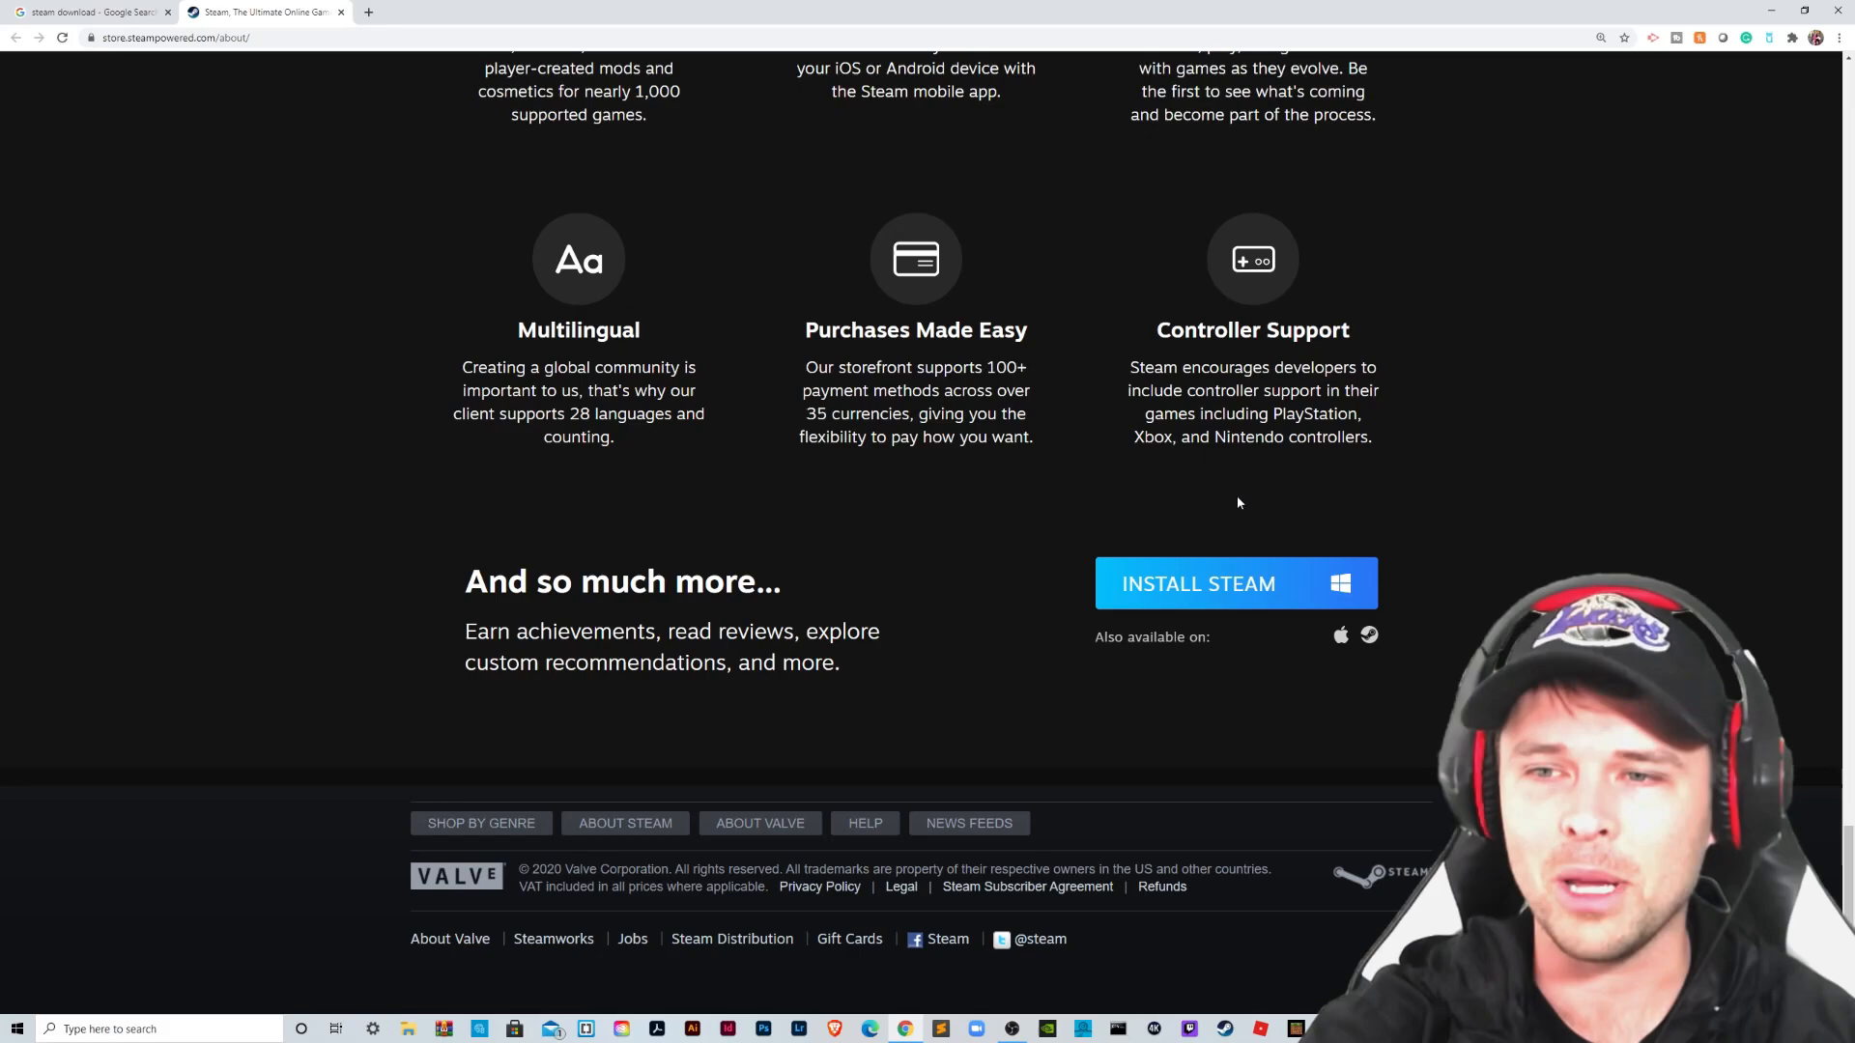
mouse_move(408, 310)
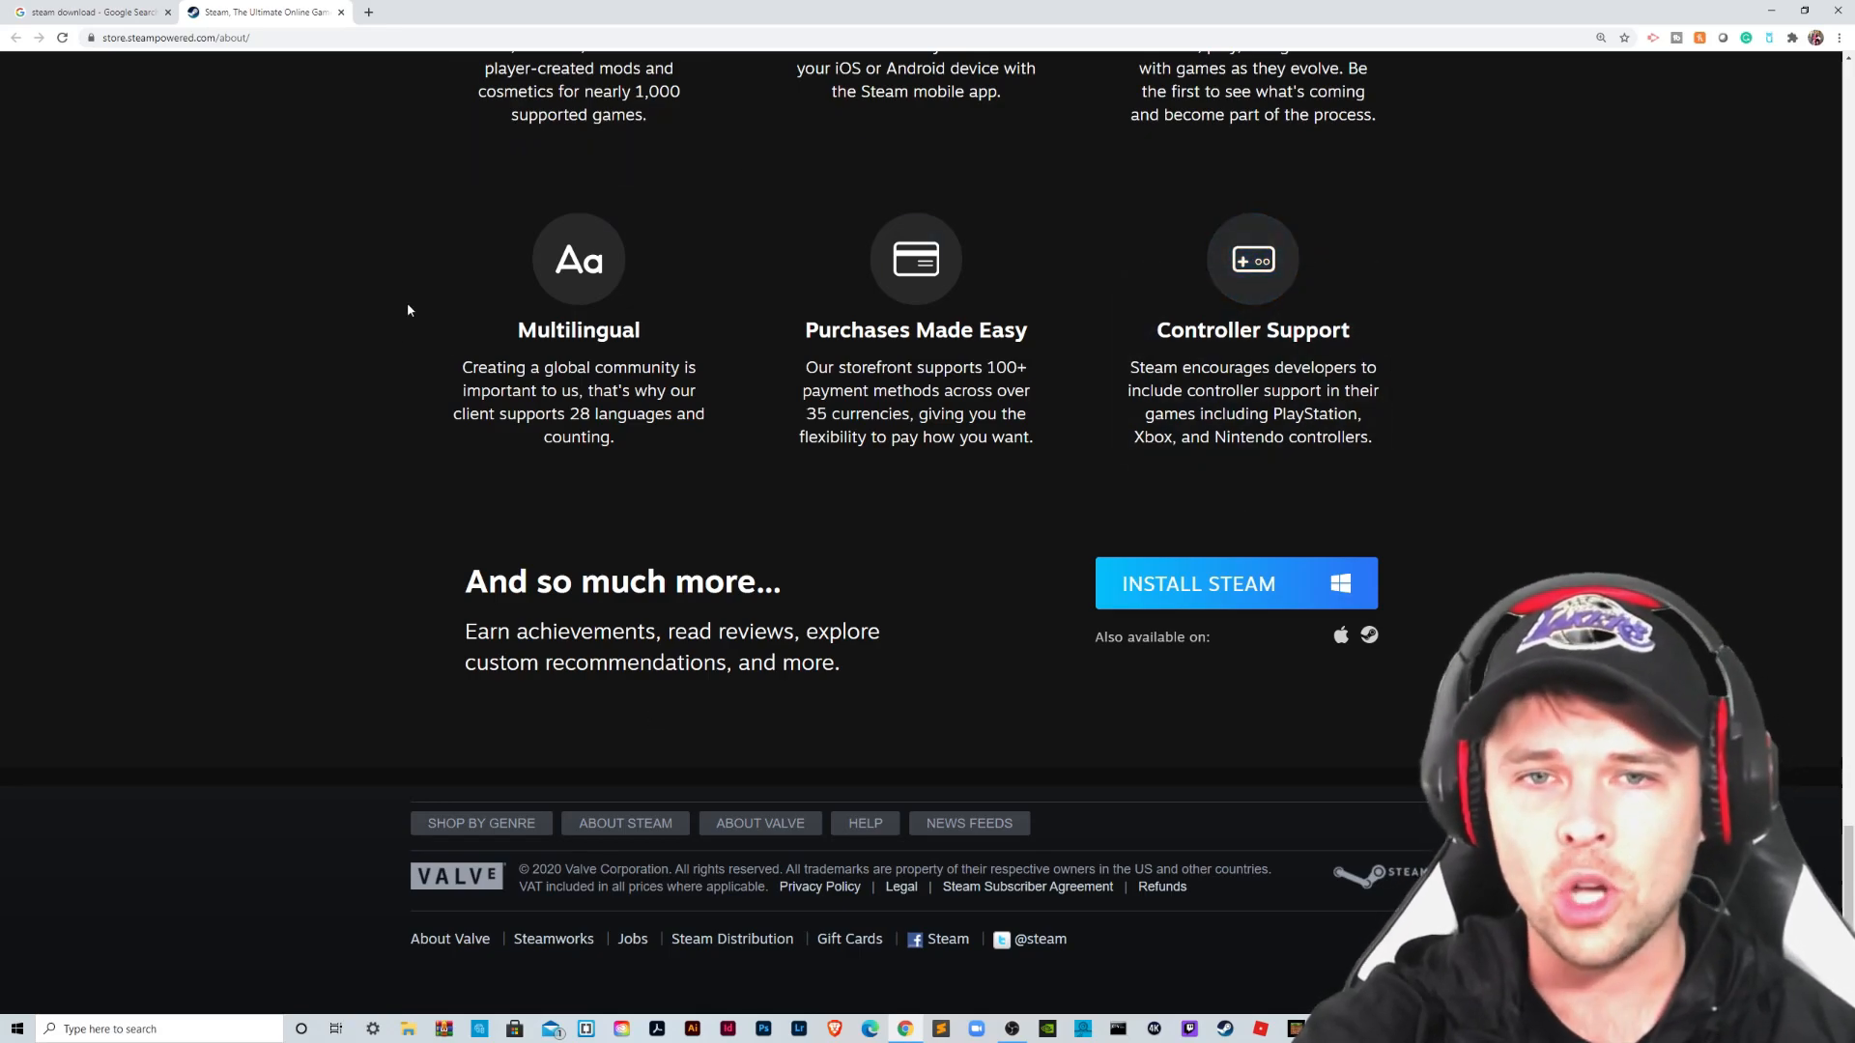
scroll("up", 3)
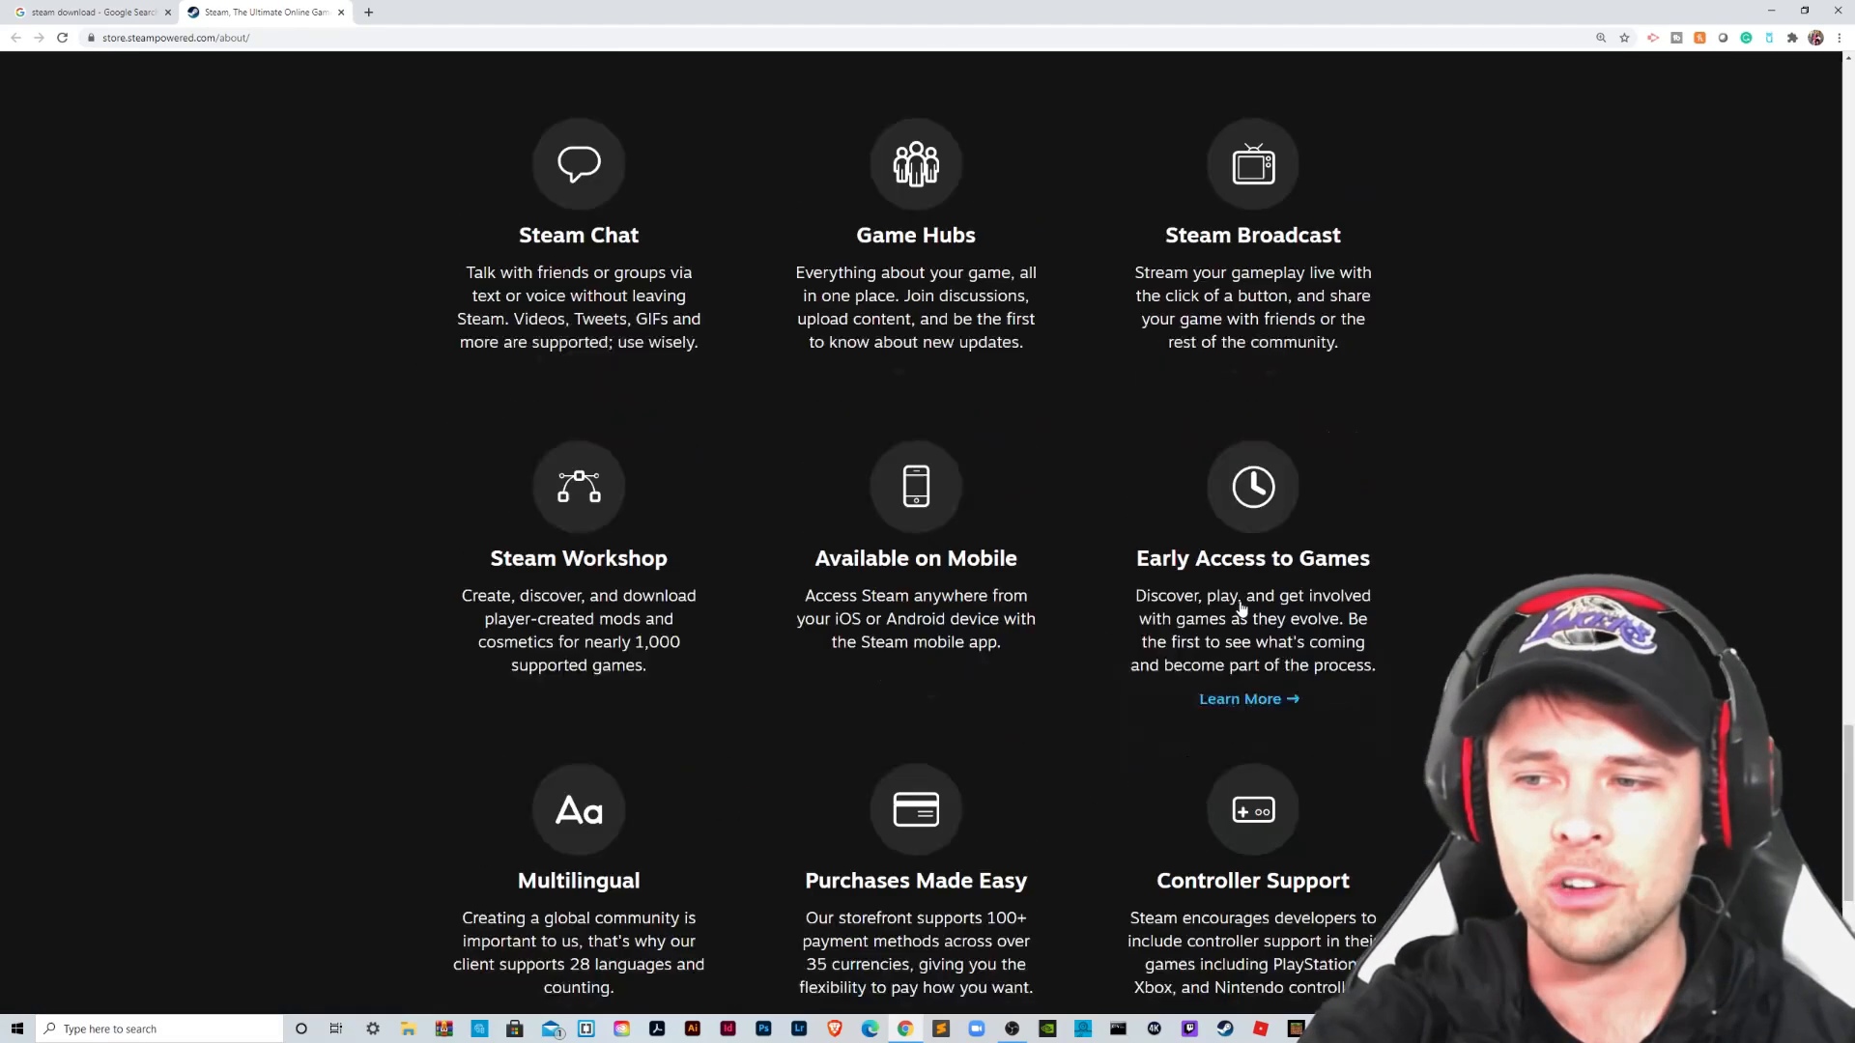
scroll("up", 3)
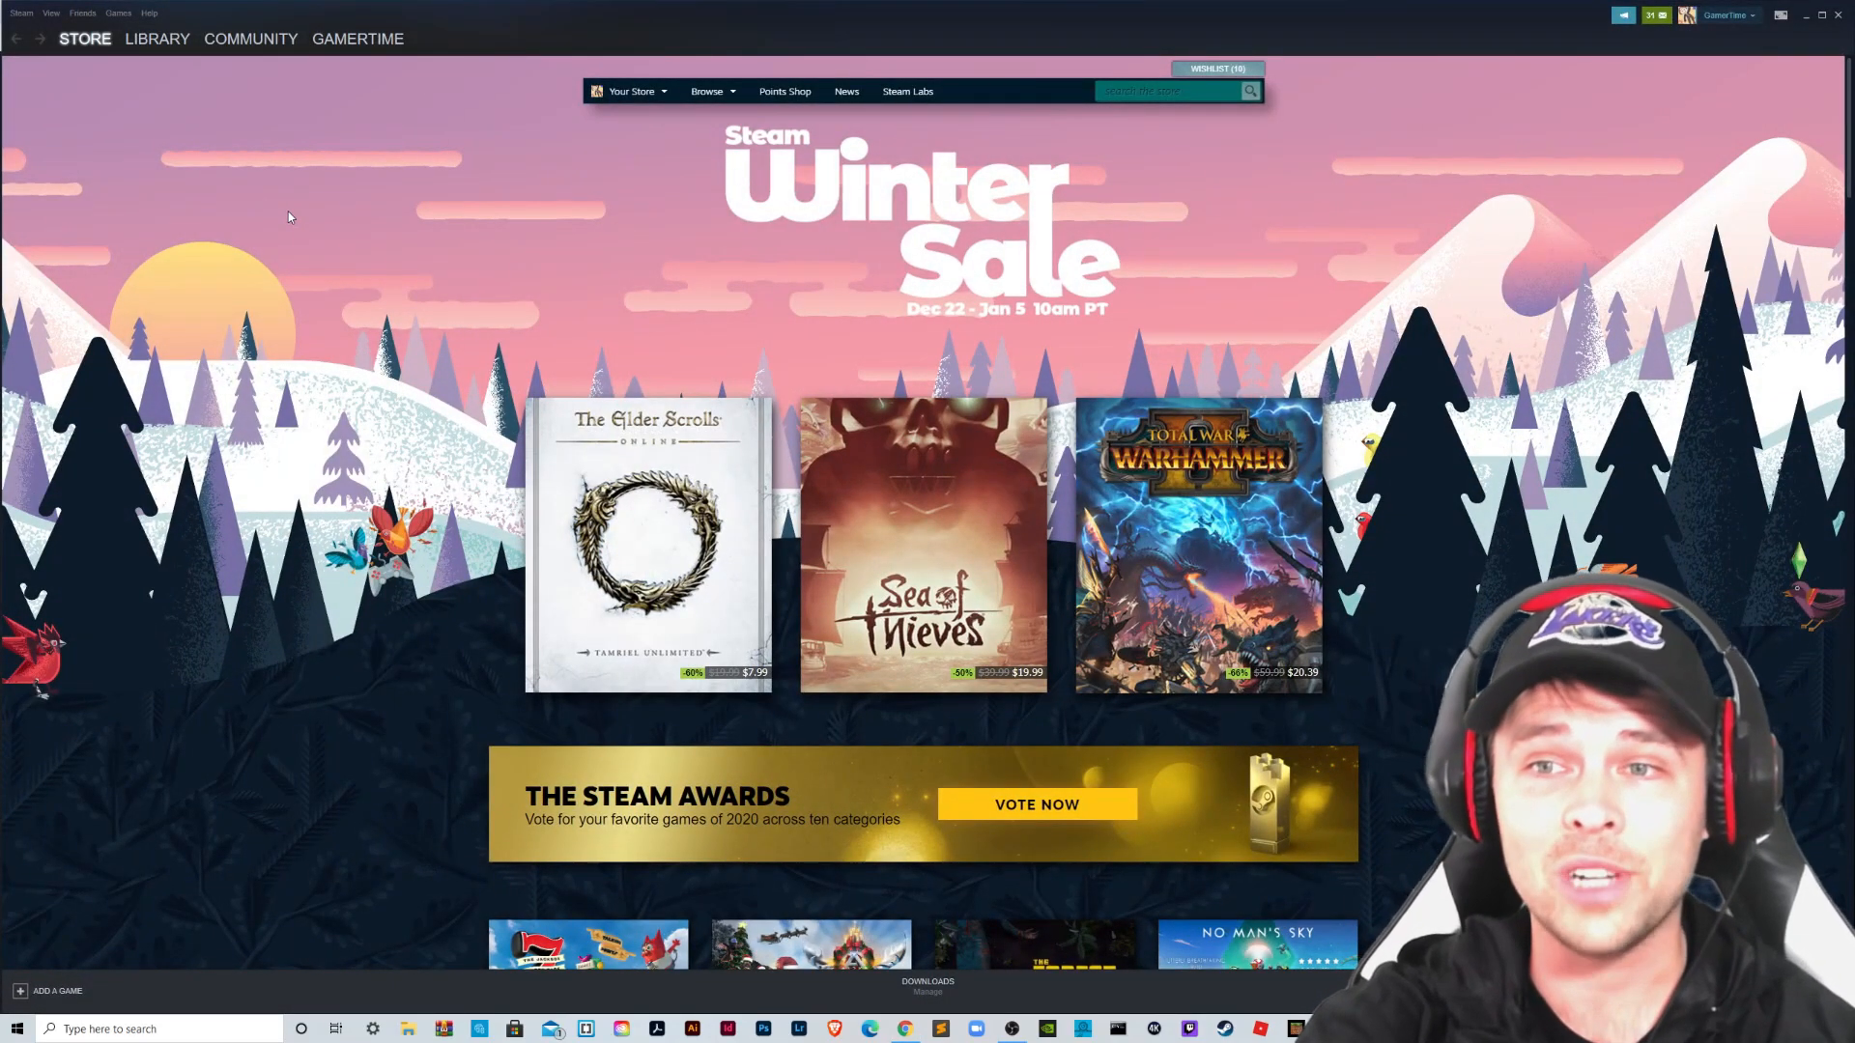
mouse_move(1294, 344)
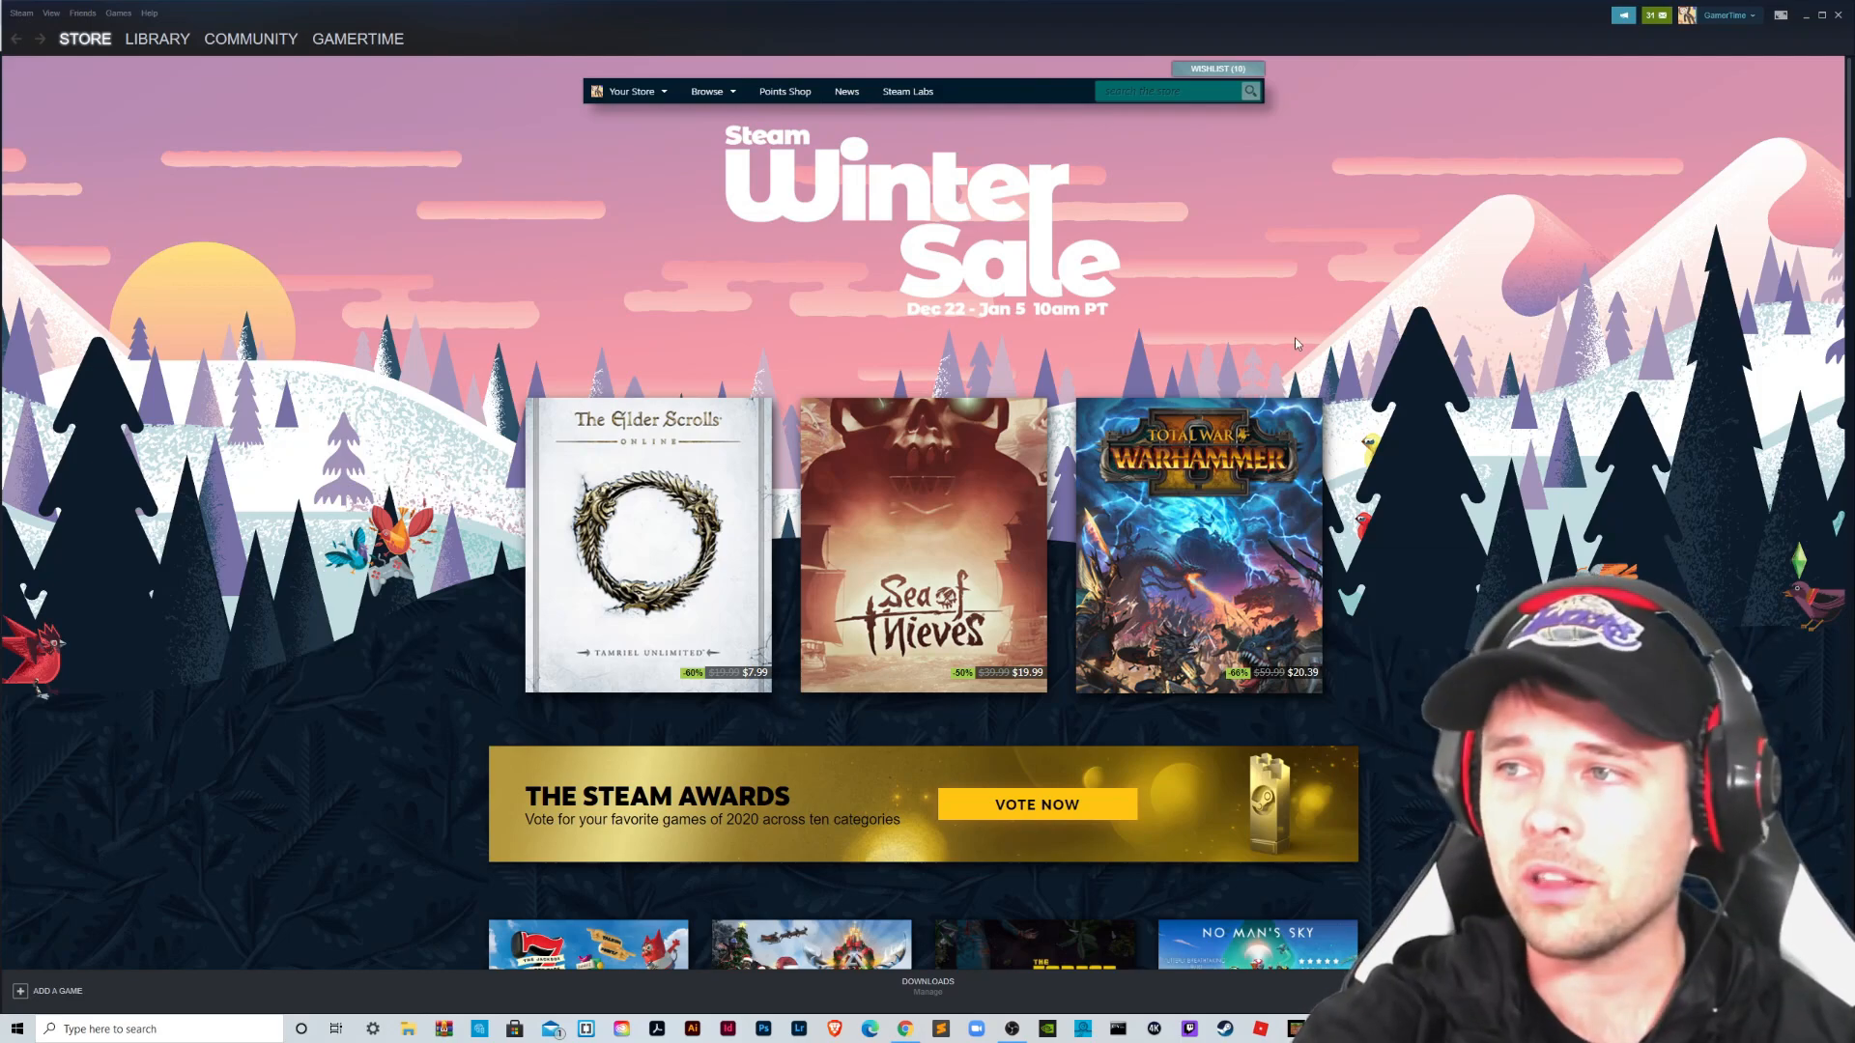
Scroll through the Winter Sale front's discounted games and featured franchises into the Co-Op Games category
scroll("down", 3)
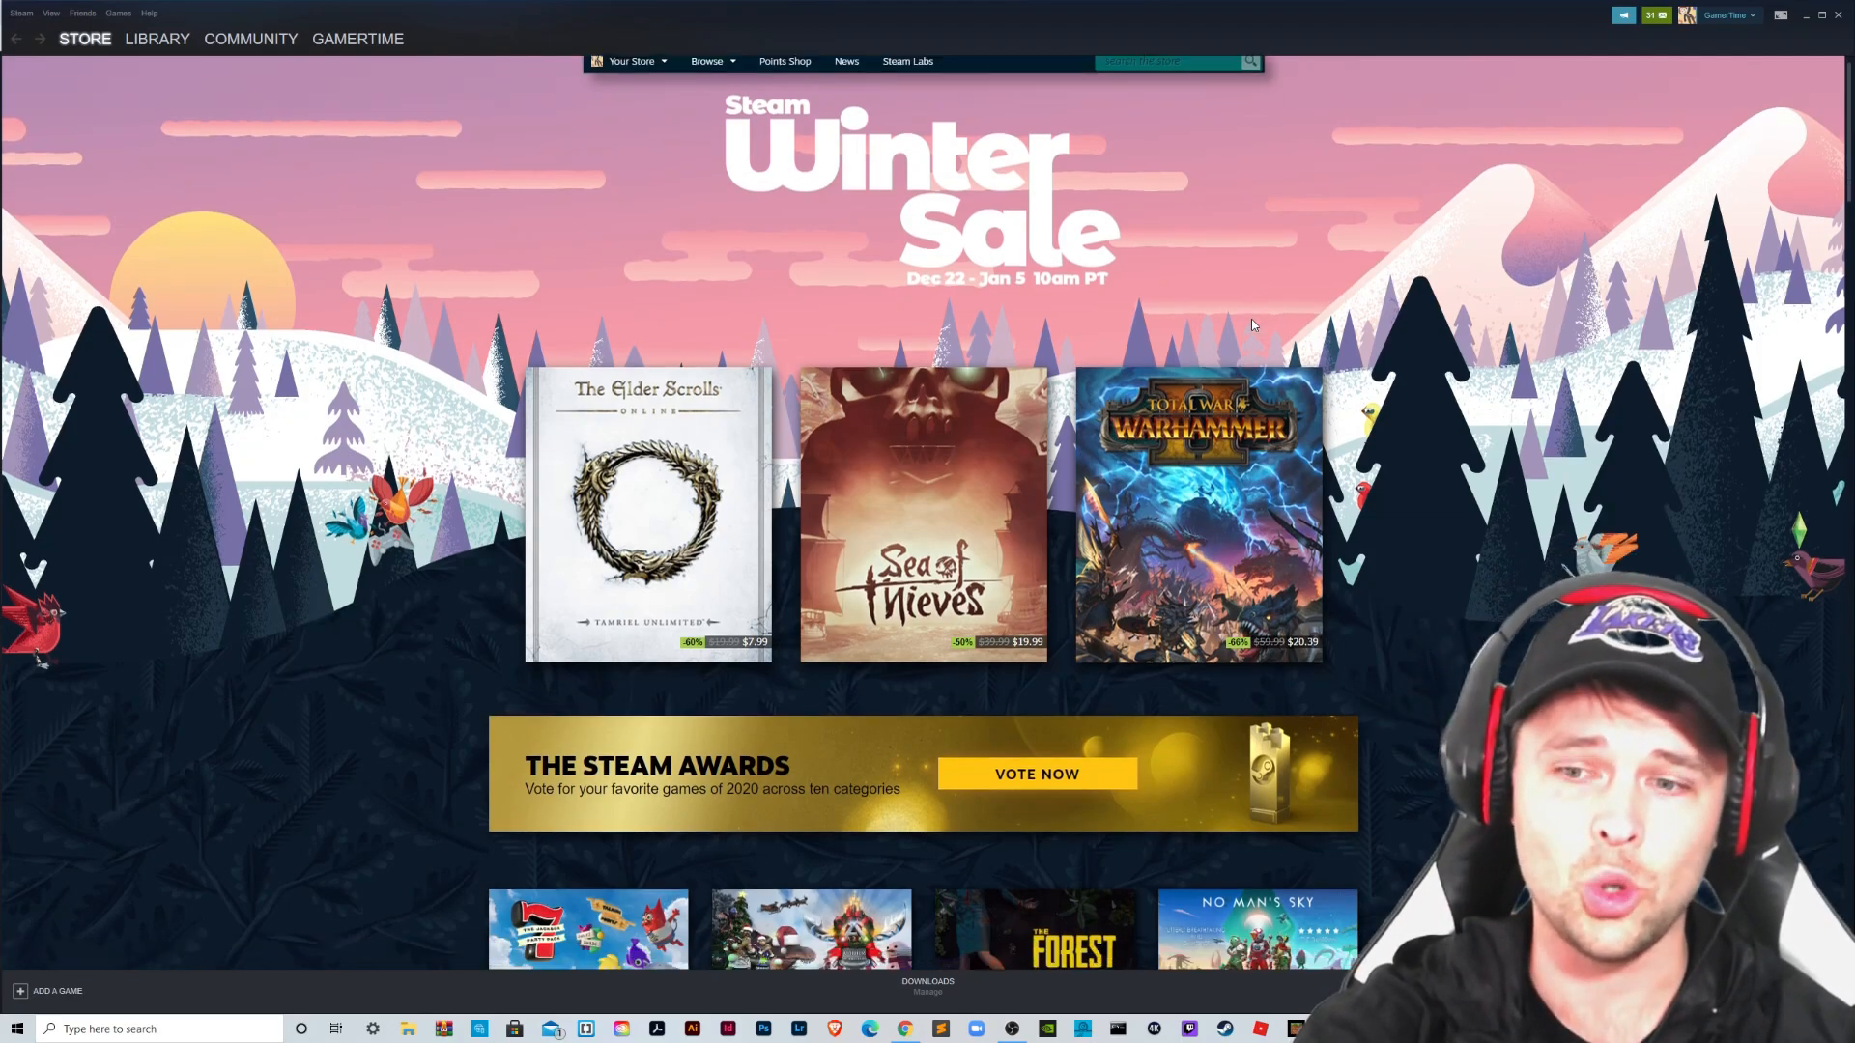
scroll("down", 3)
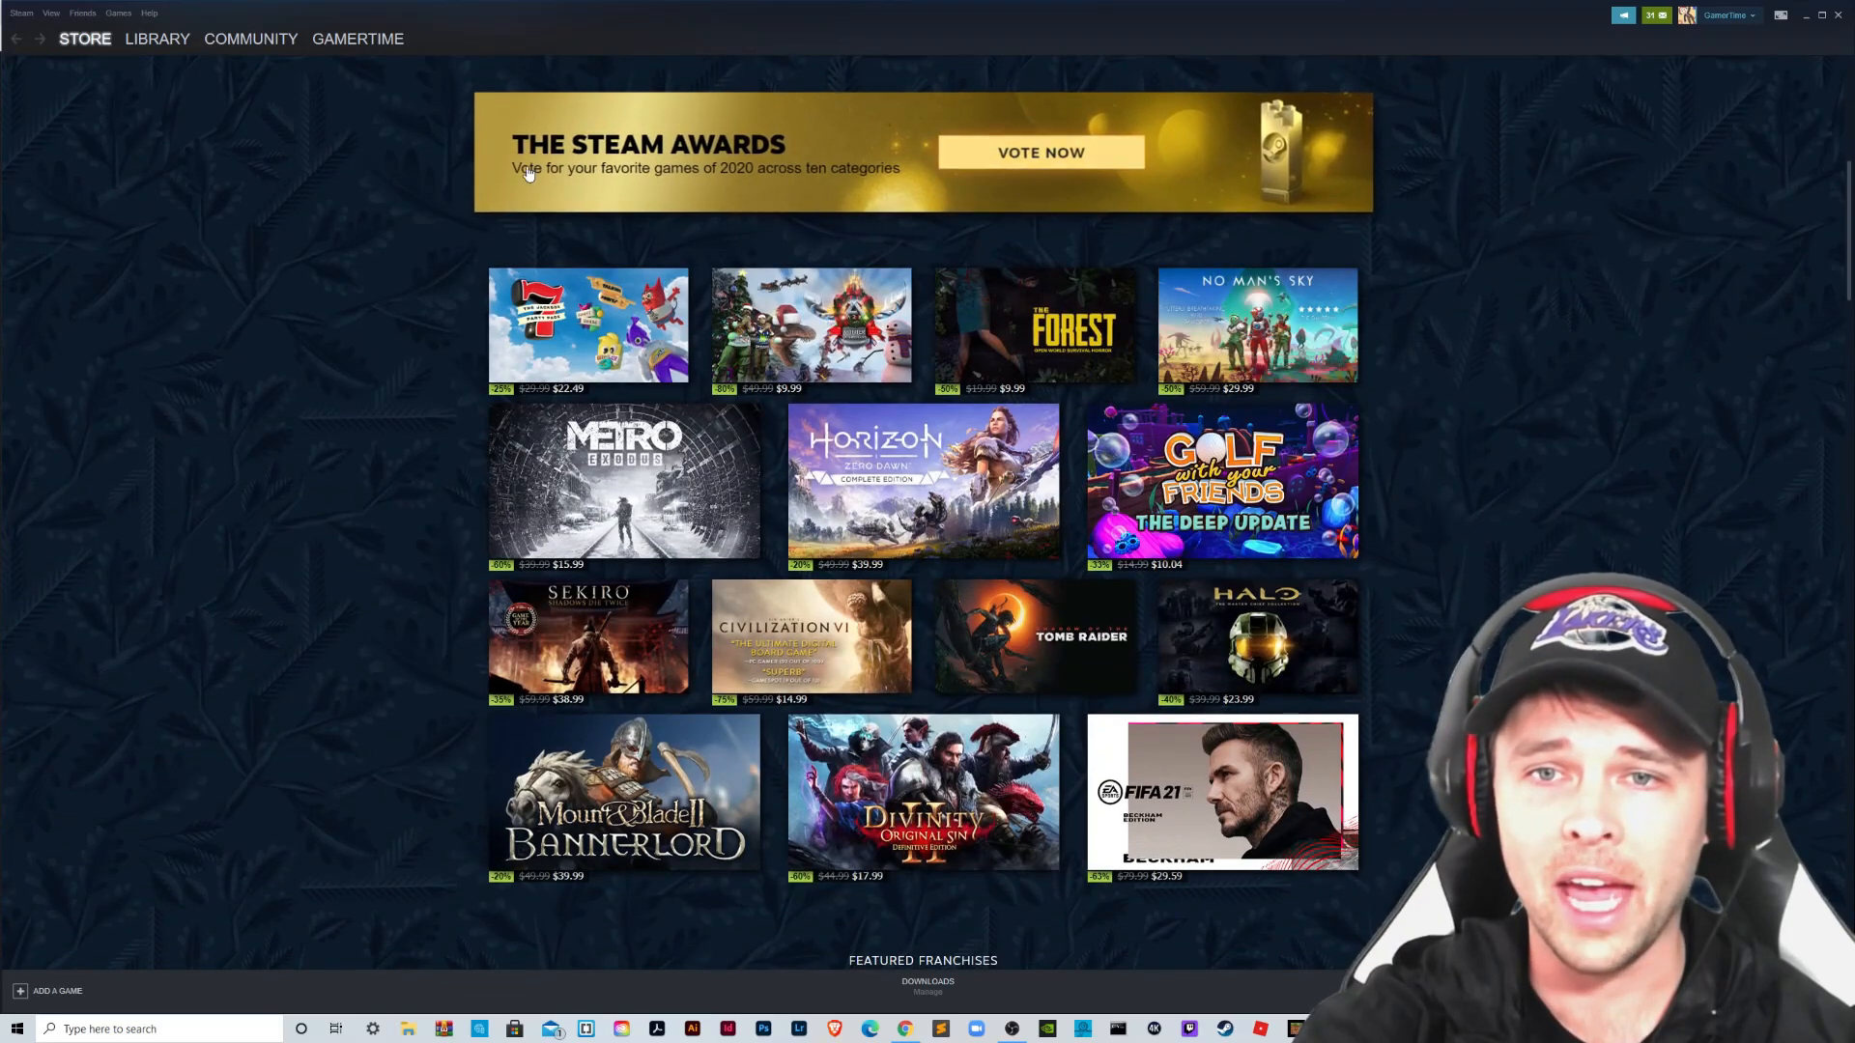
scroll("down", 3)
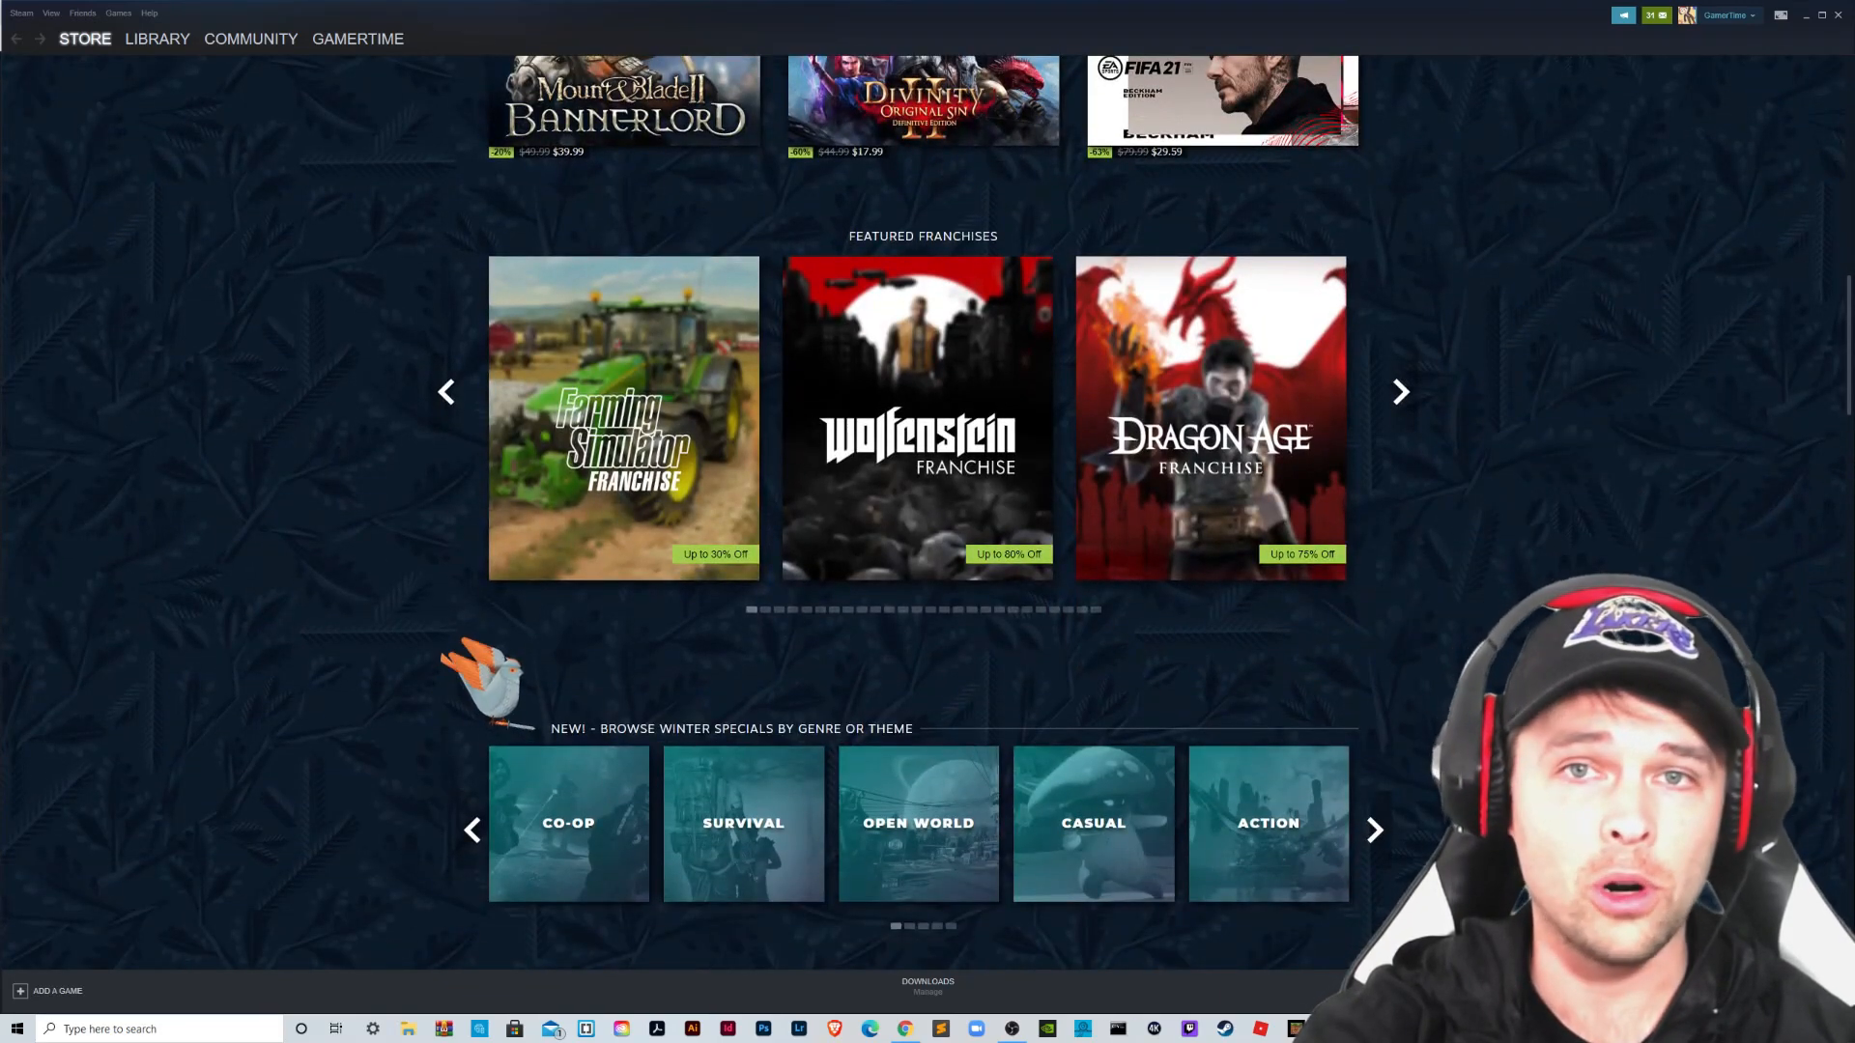
scroll("up", 3)
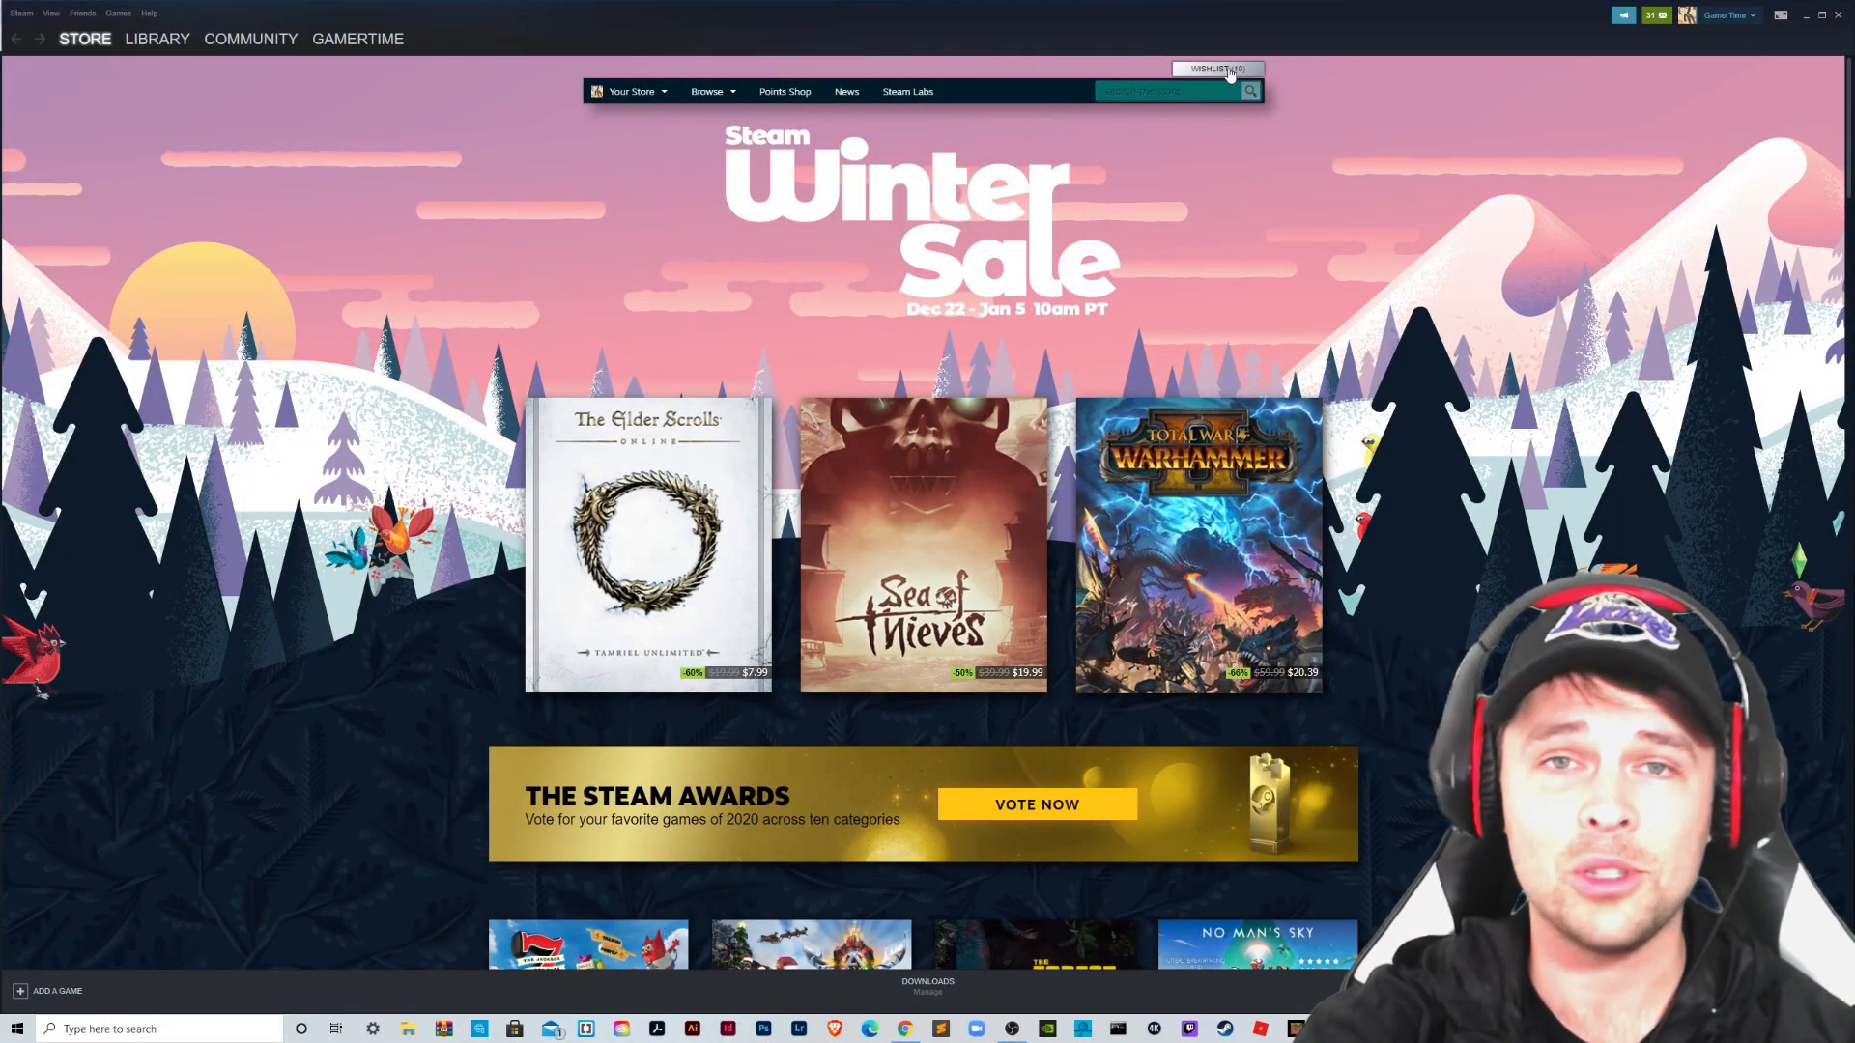
scroll("down", 3)
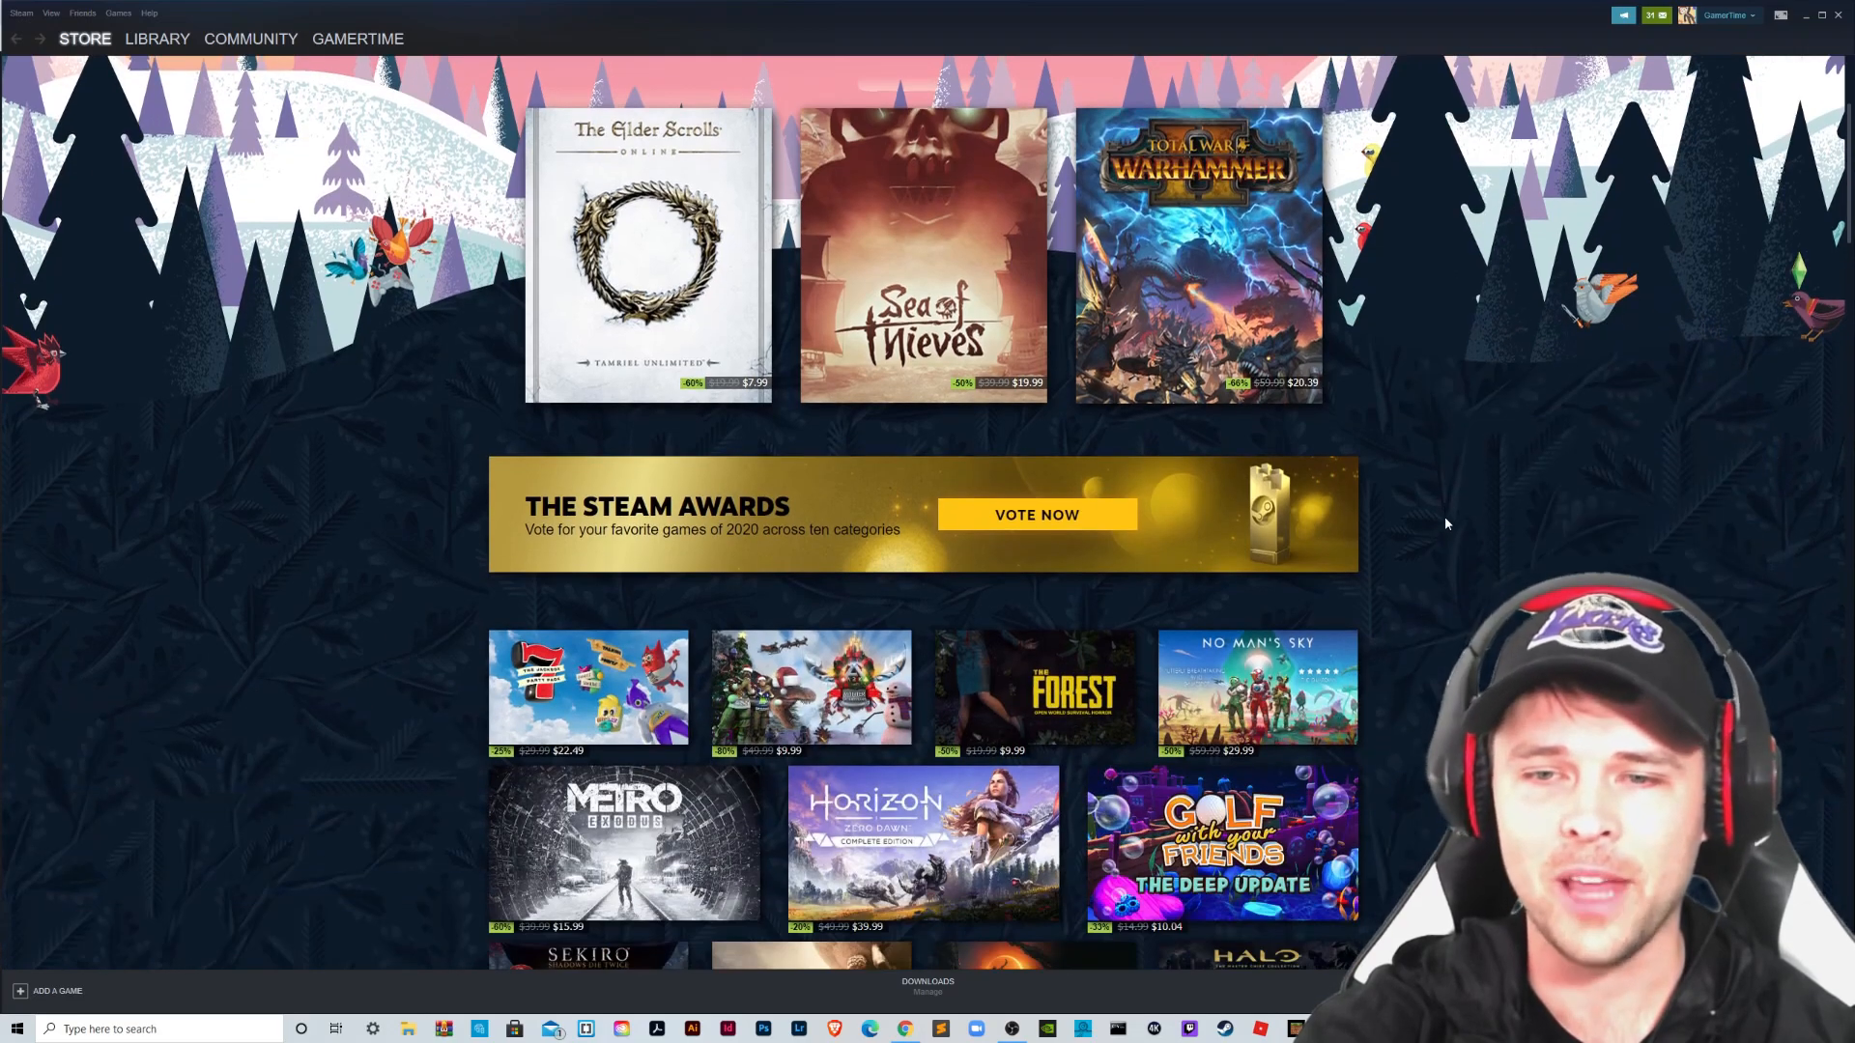
scroll("up", 3)
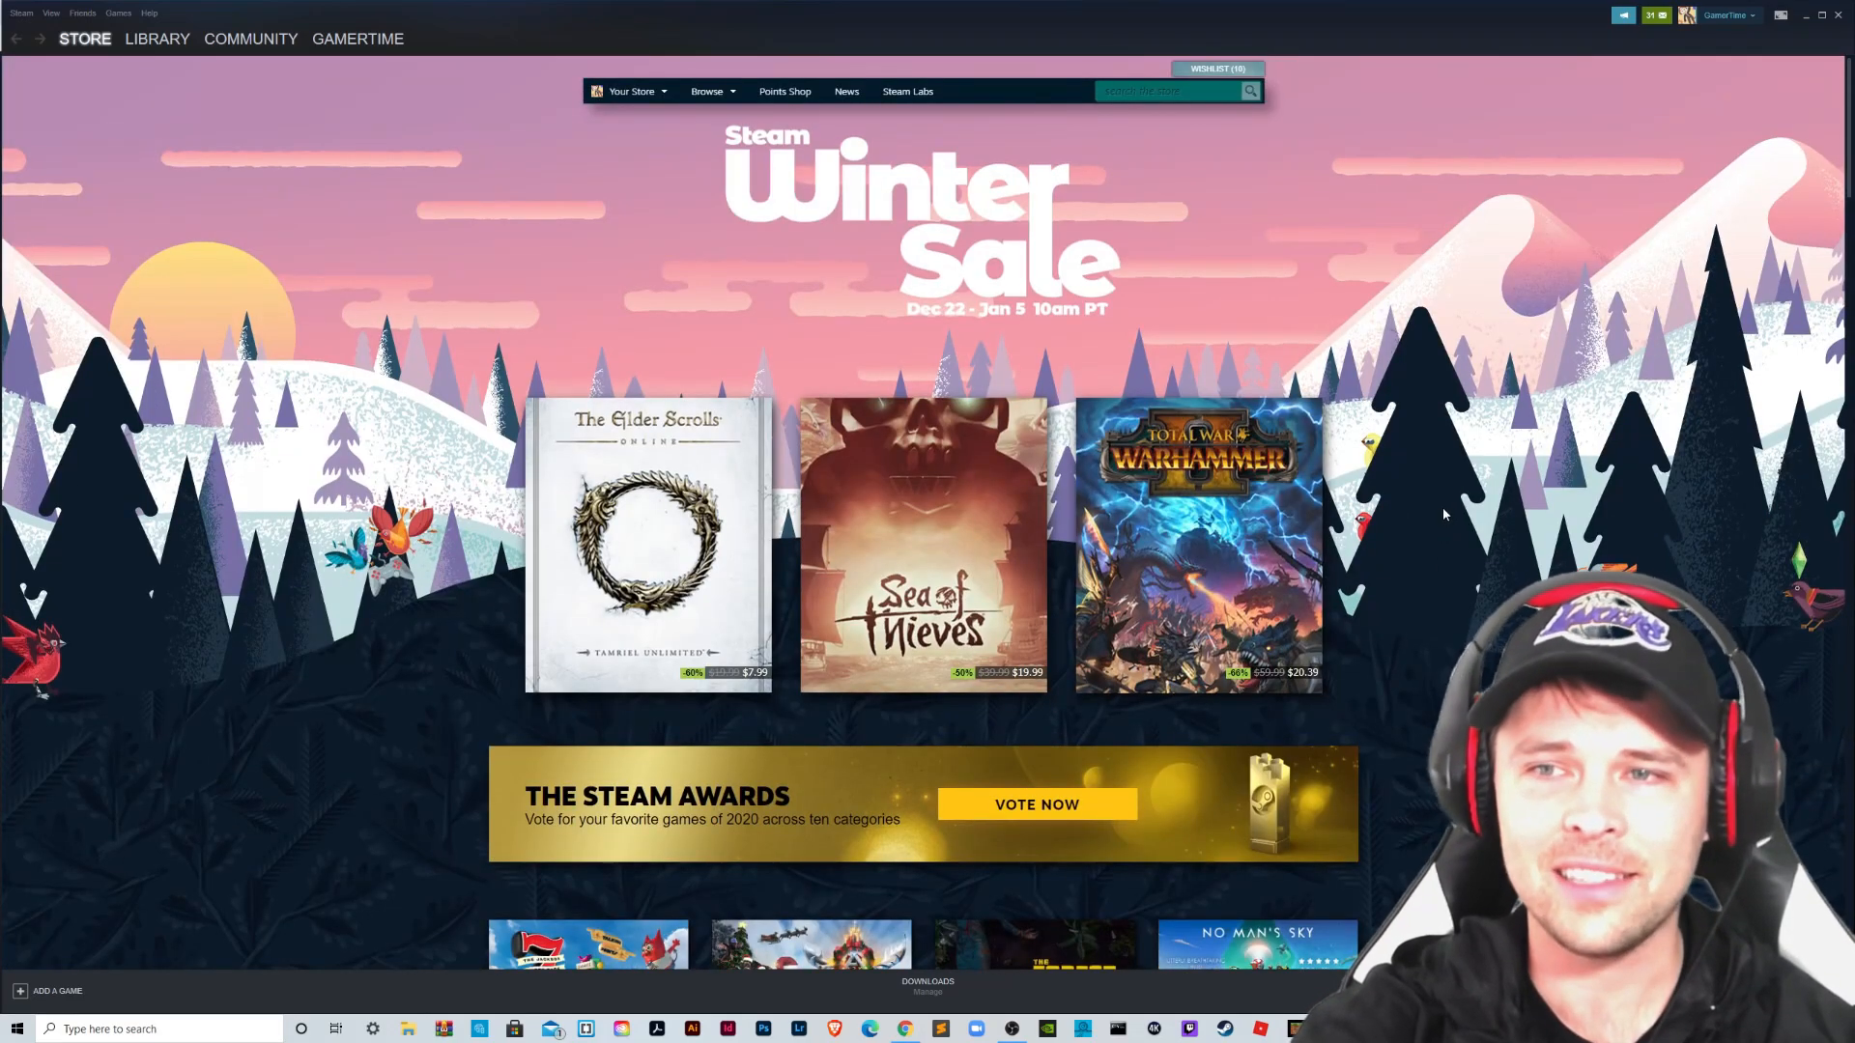
scroll("down", 3)
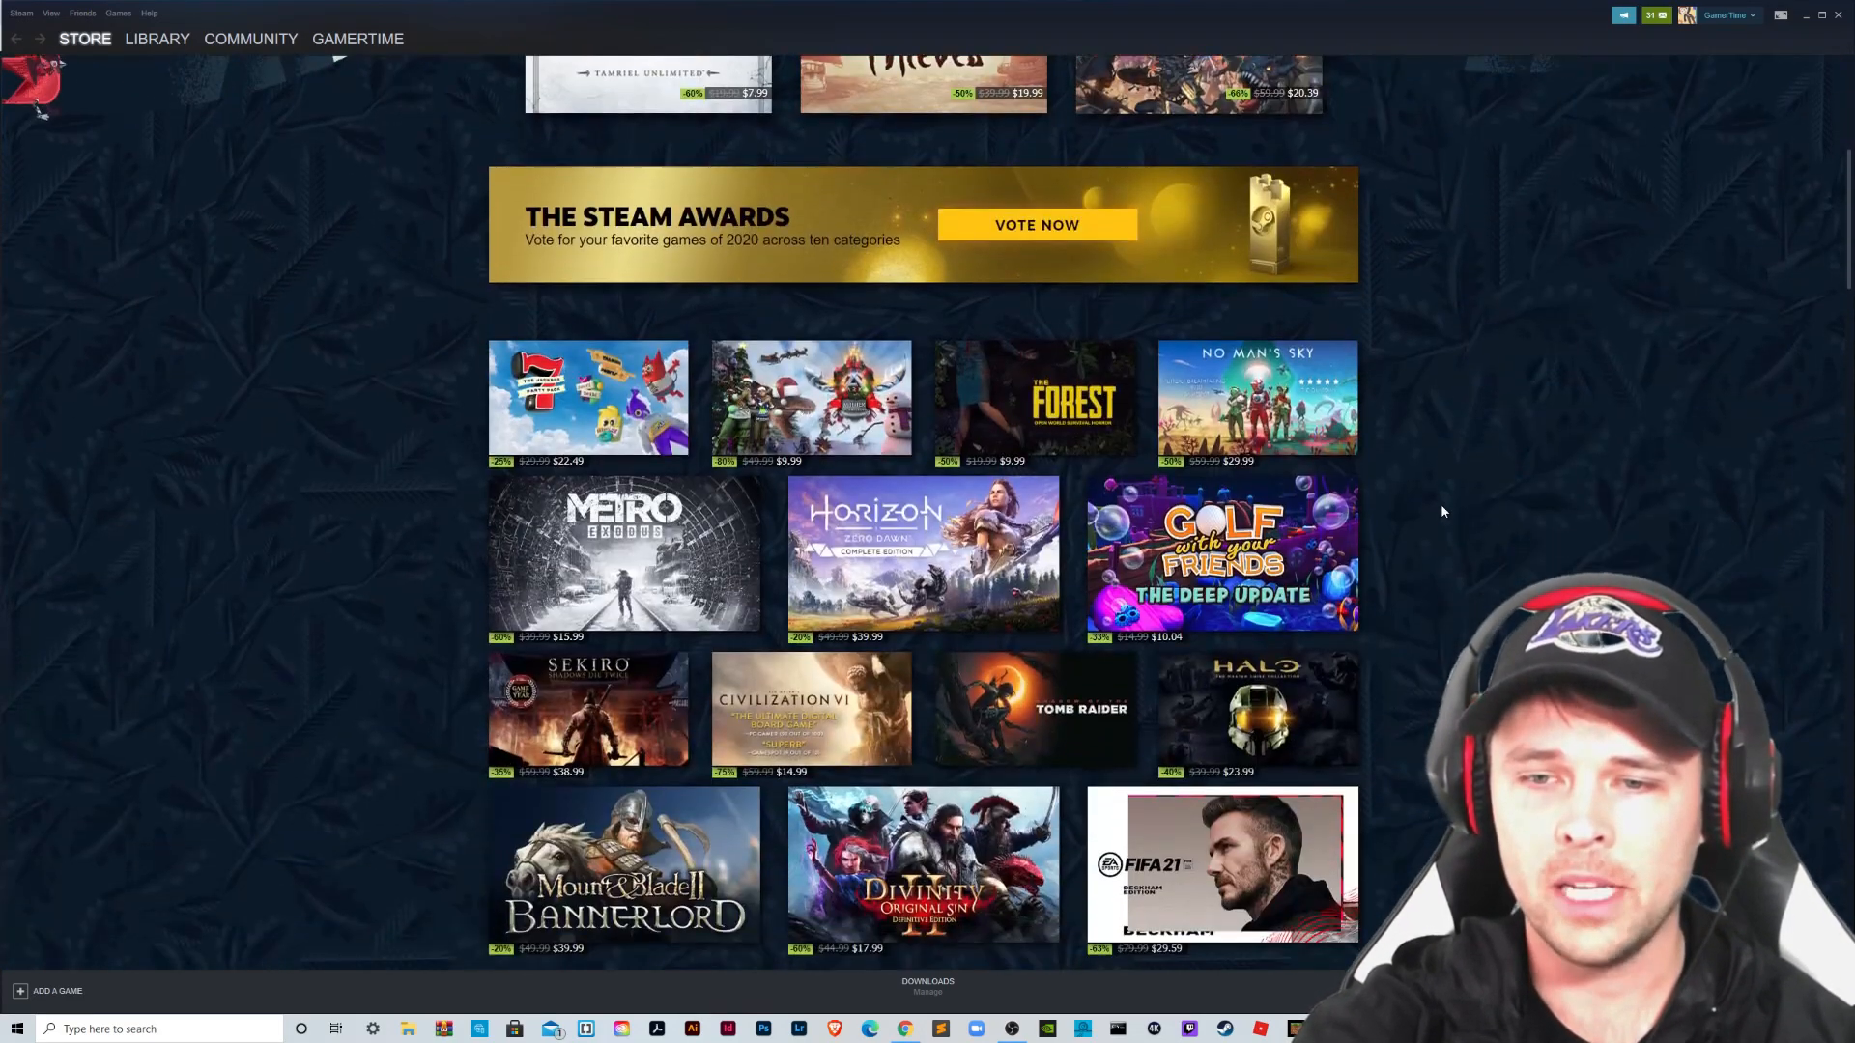
scroll("down", 3)
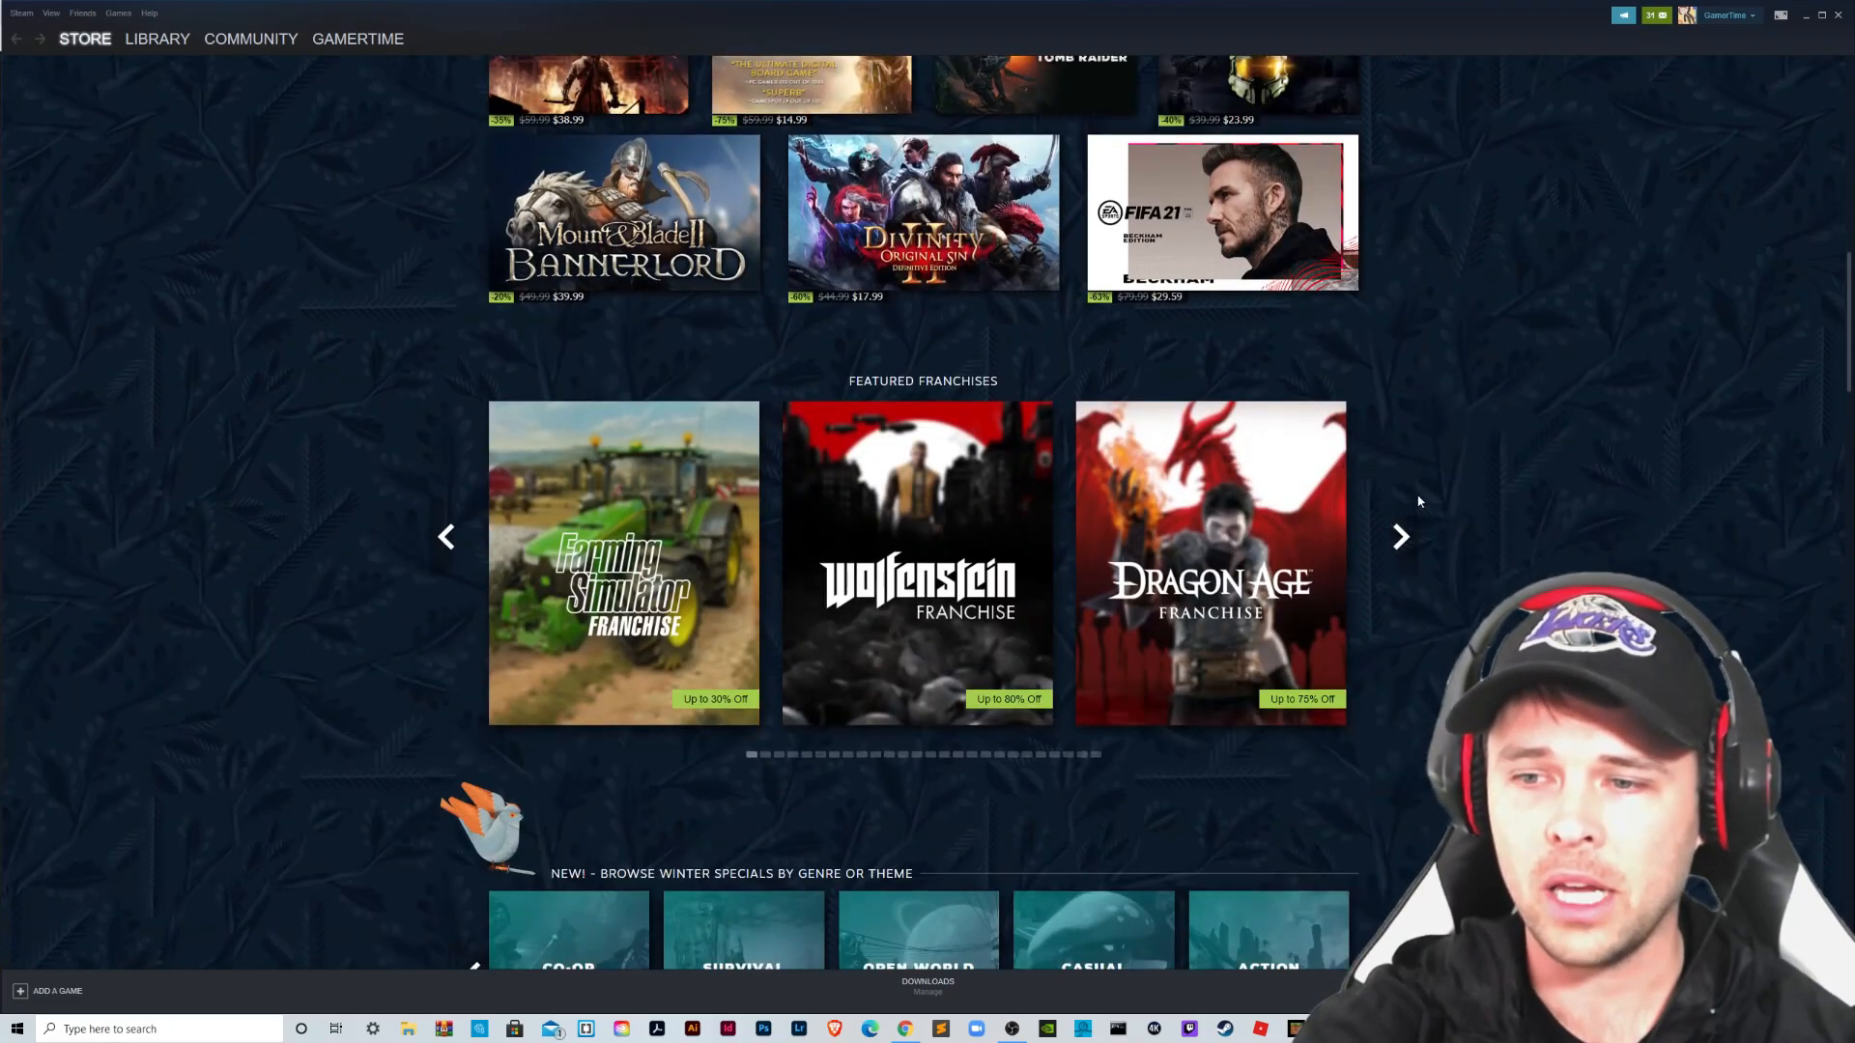
scroll("down", 3)
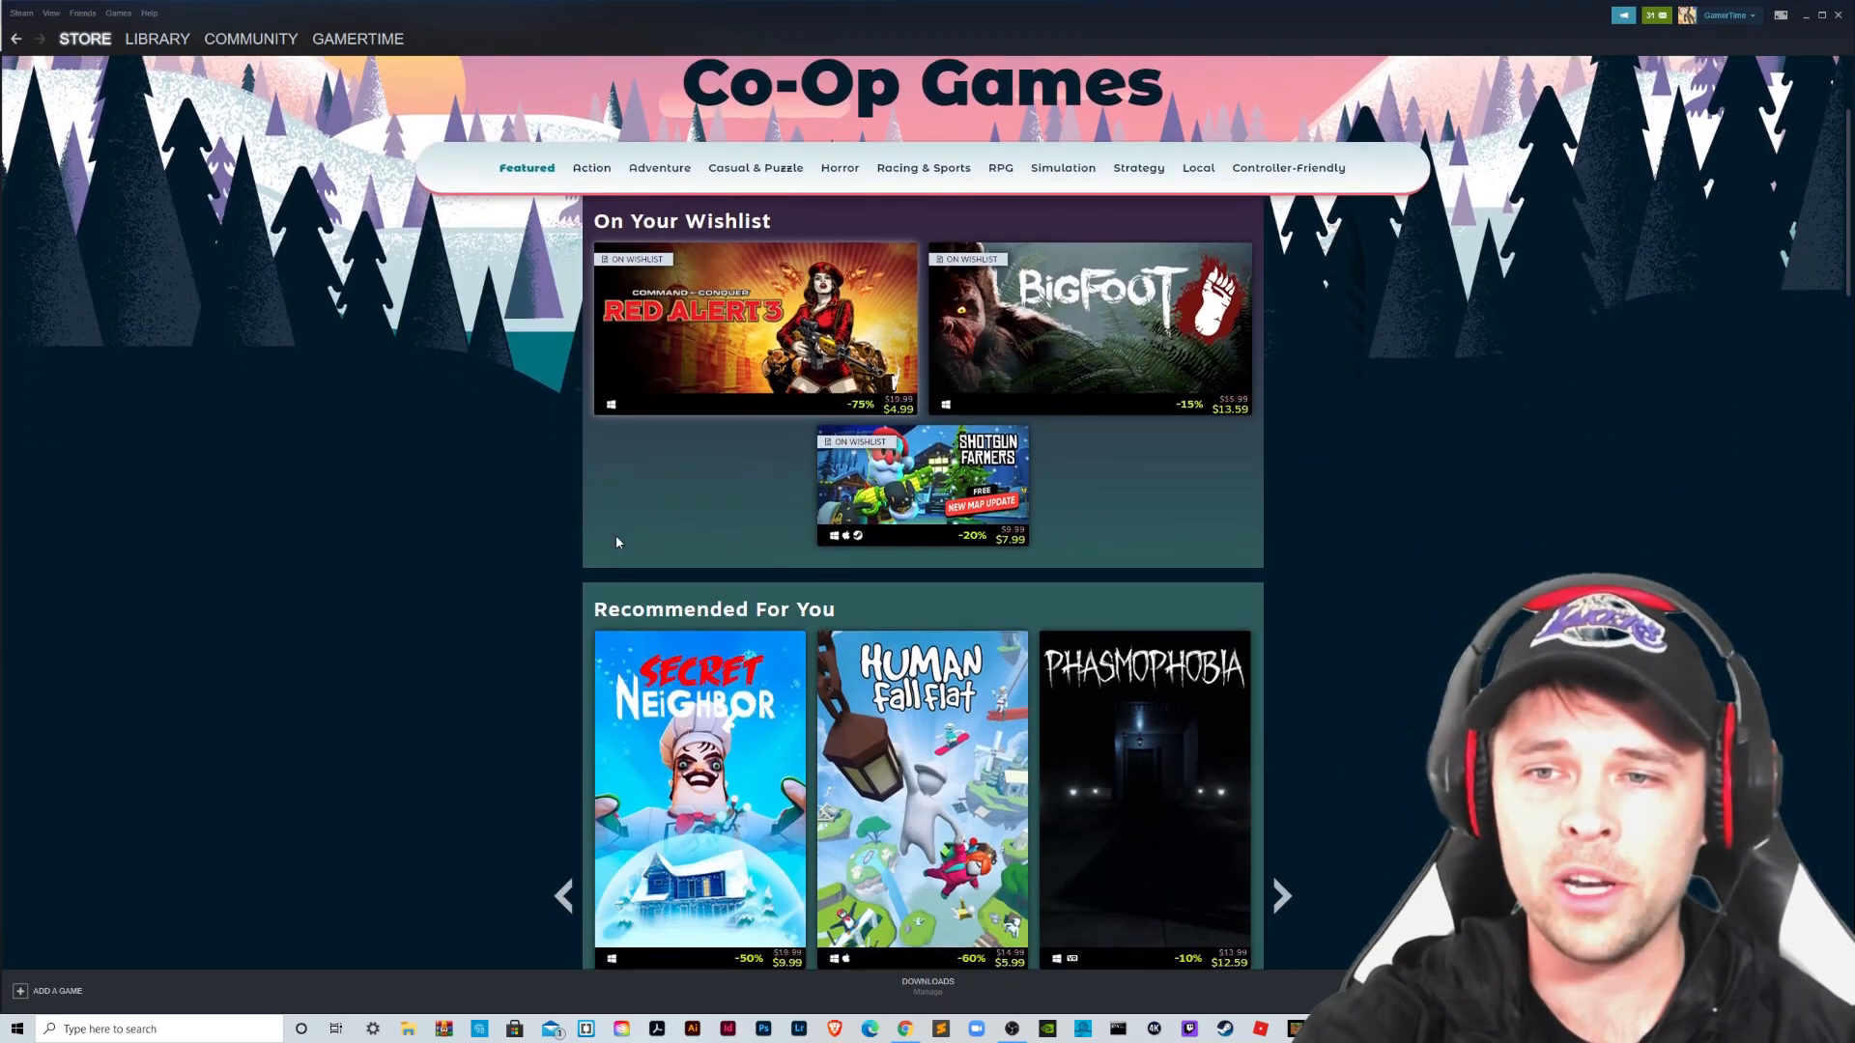
Browse the Winter Sale page past Recommended For You, Featured Titles and Players Like You Love
scroll("down", 3)
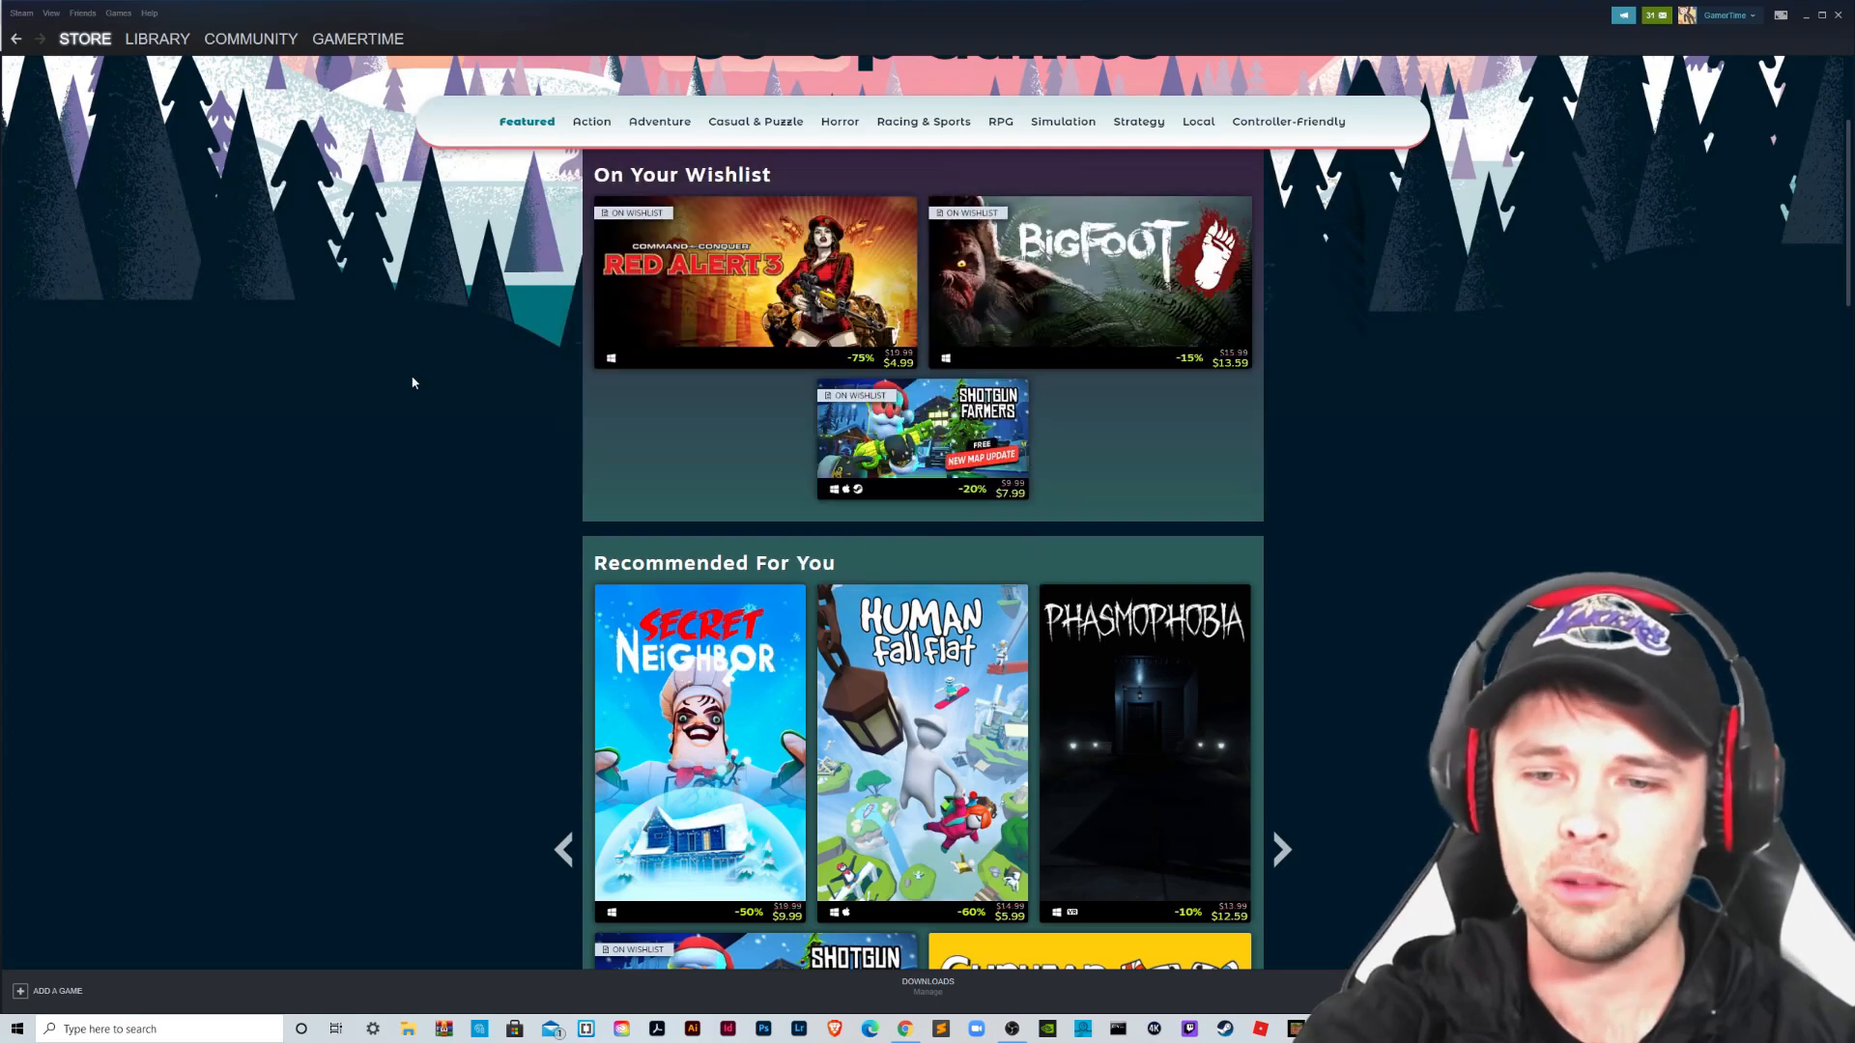
scroll("down", 3)
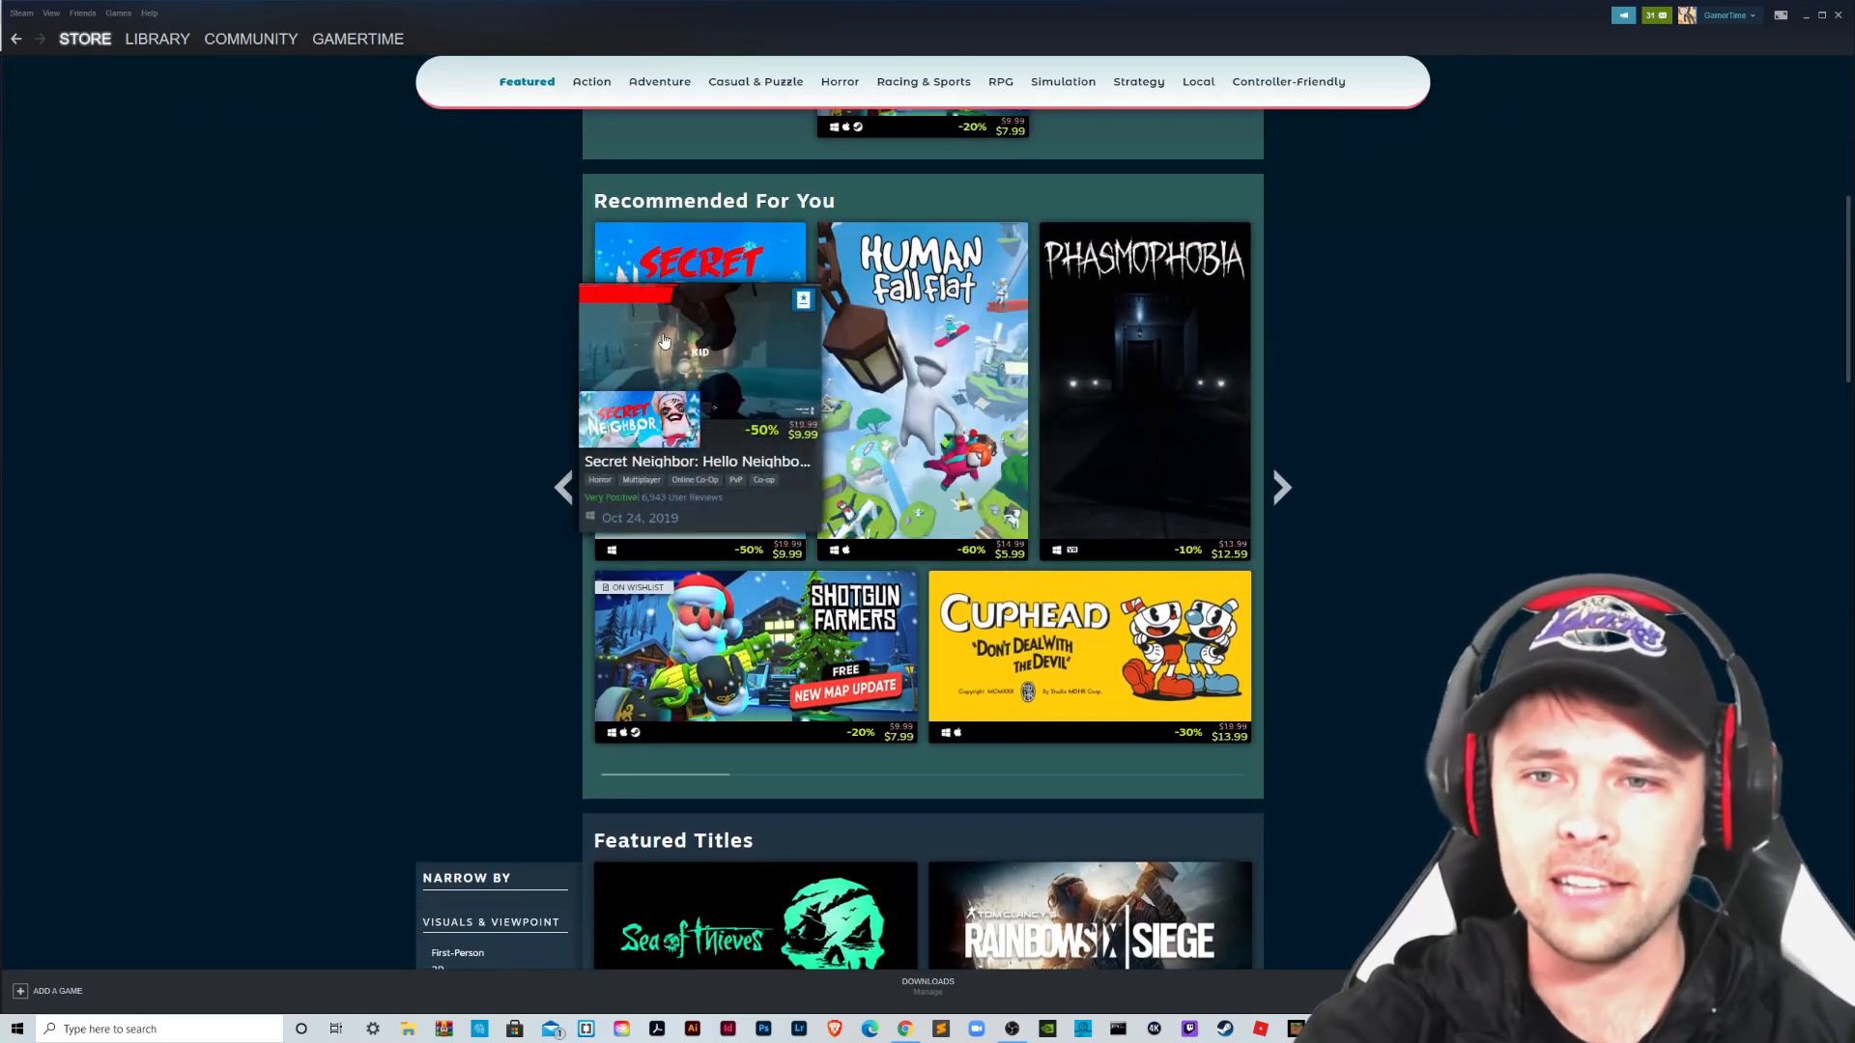
scroll("up", 3)
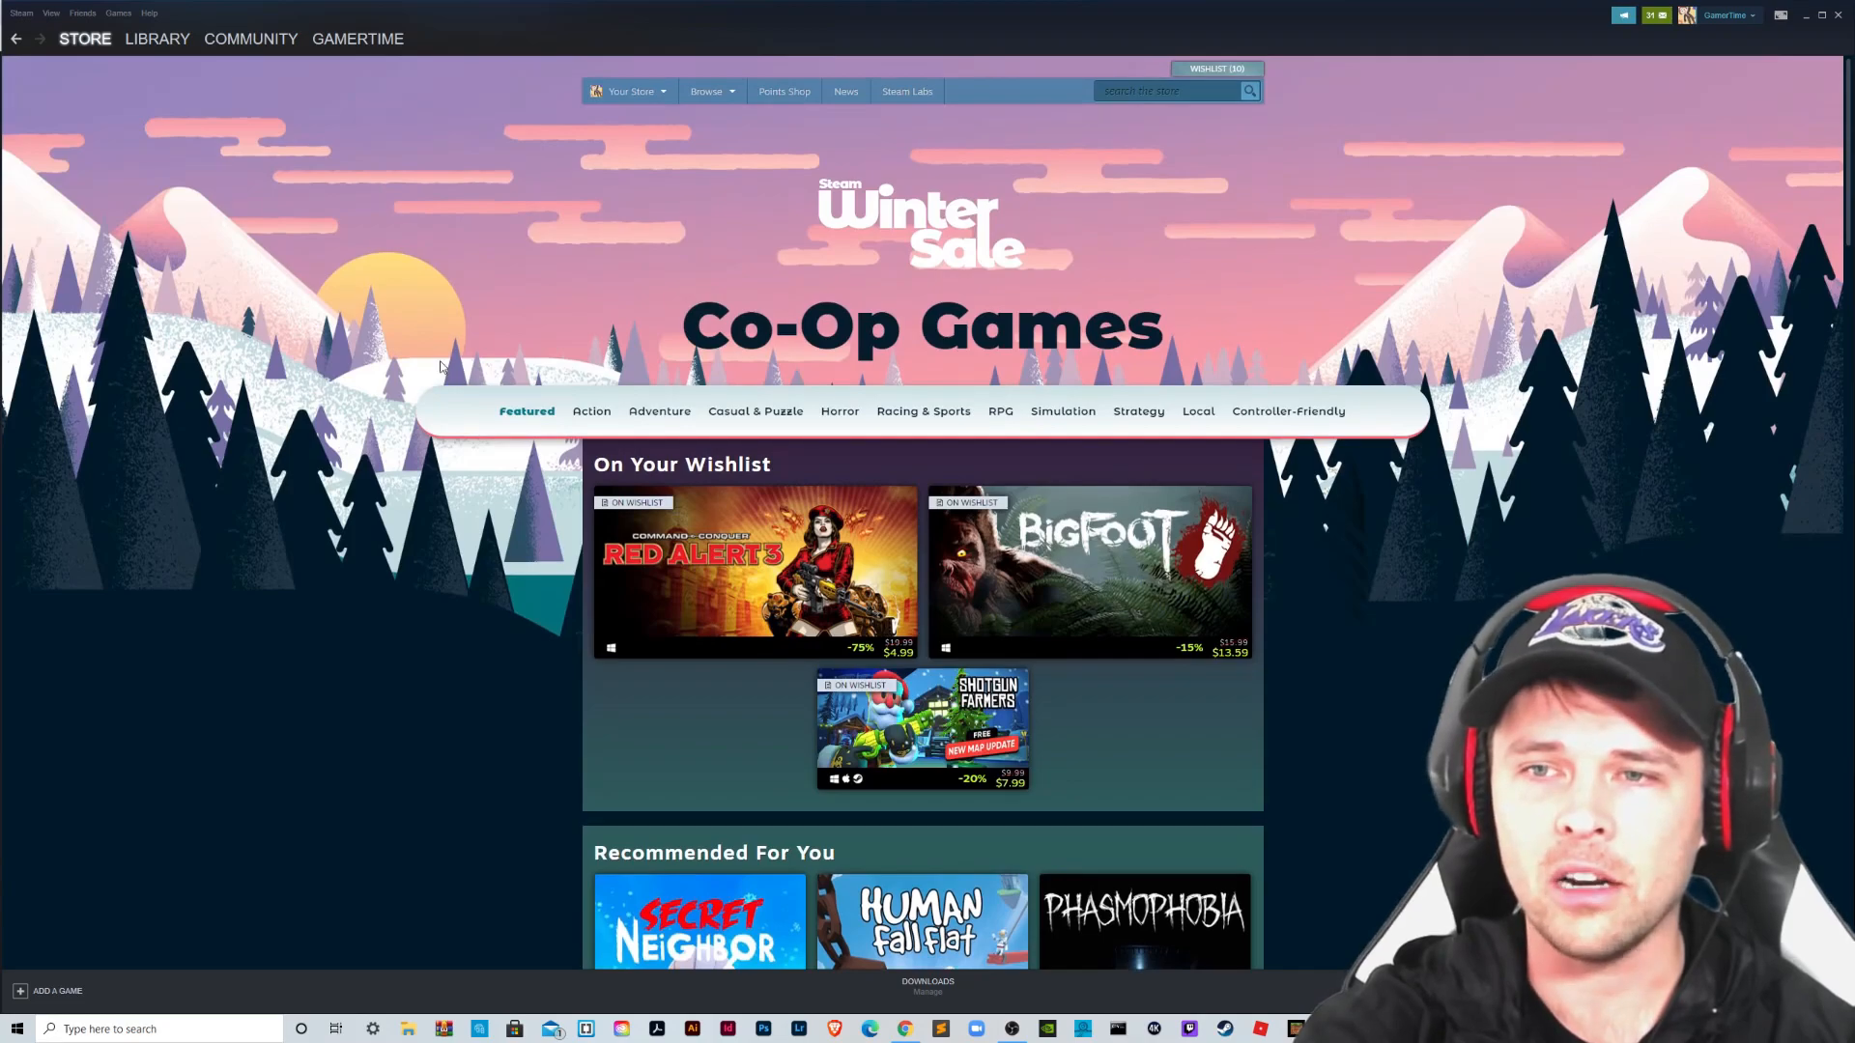
scroll("down", 3)
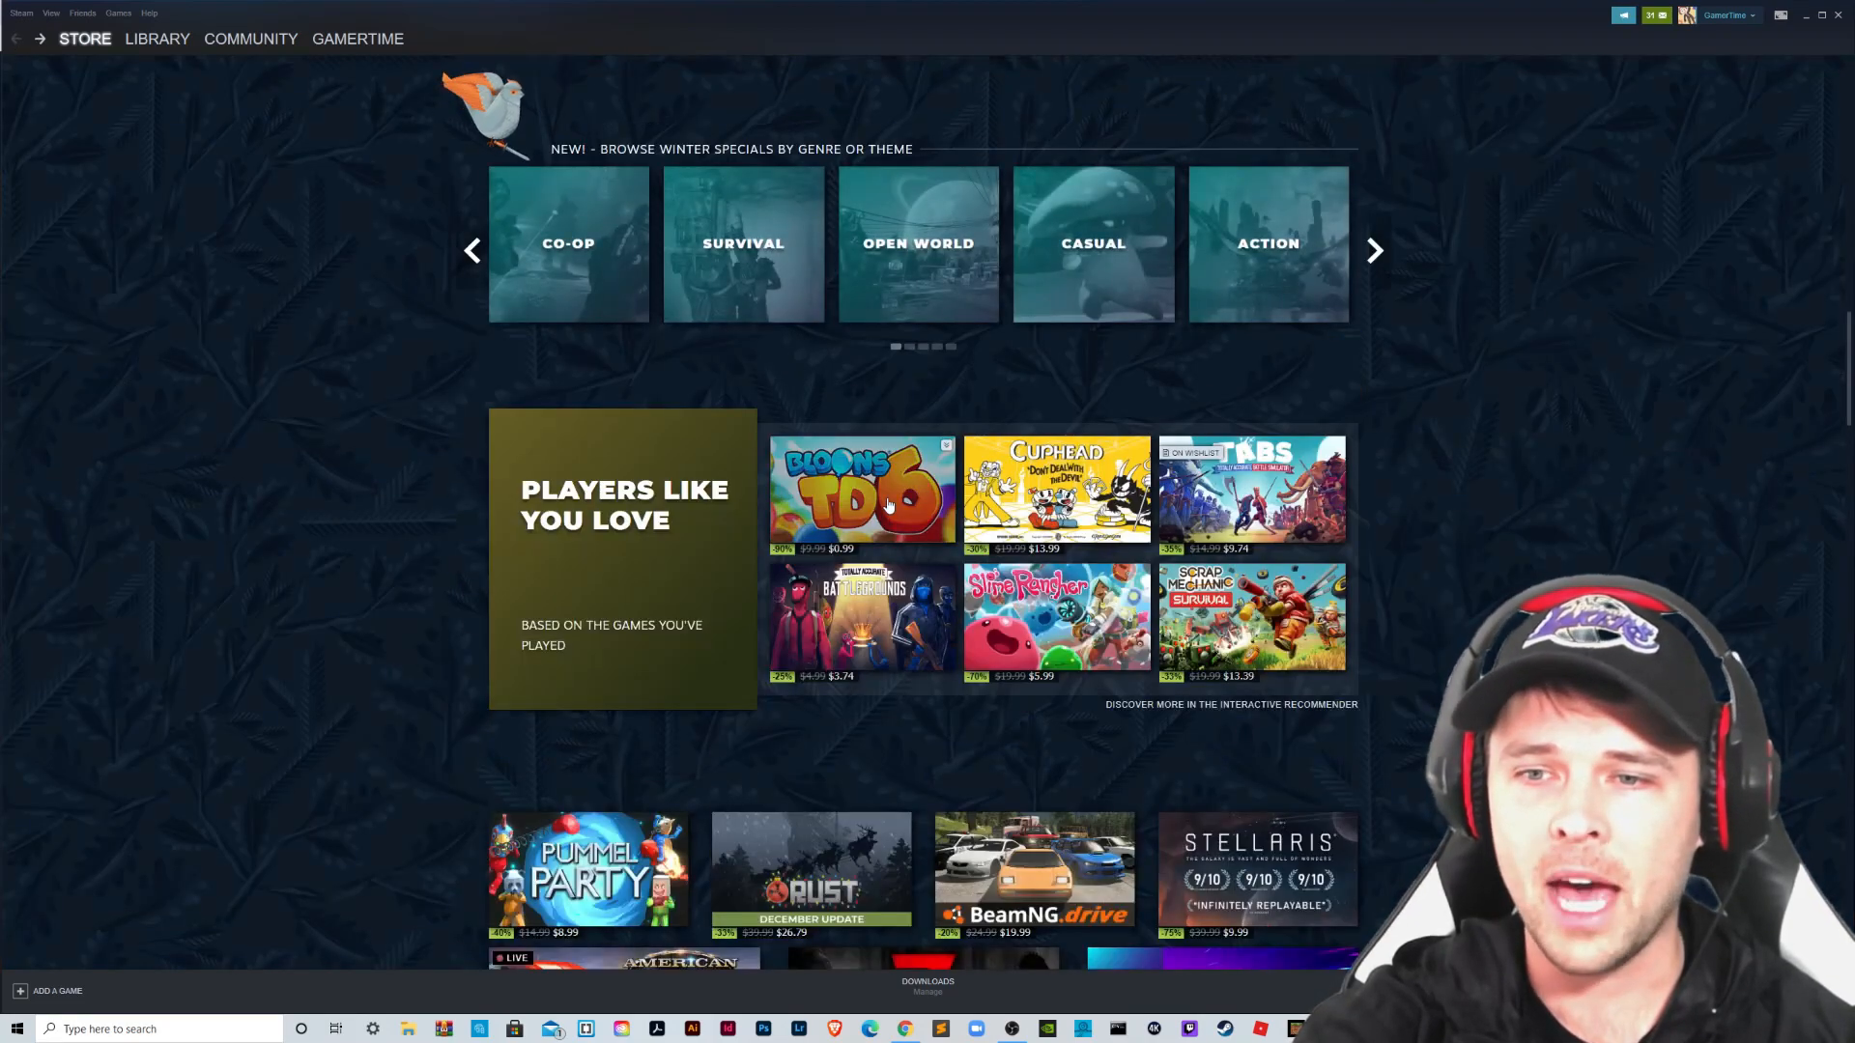
Visit the Survival Games winter specials page and scroll through its discounted featured titles
left_click(742, 243)
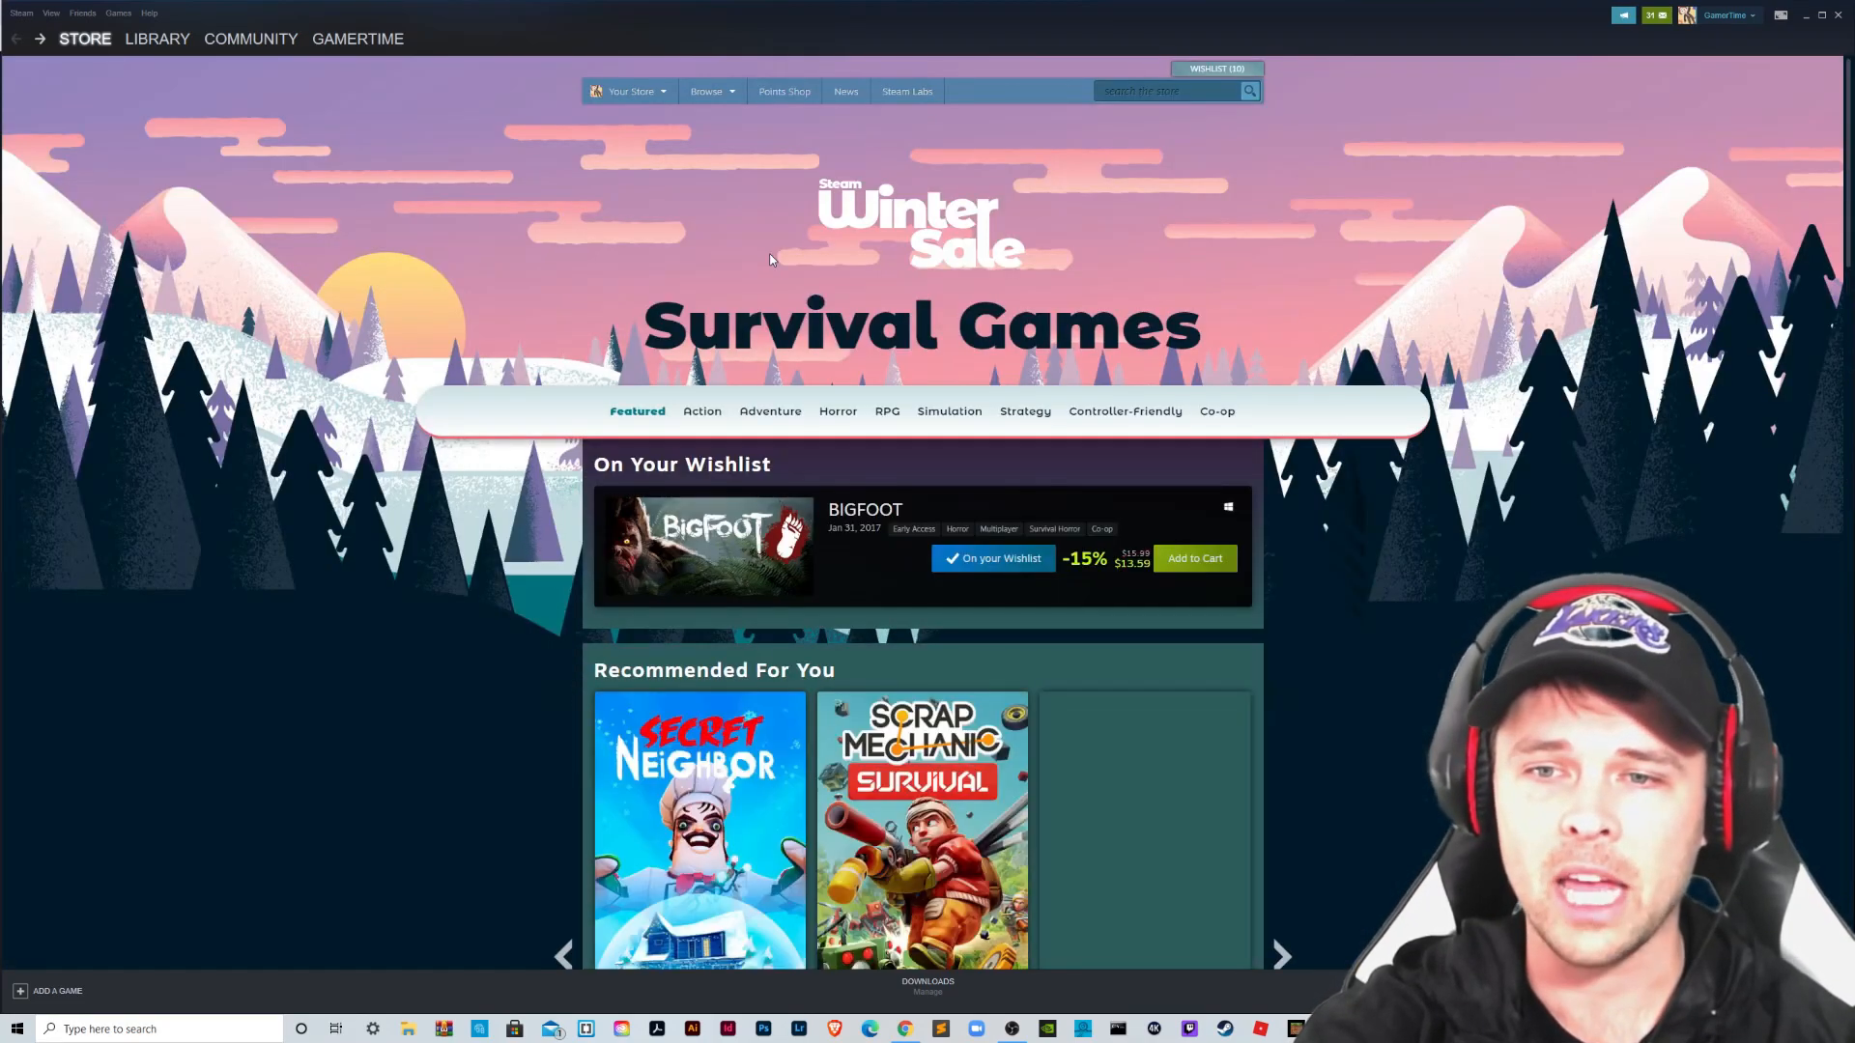
scroll("down", 3)
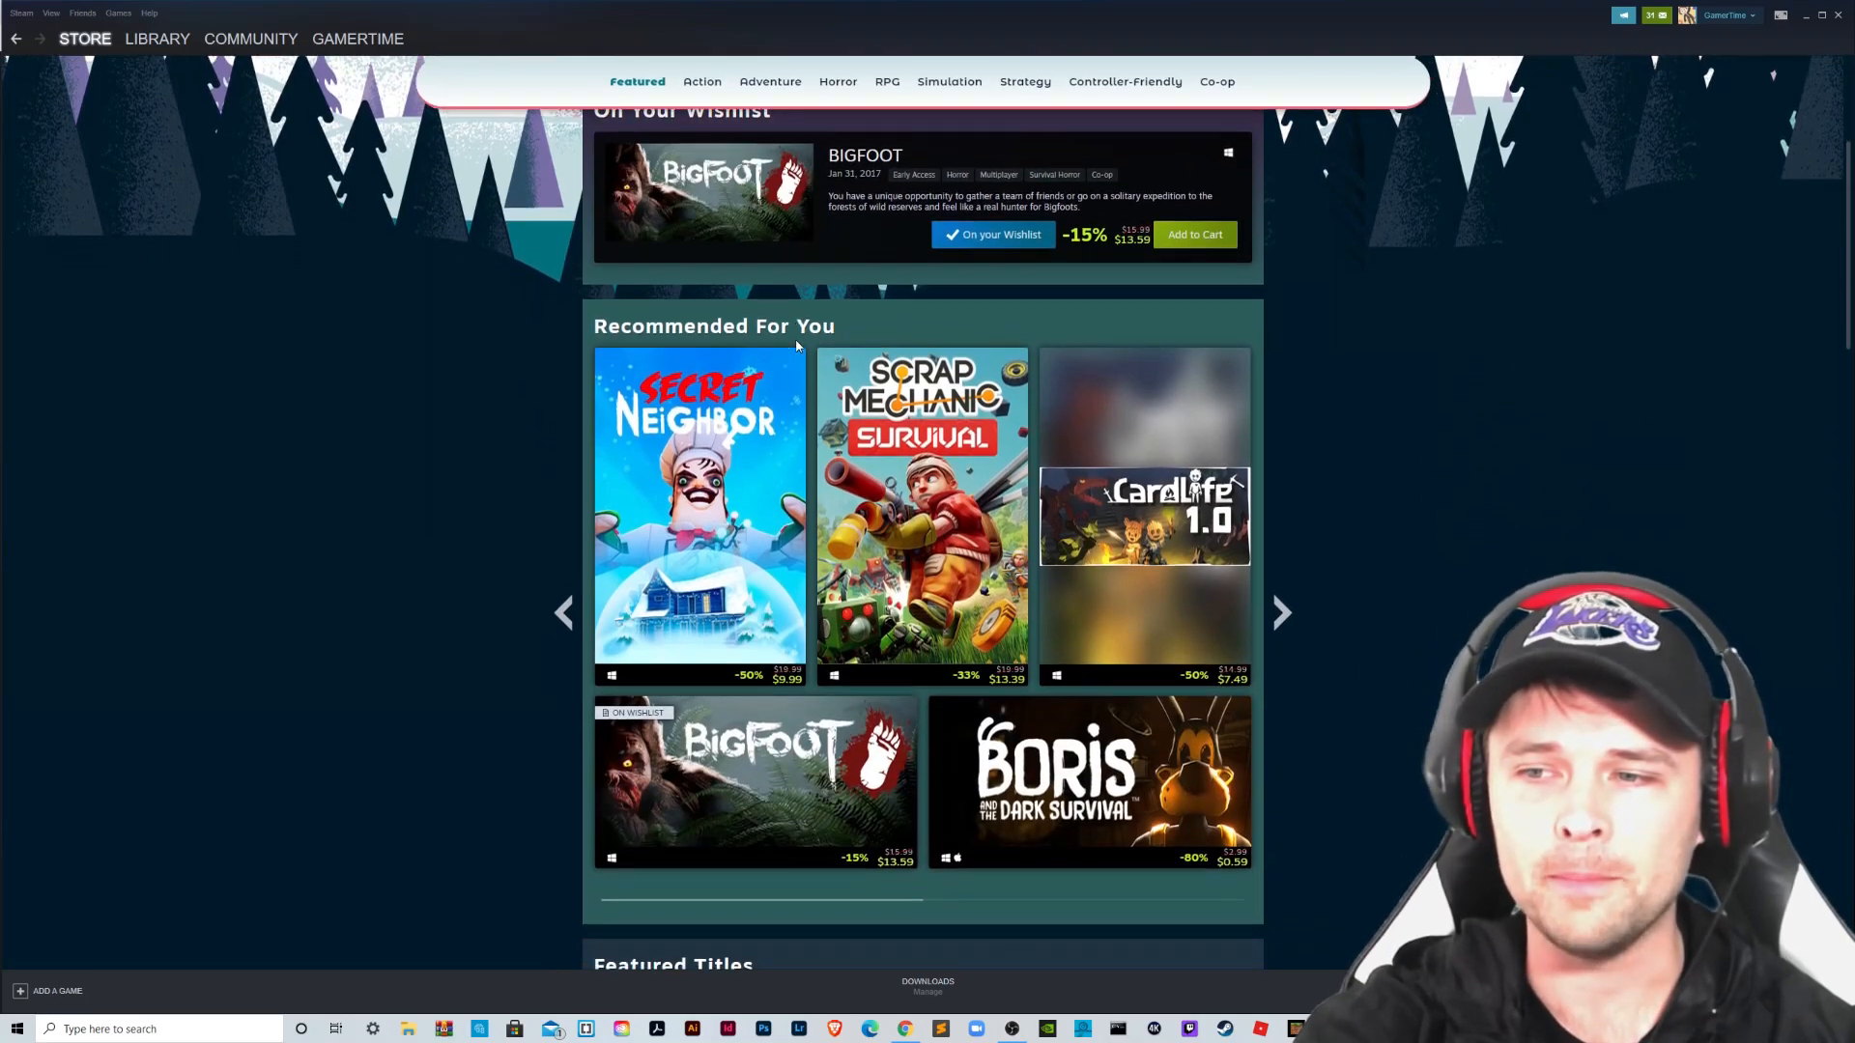
scroll("down", 3)
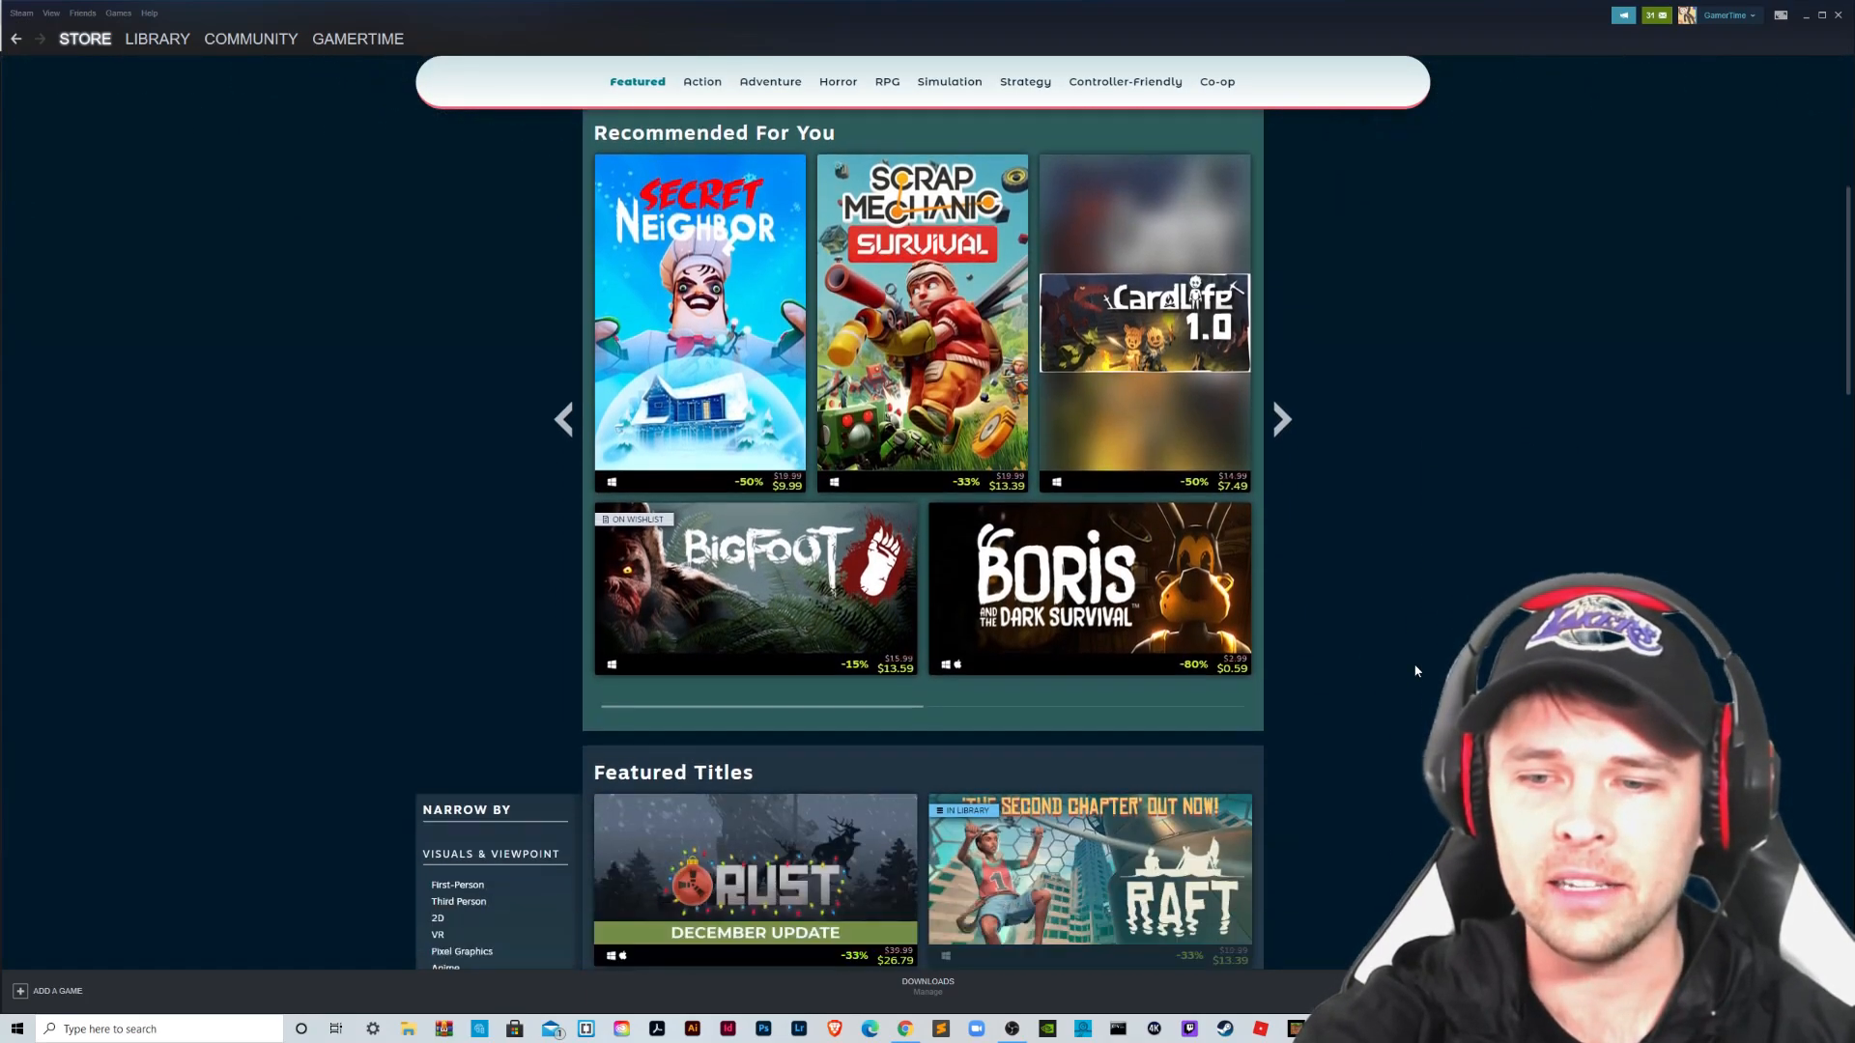
scroll("down", 3)
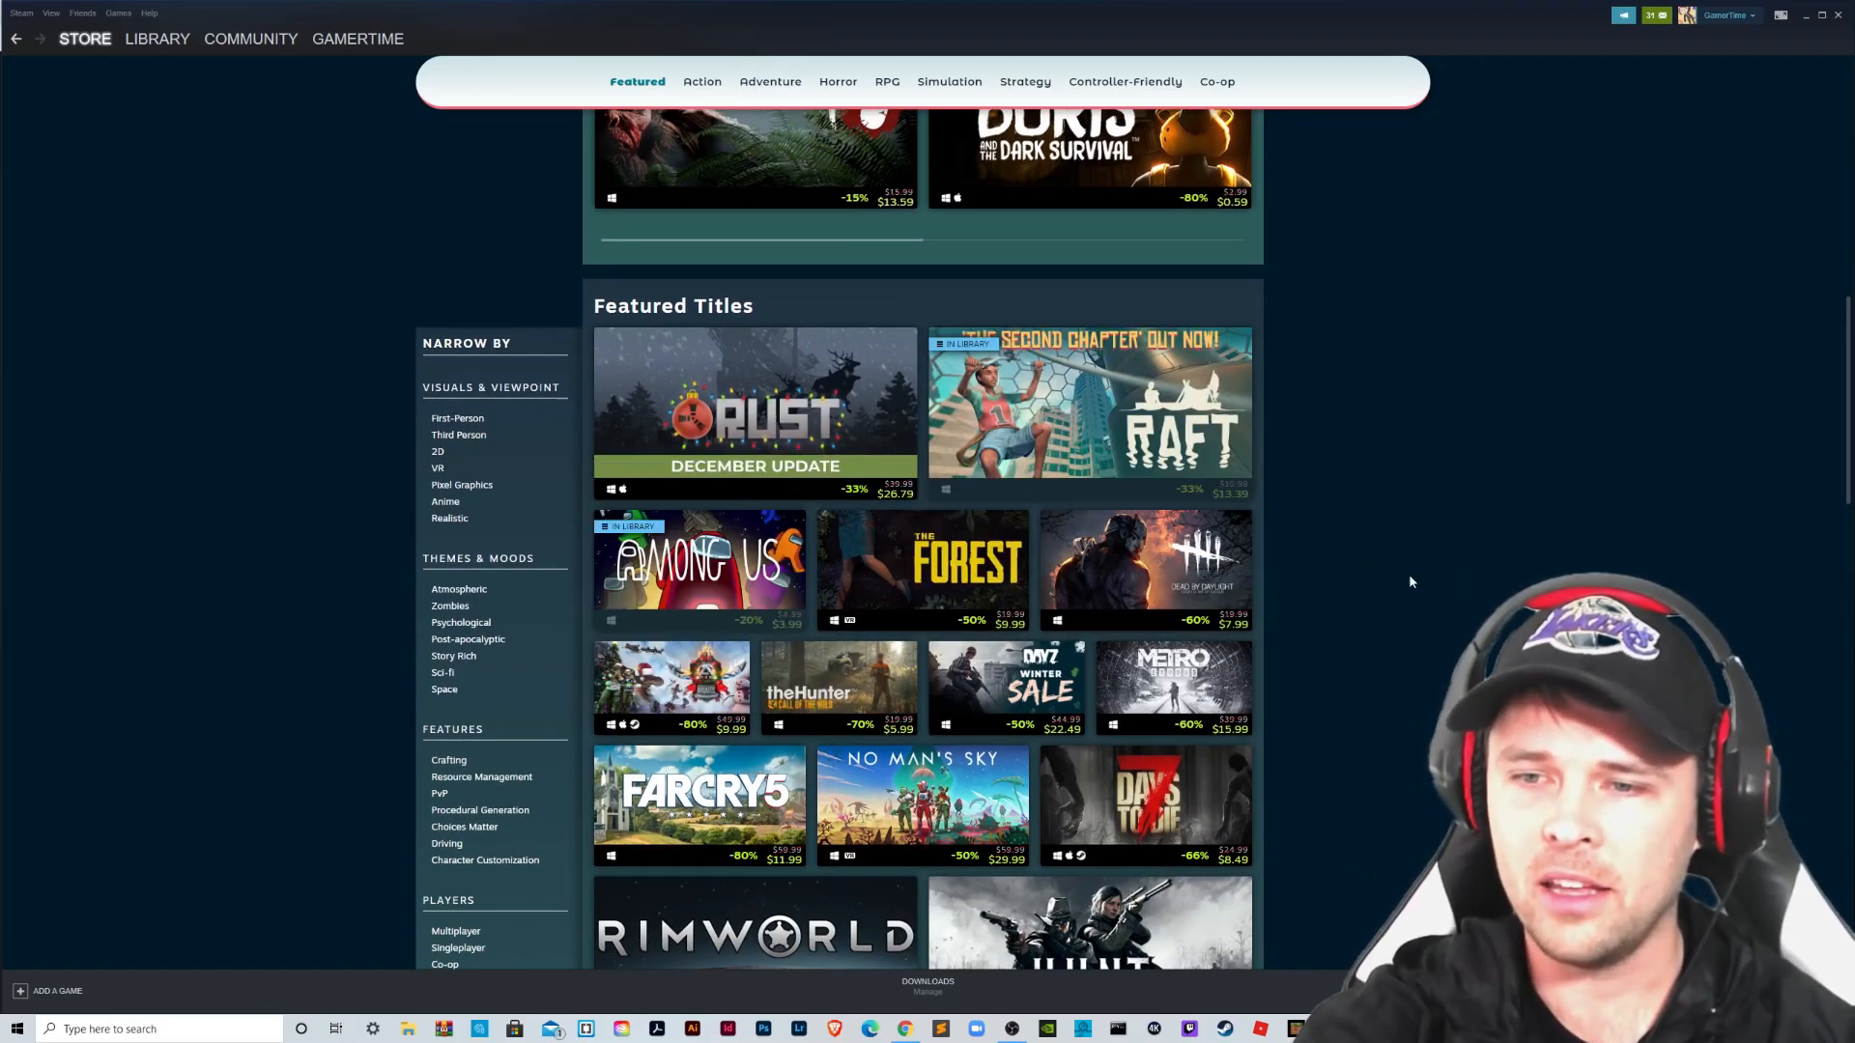
scroll("down", 3)
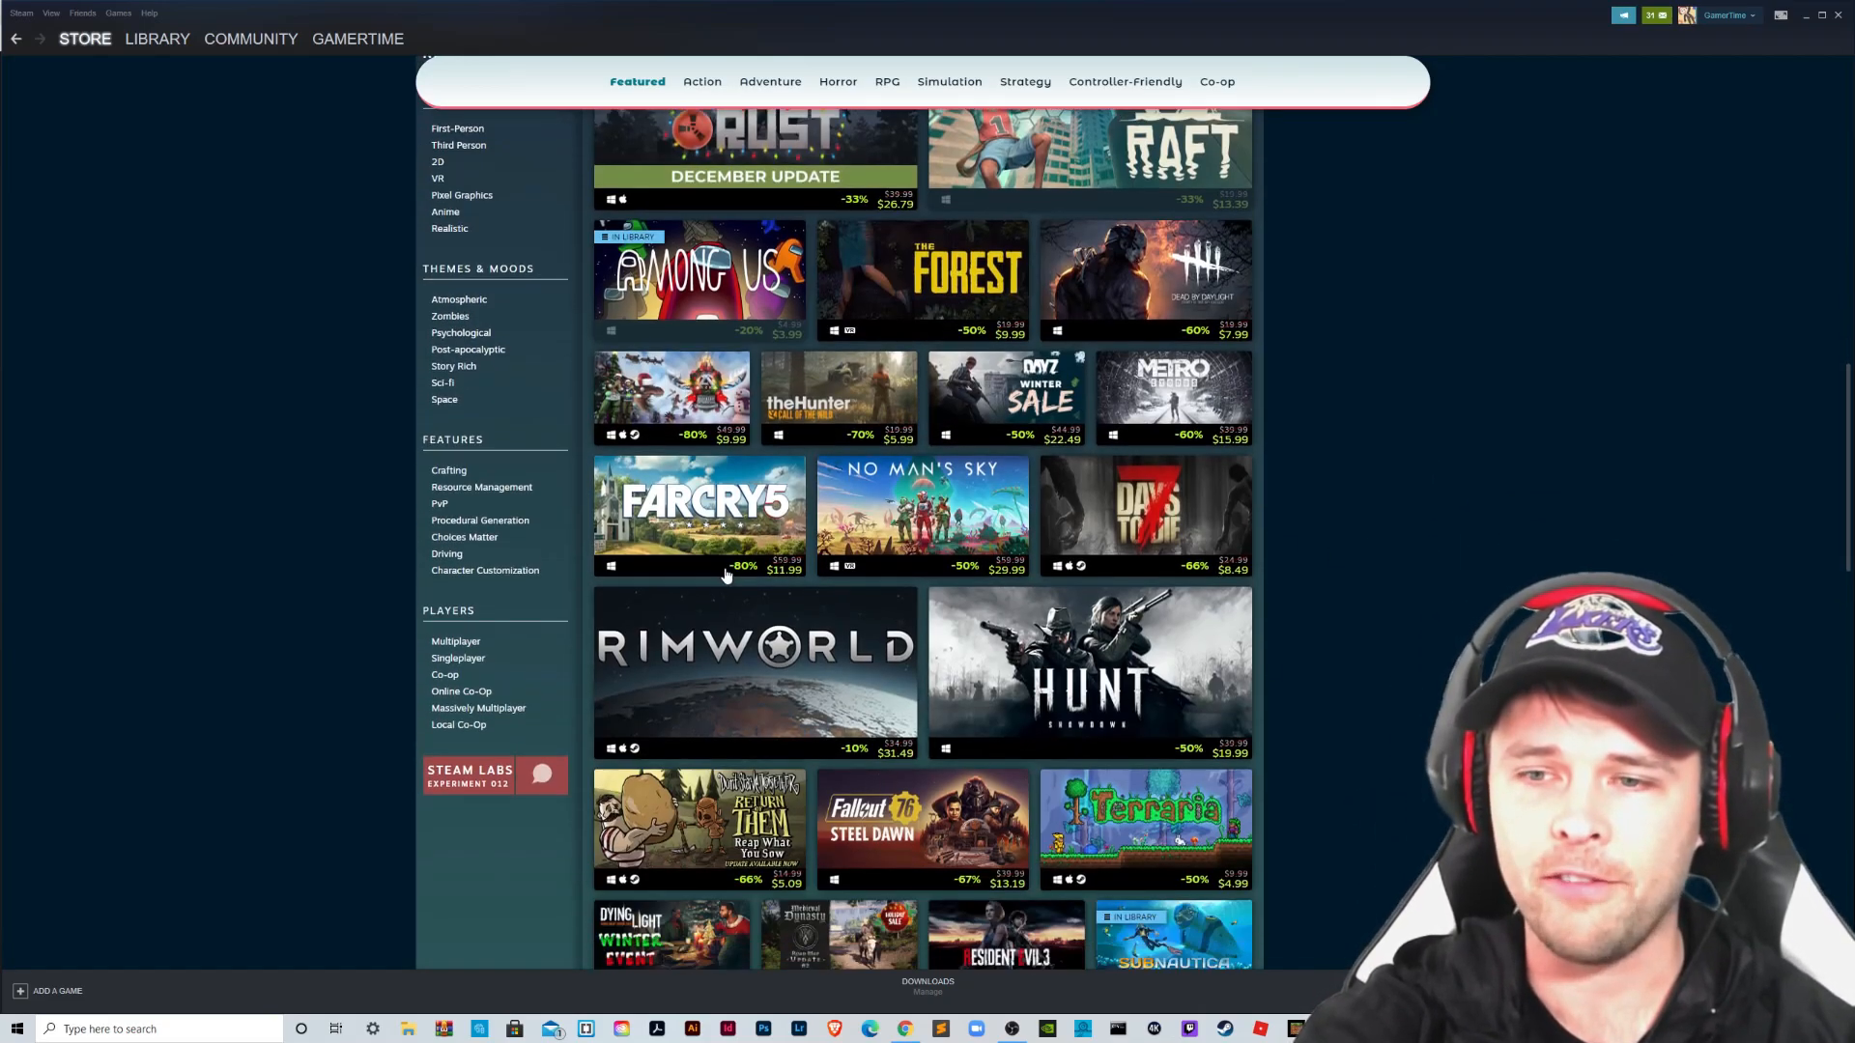
scroll("down", 3)
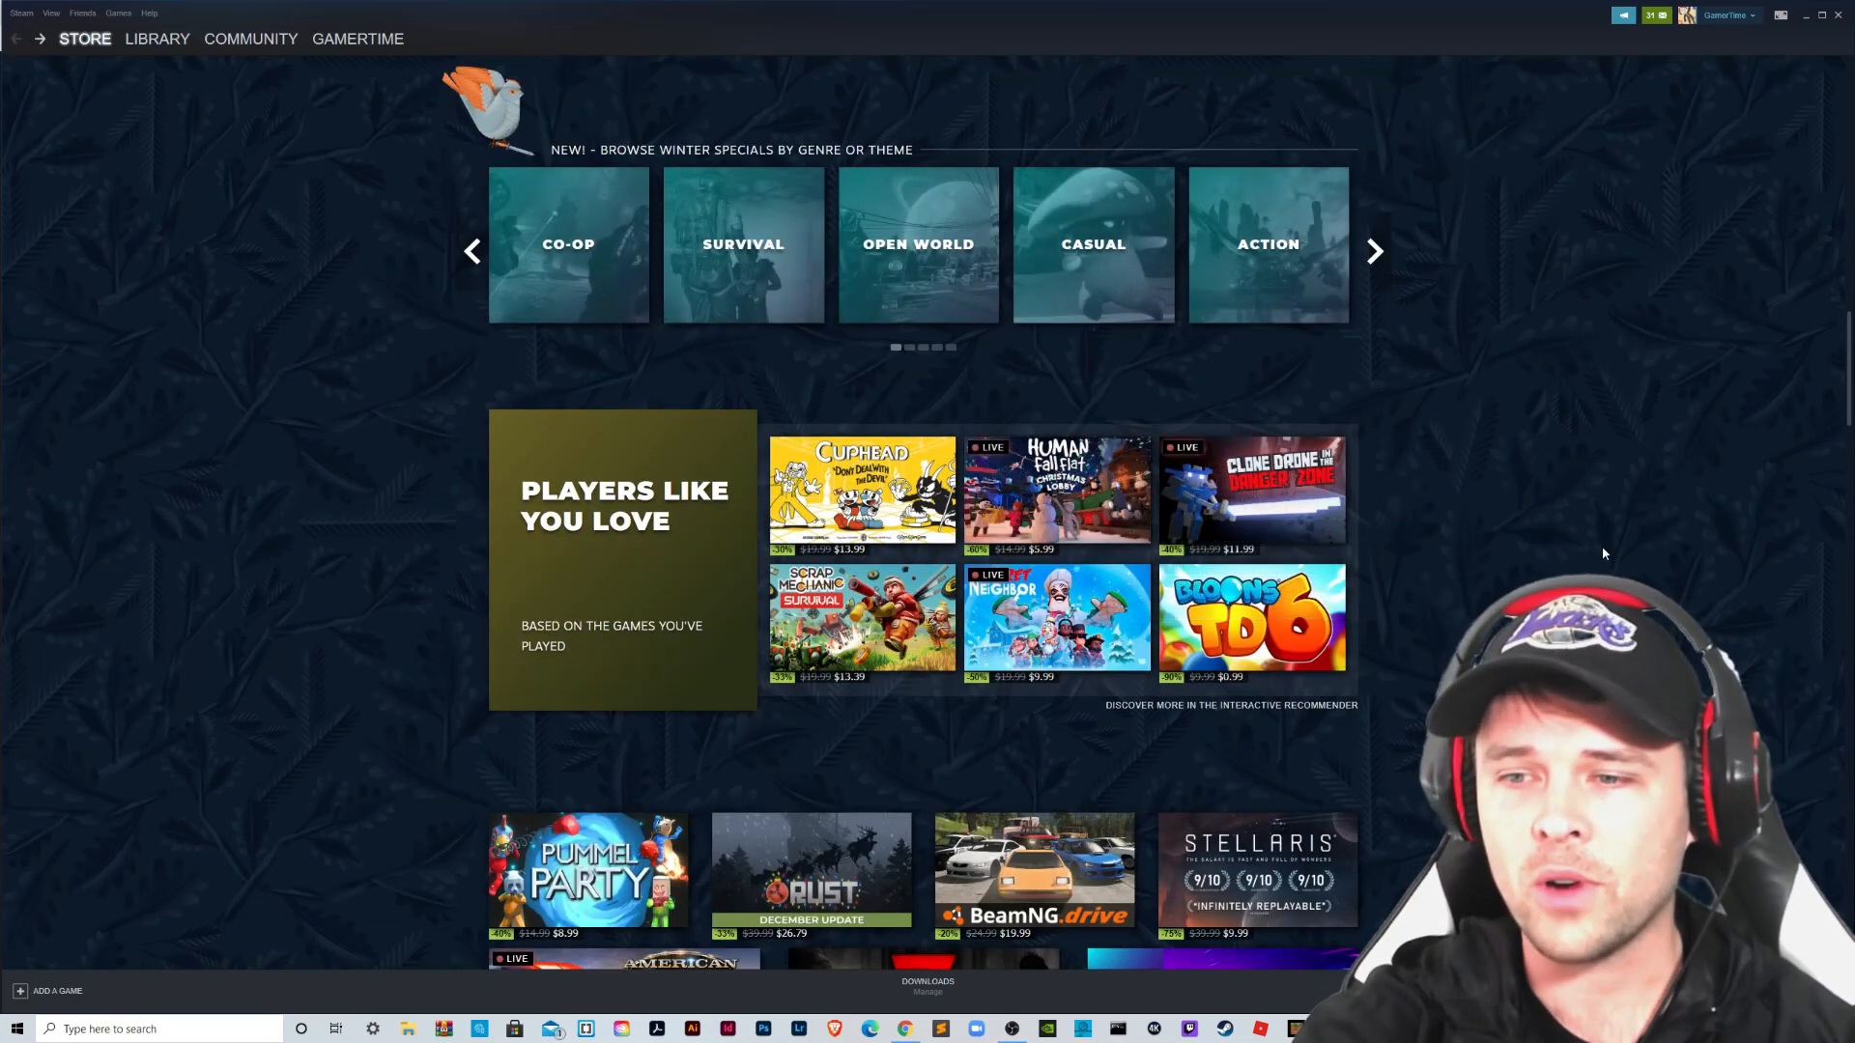
scroll("down", 3)
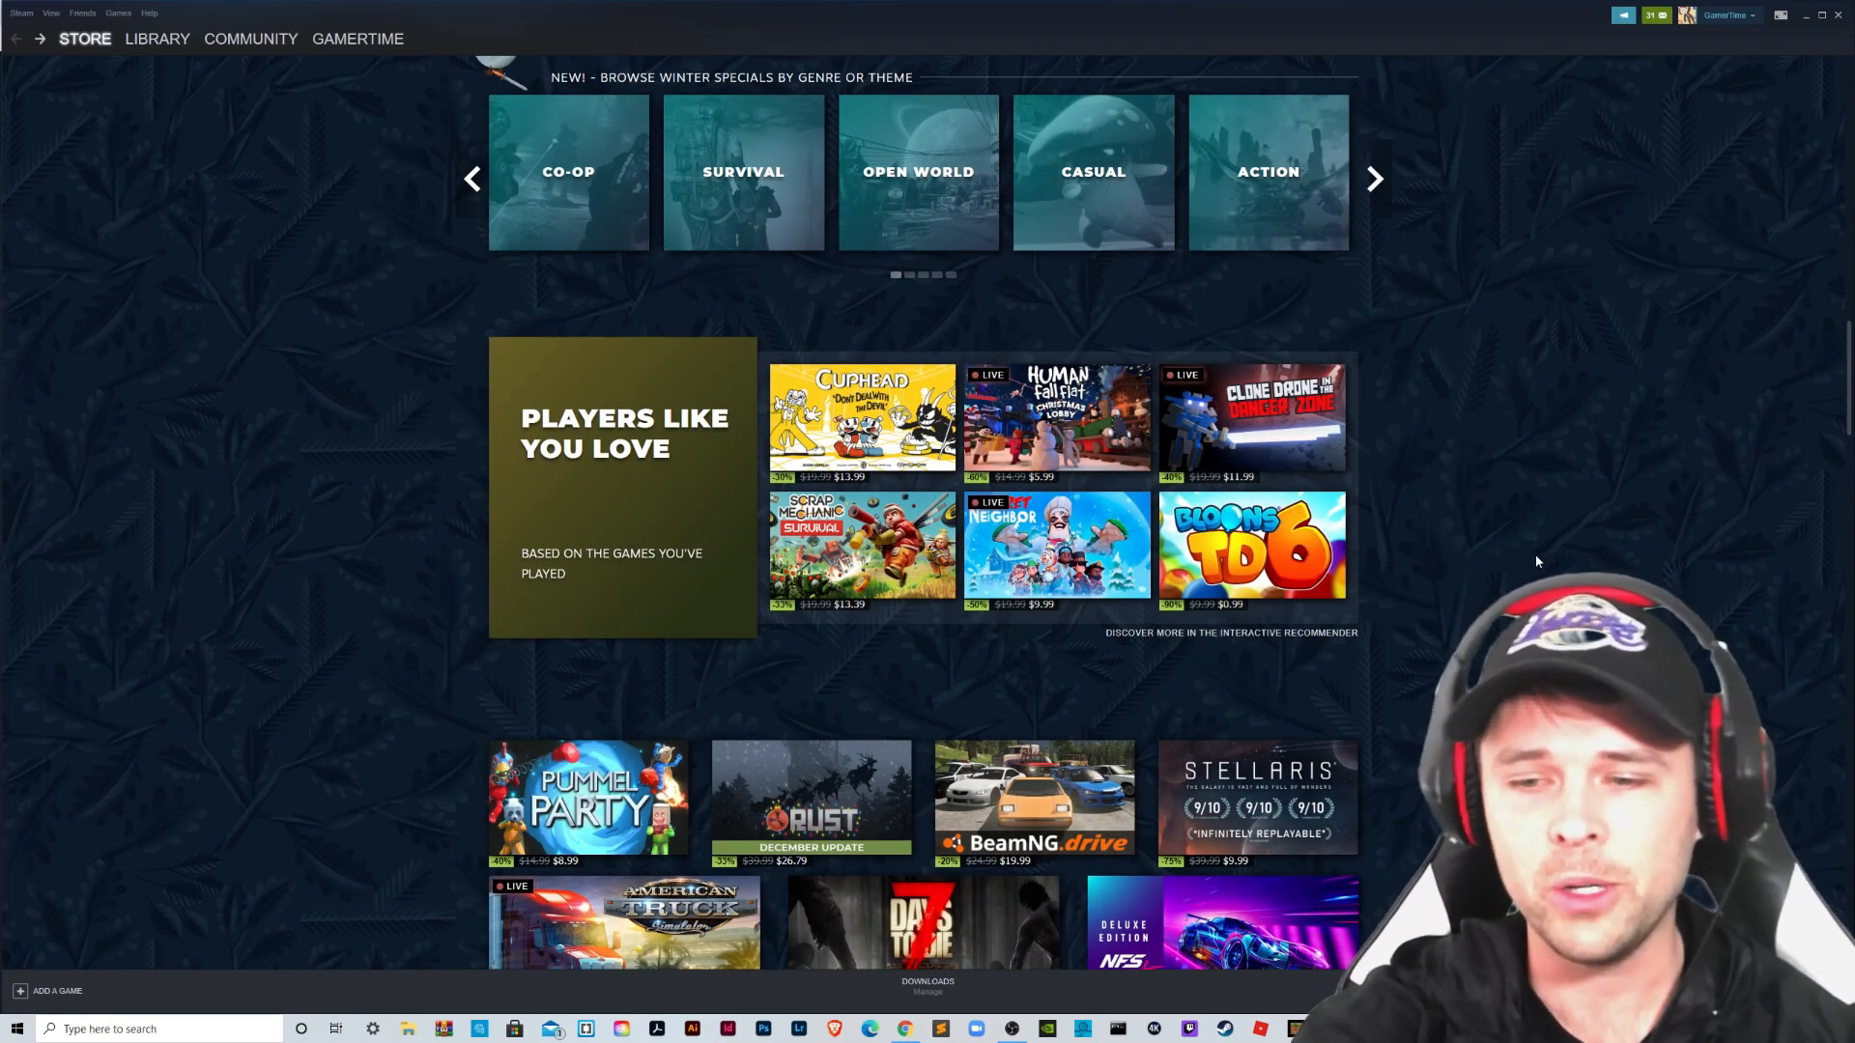
scroll("down", 3)
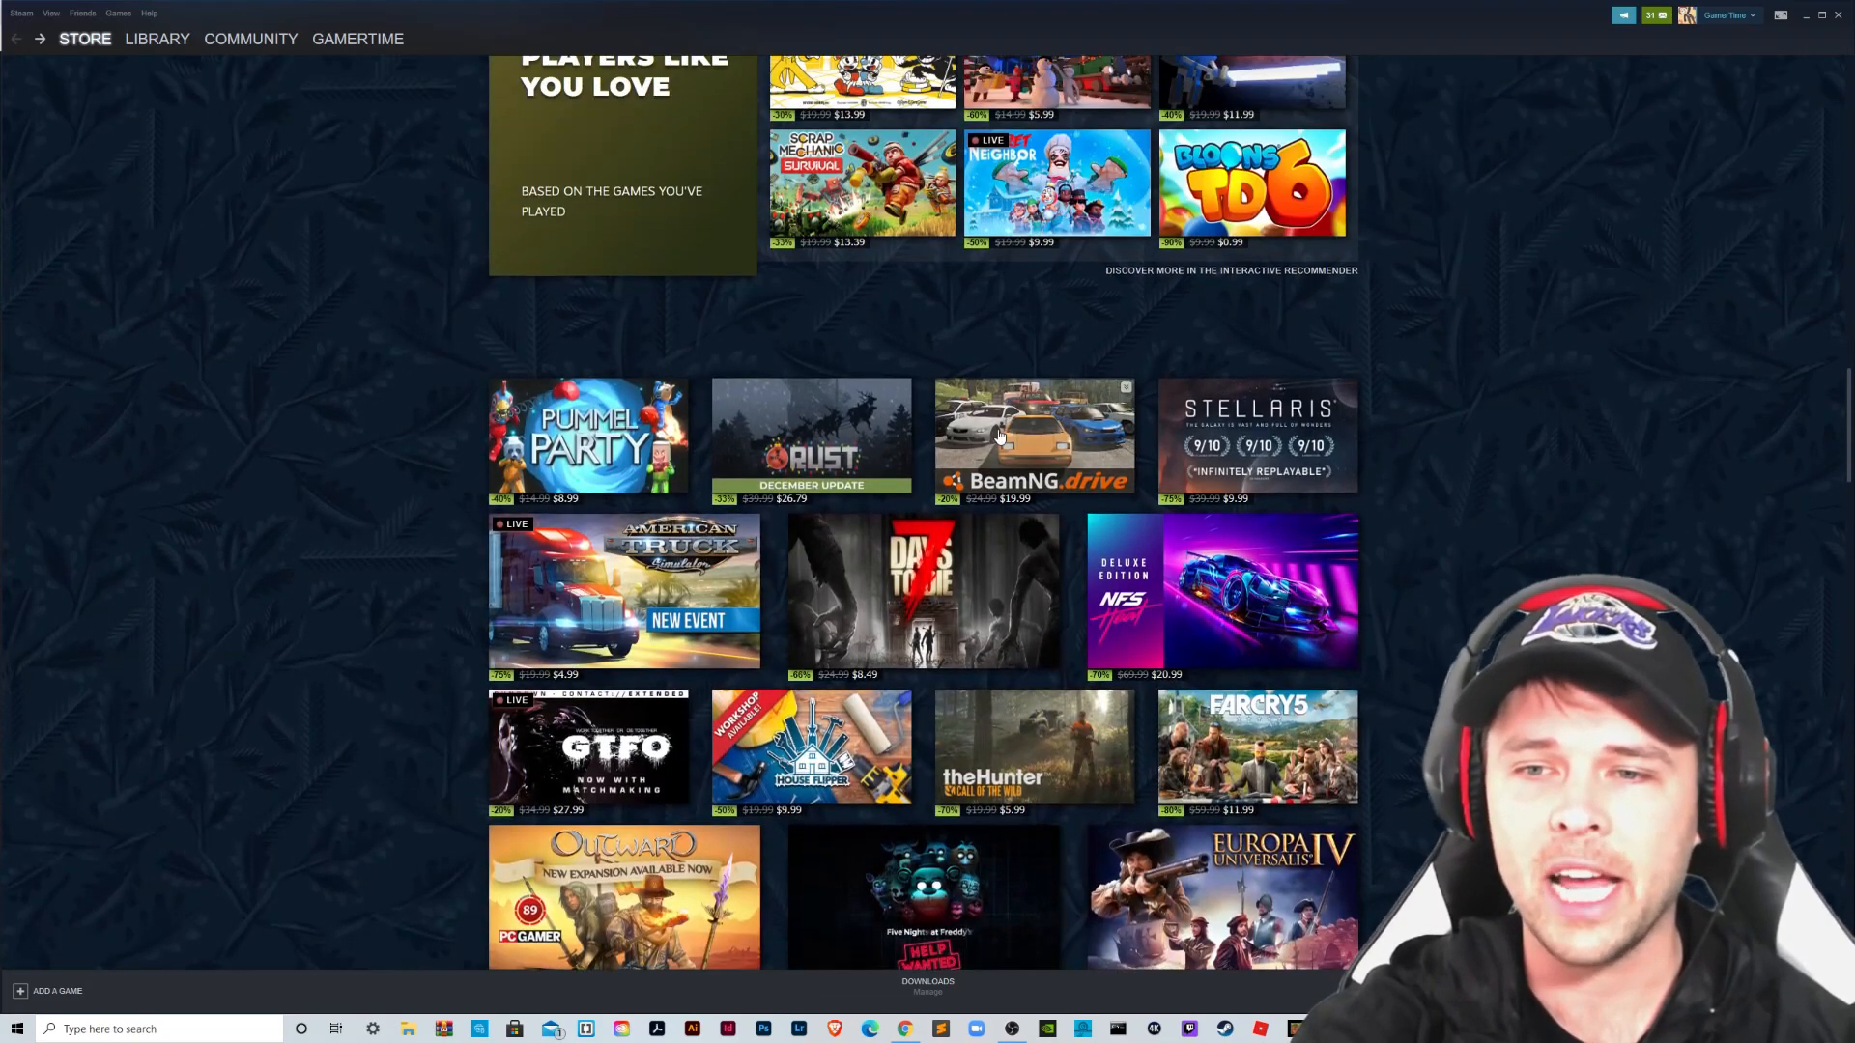
Bring up BeamNG.drive's store page with its Early Access notice, 20% discount buy box and feature list
left_click(1032, 435)
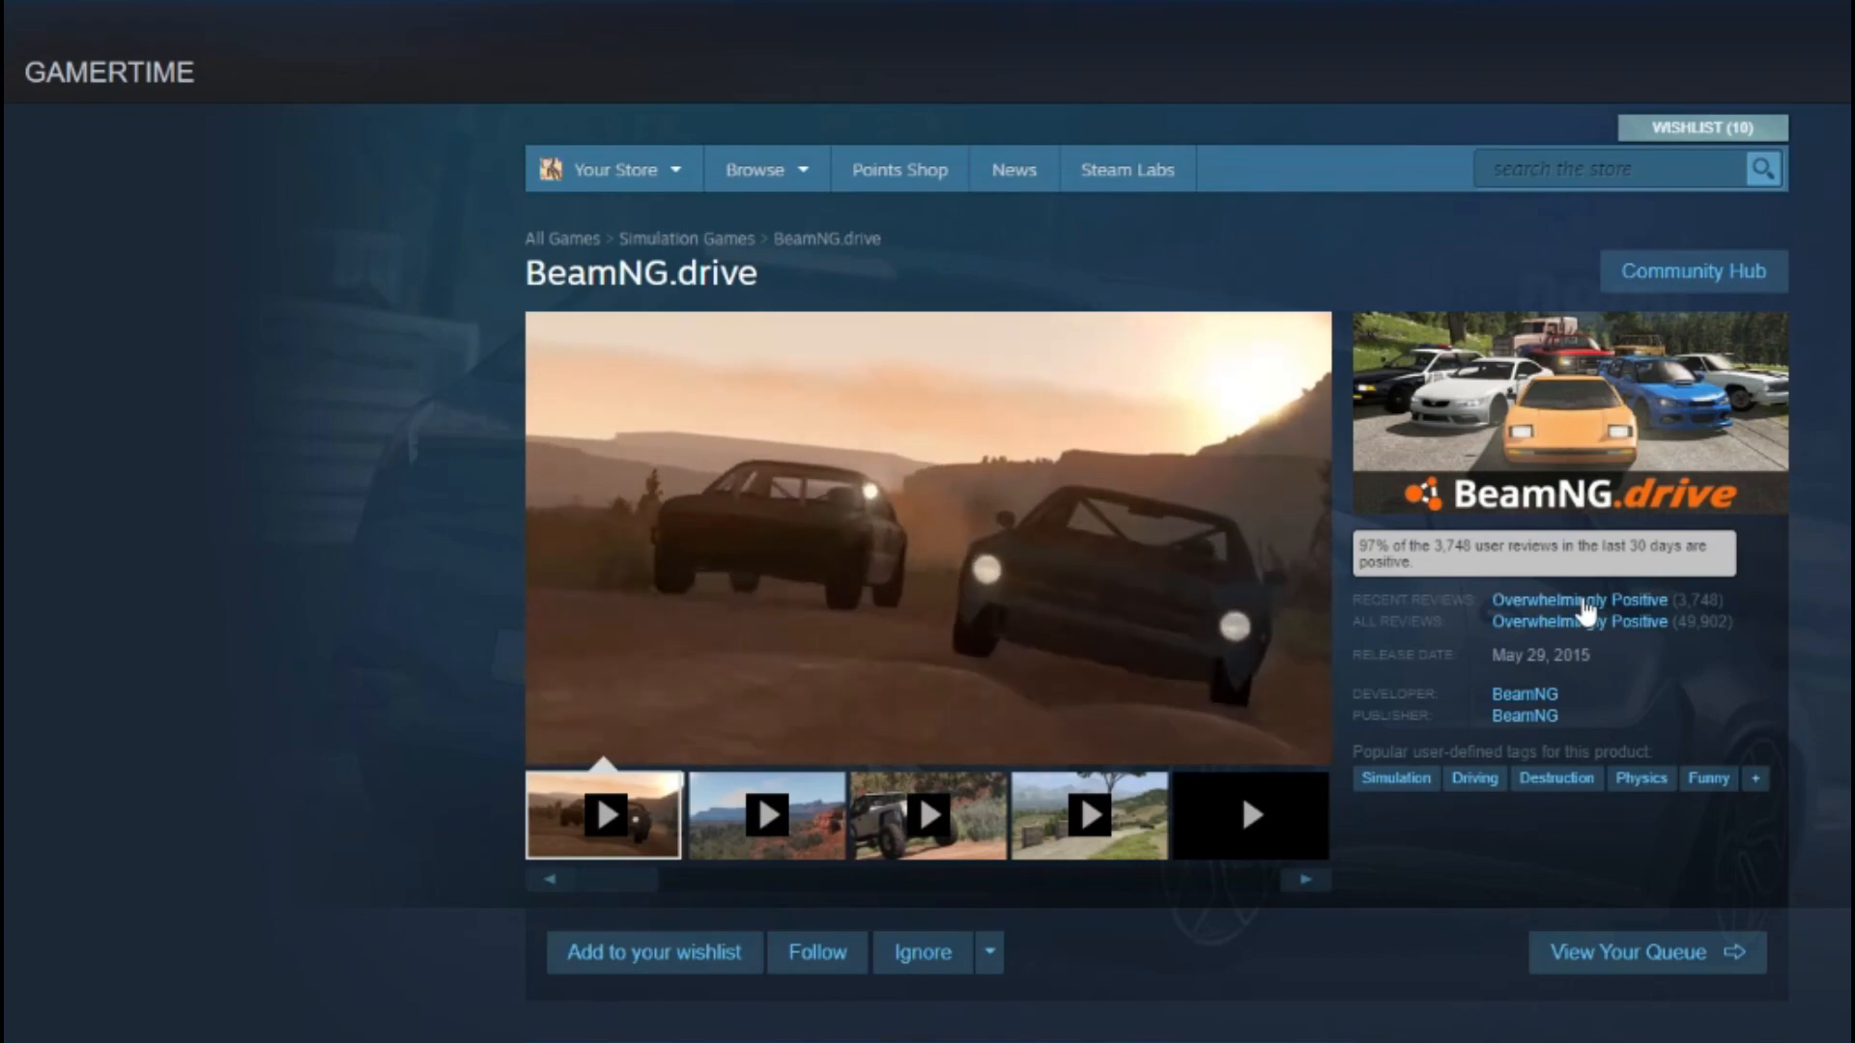
left_click(1579, 599)
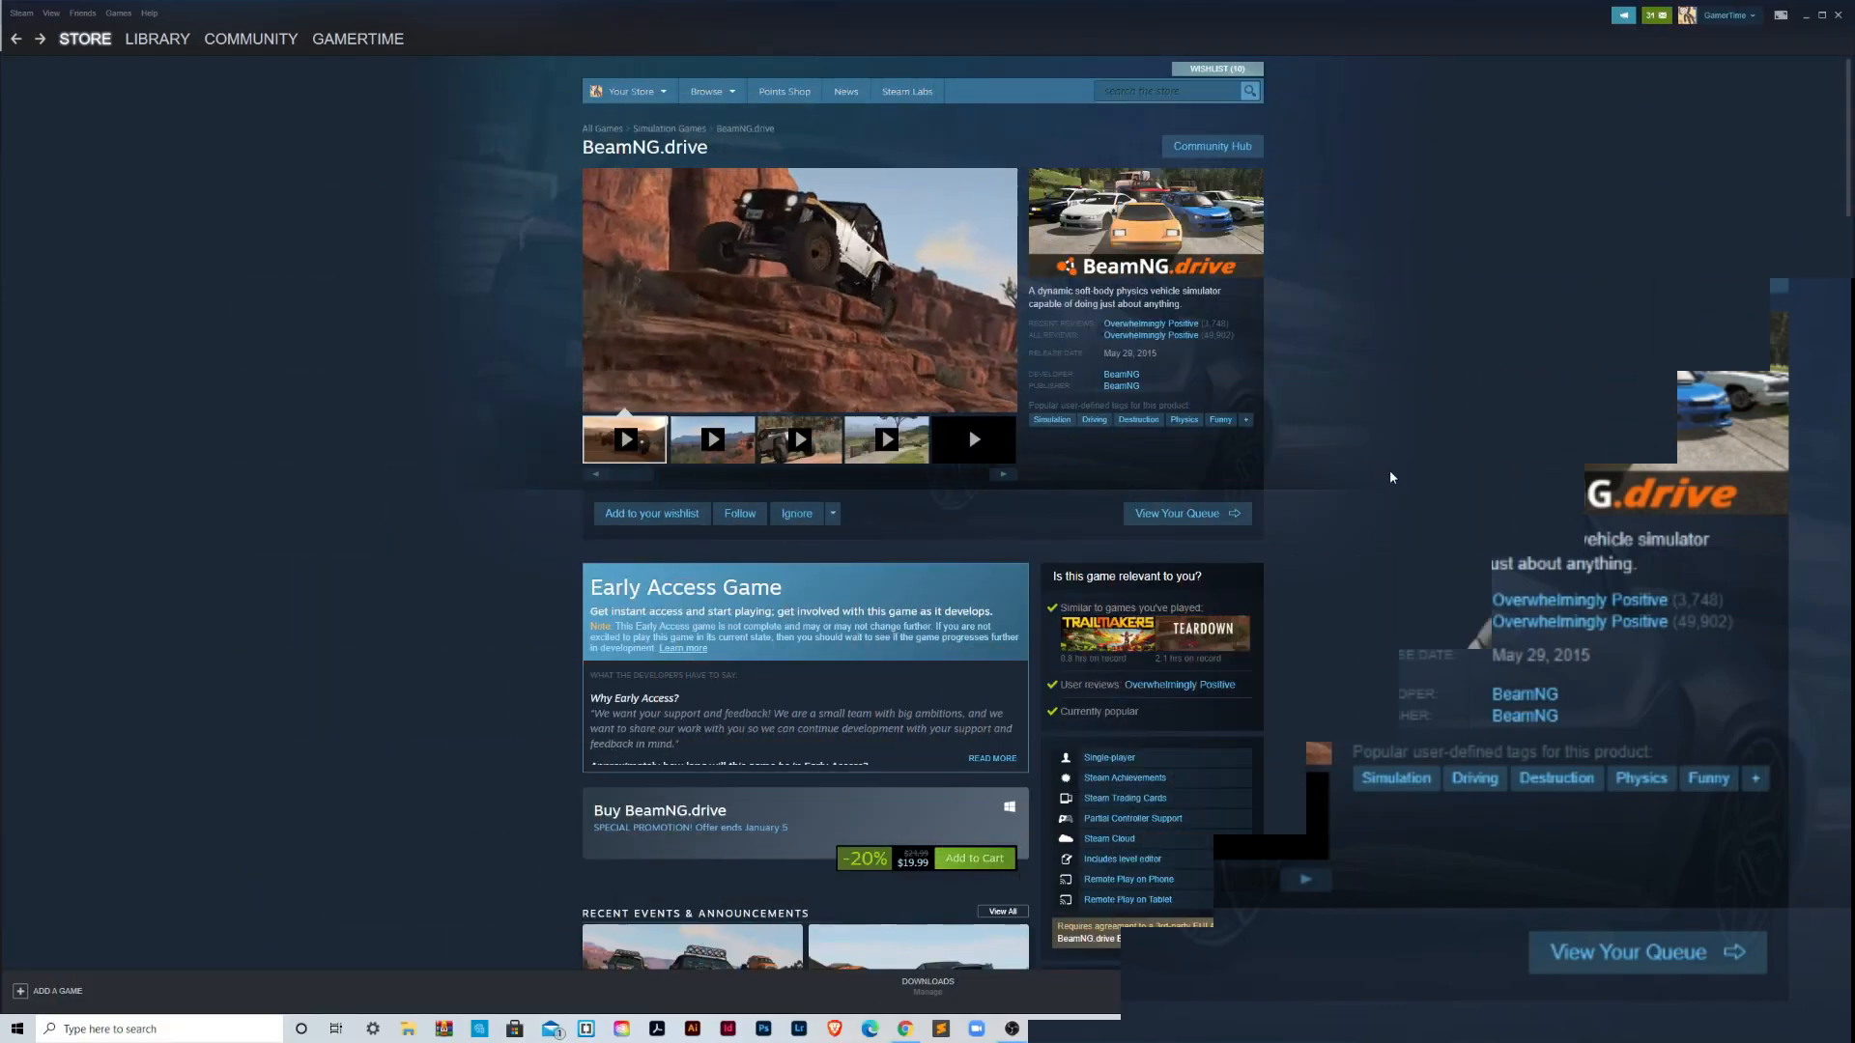
scroll("down", 3)
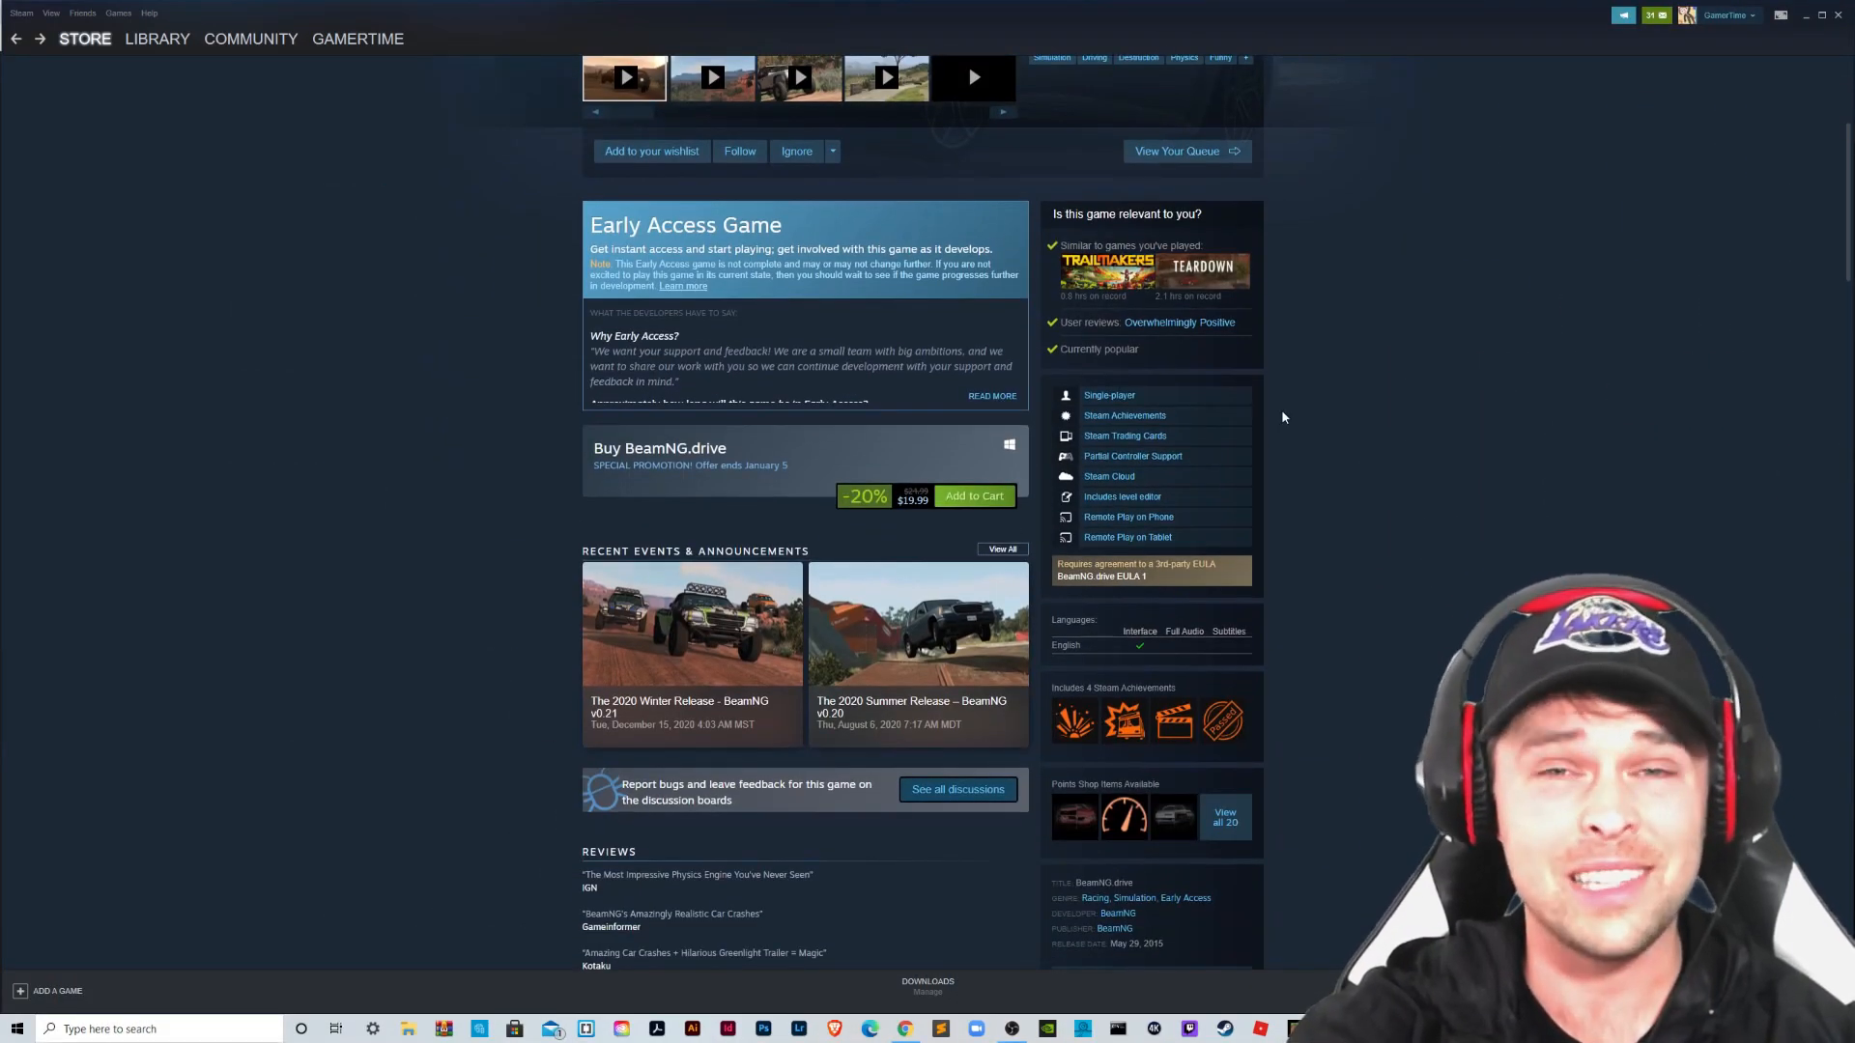
mouse_move(1289, 473)
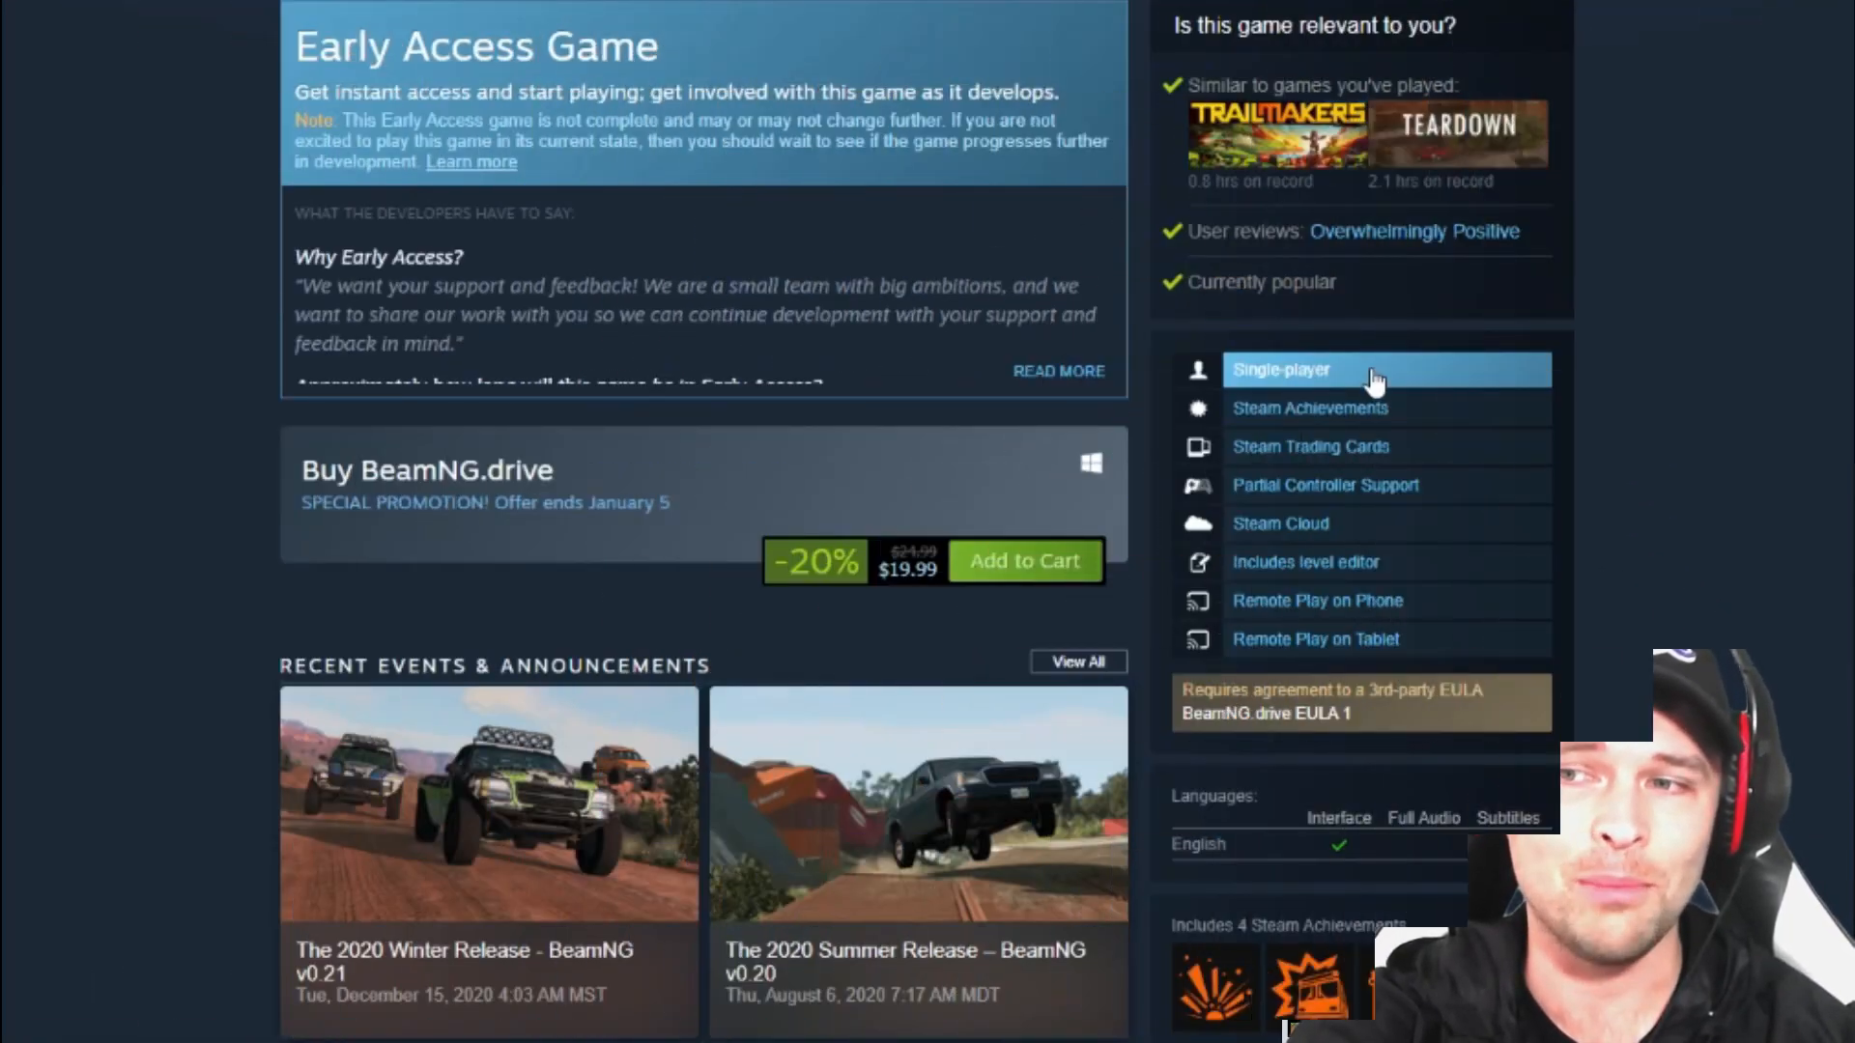
mouse_move(1416, 446)
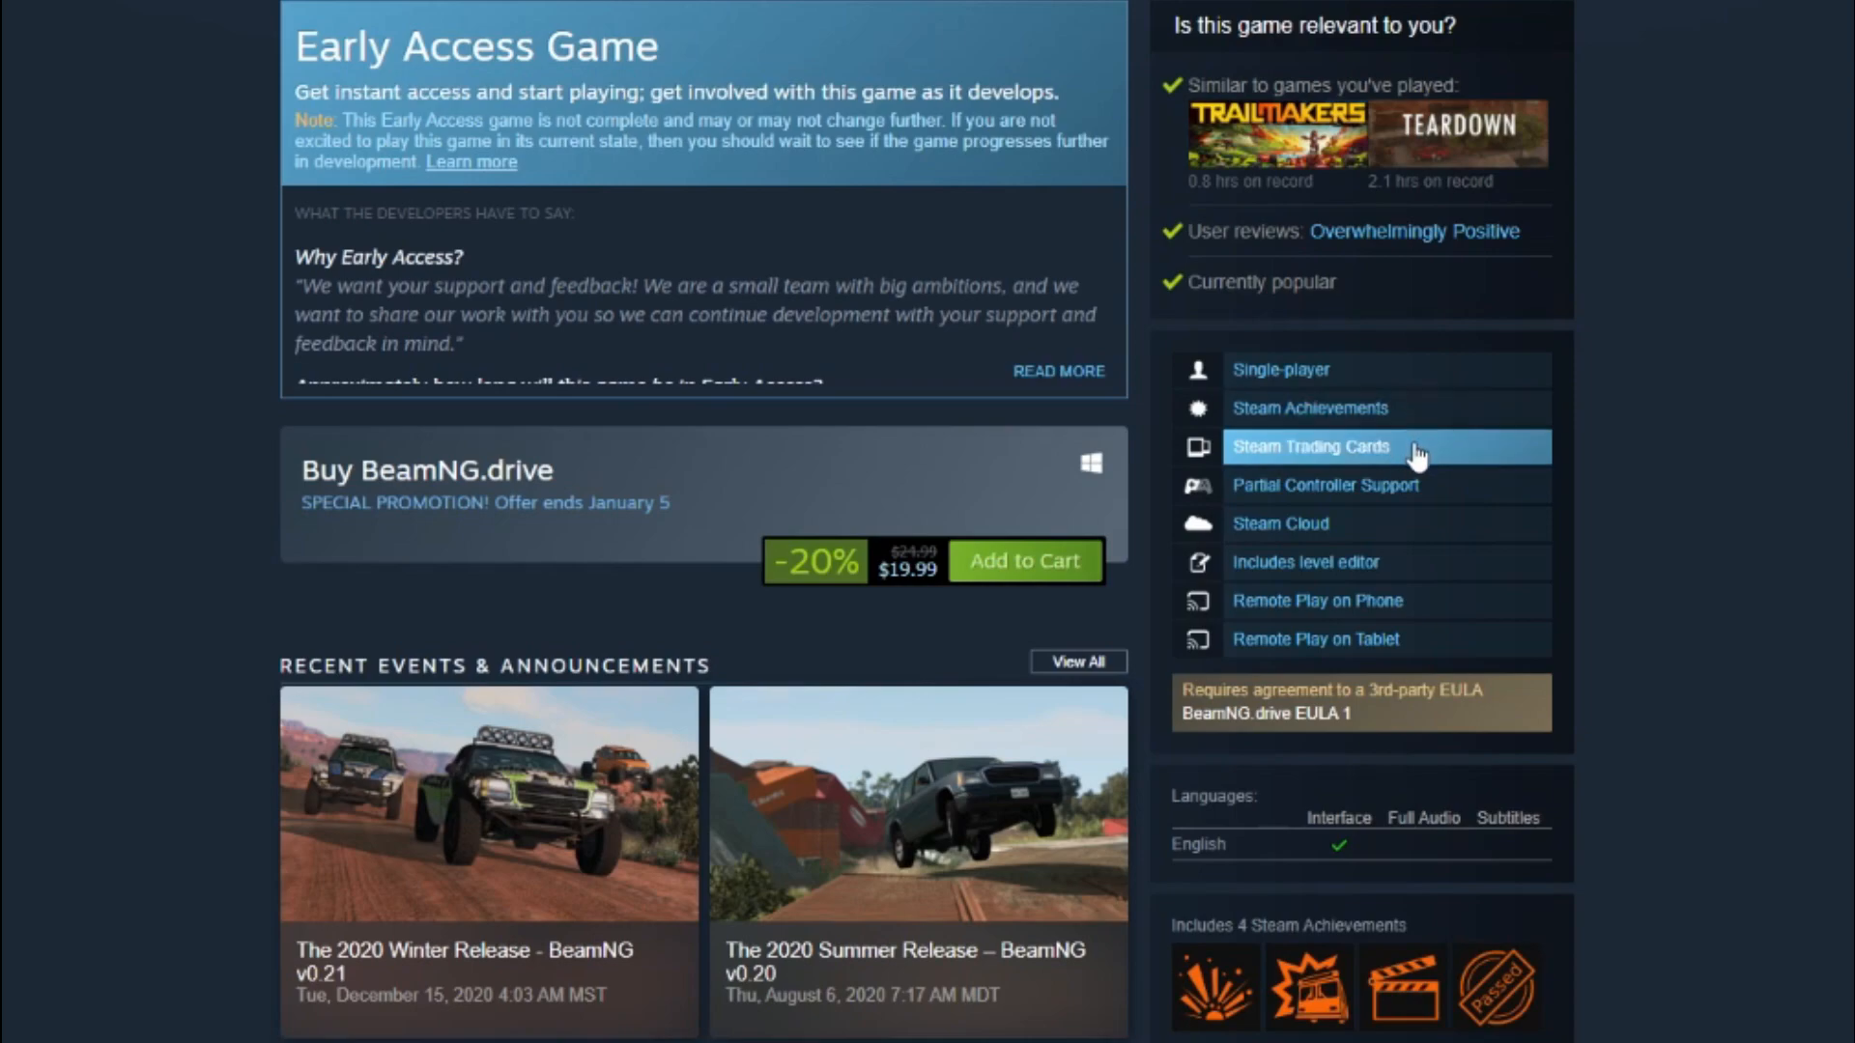
mouse_move(1428, 460)
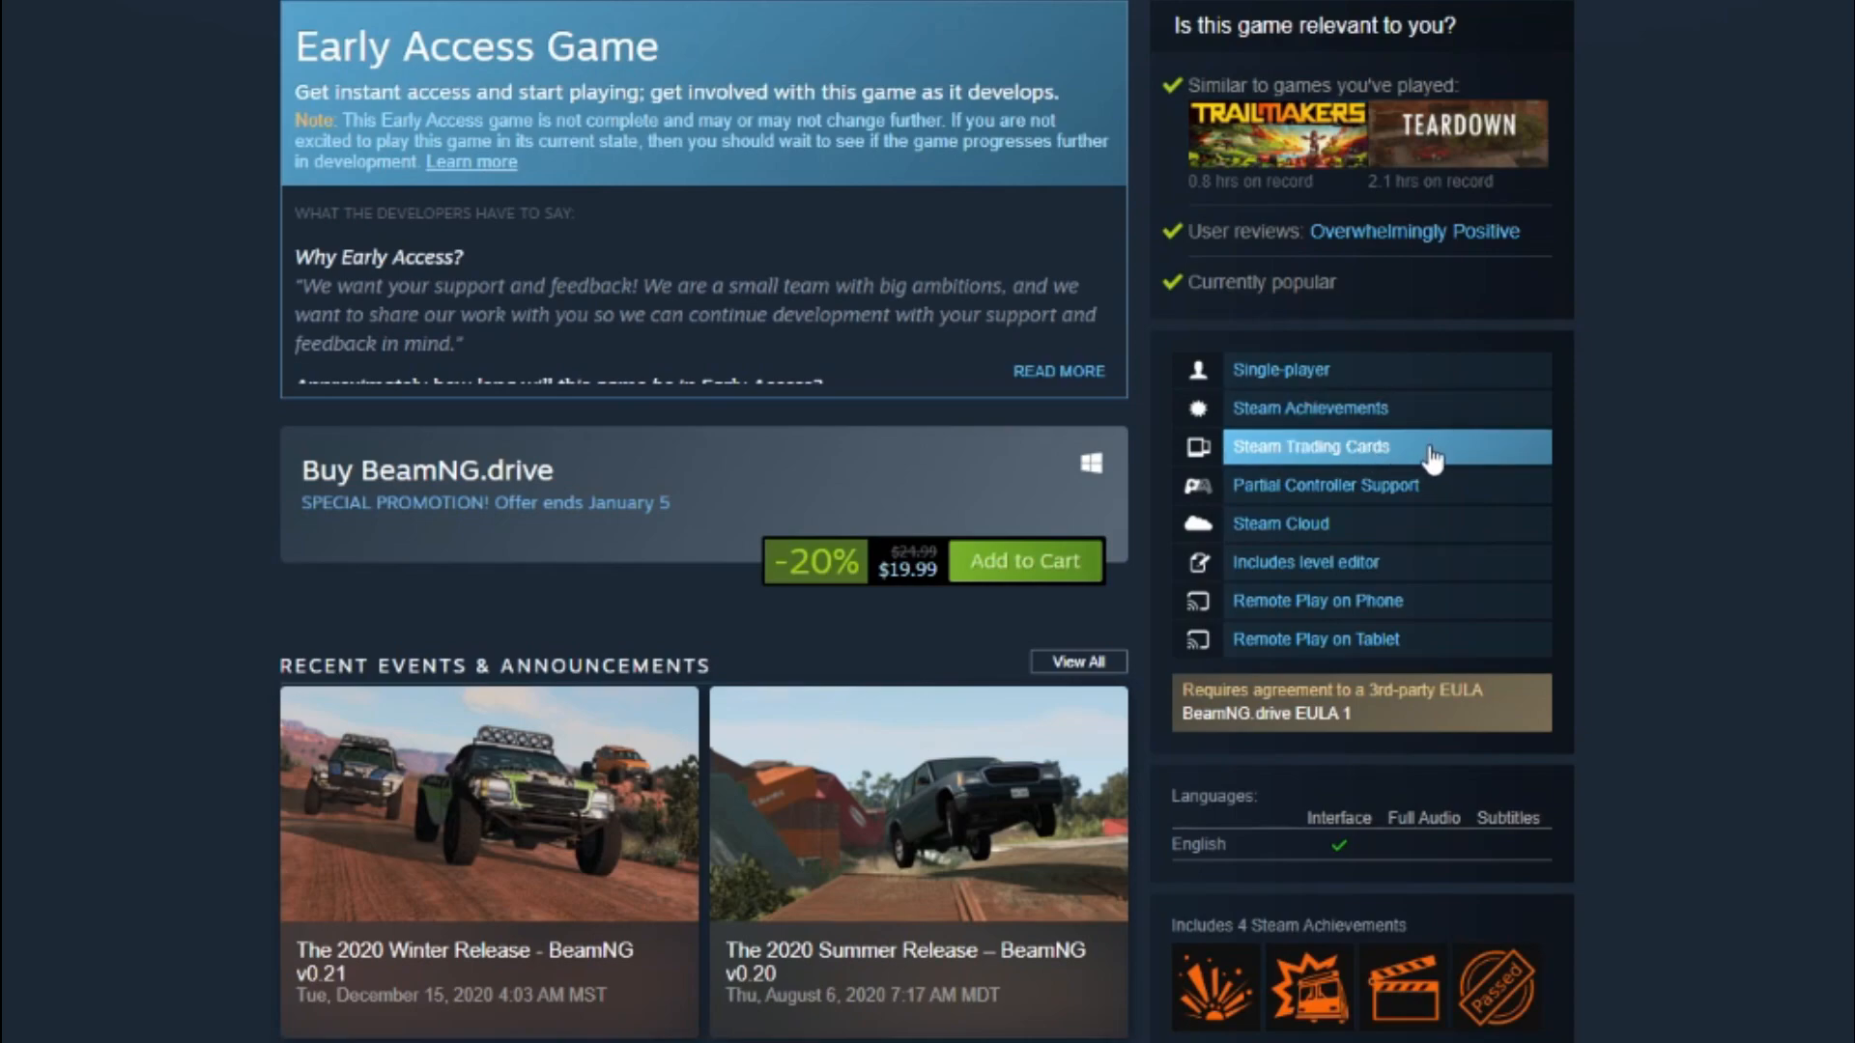
mouse_move(1388, 563)
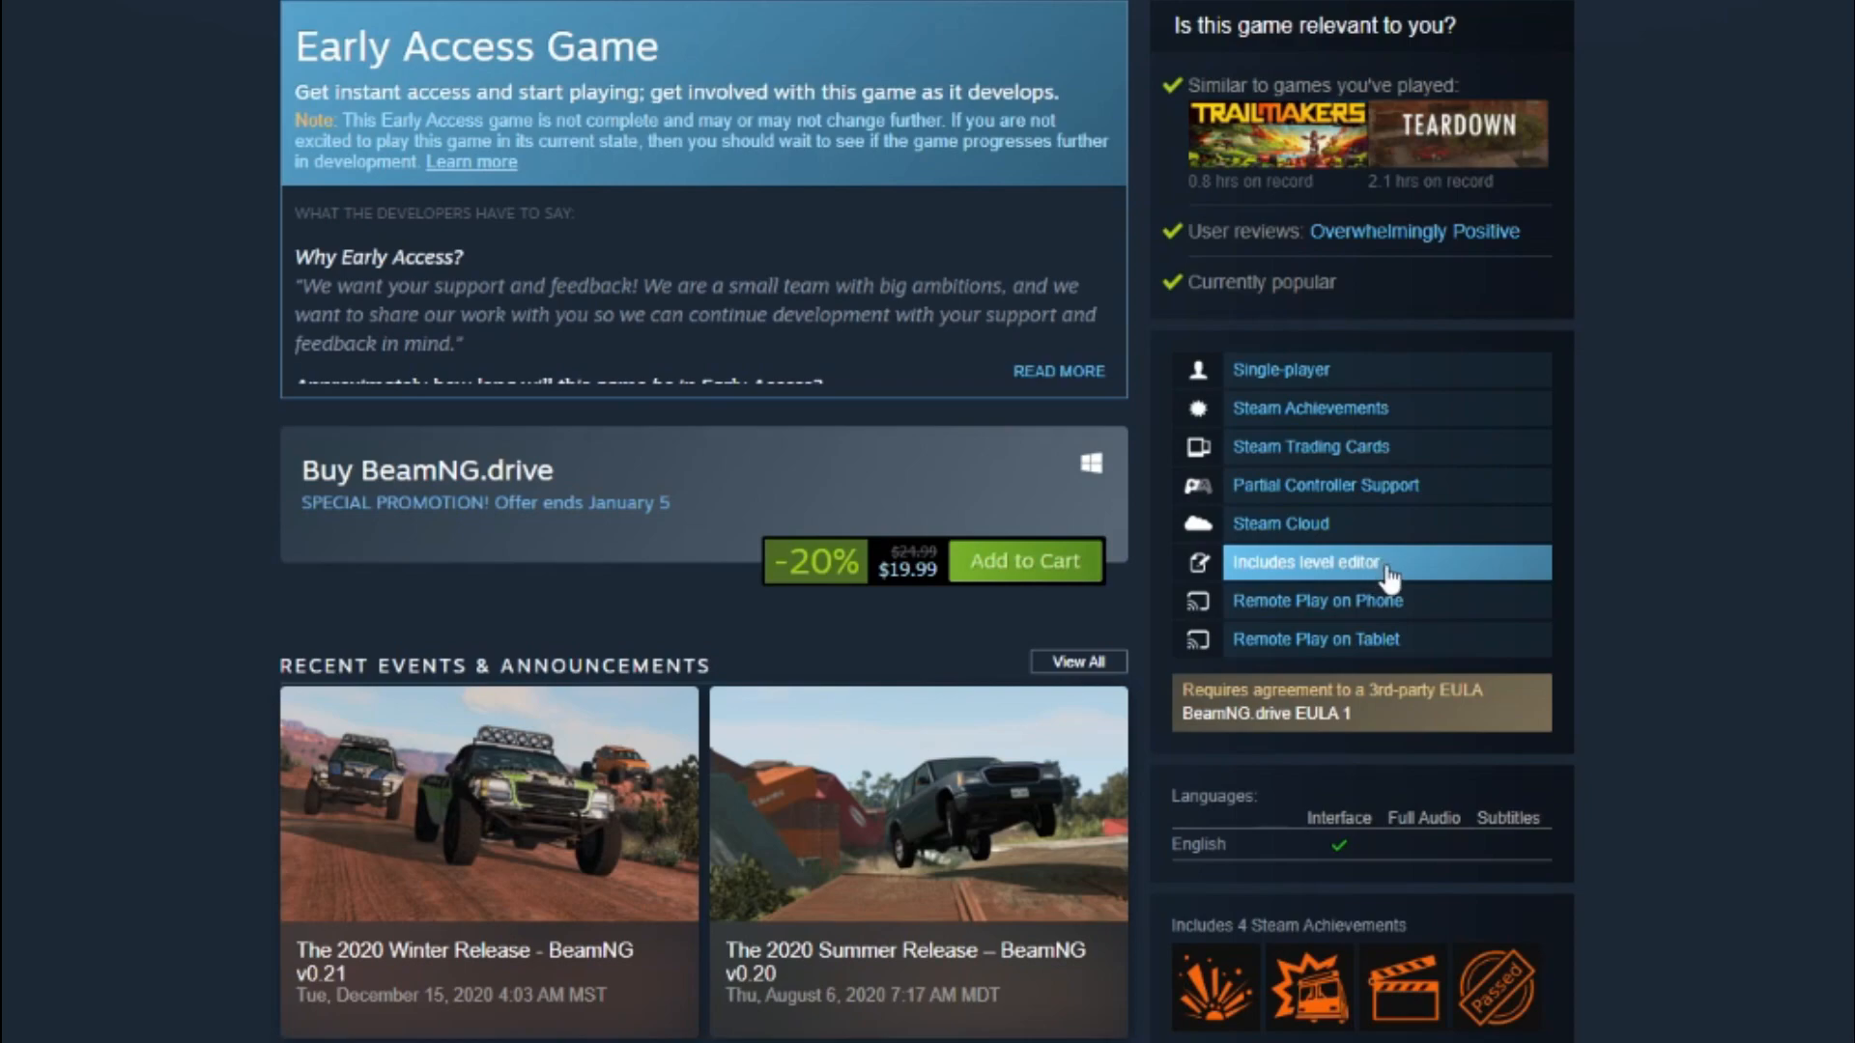
mouse_move(1383, 599)
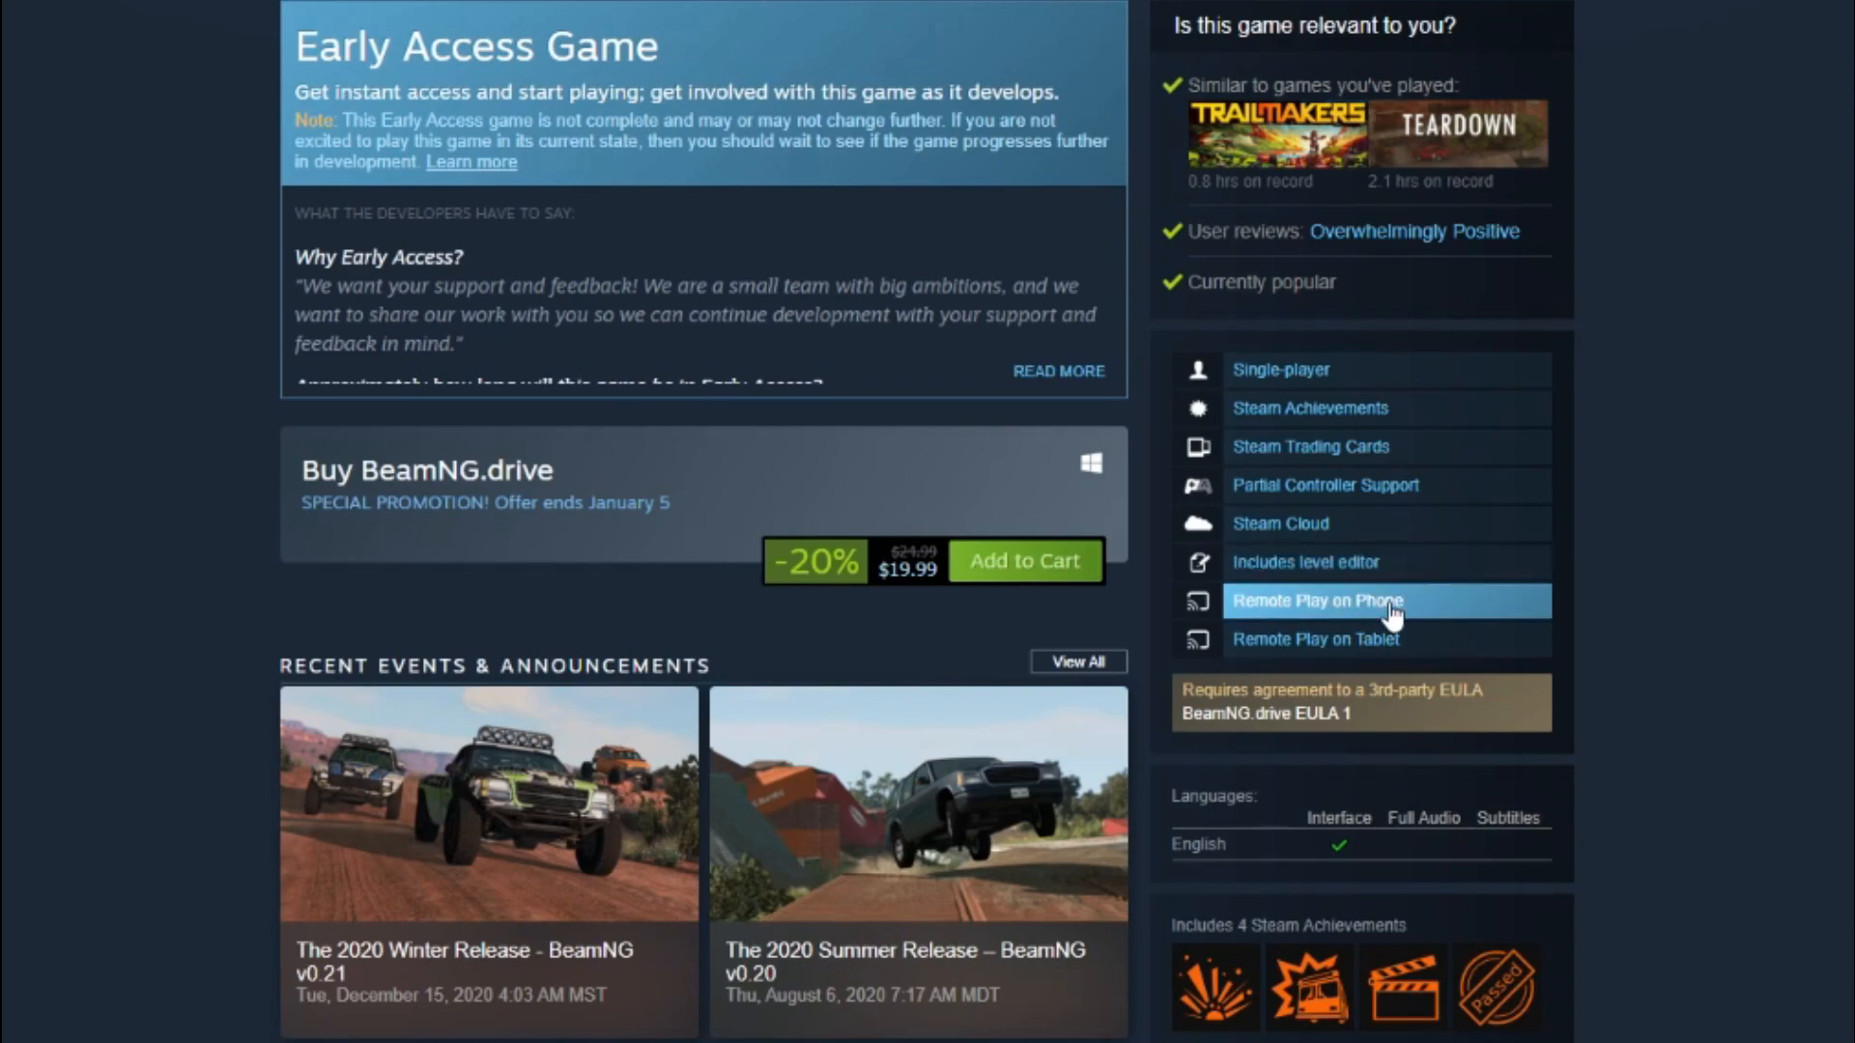
mouse_move(1338, 639)
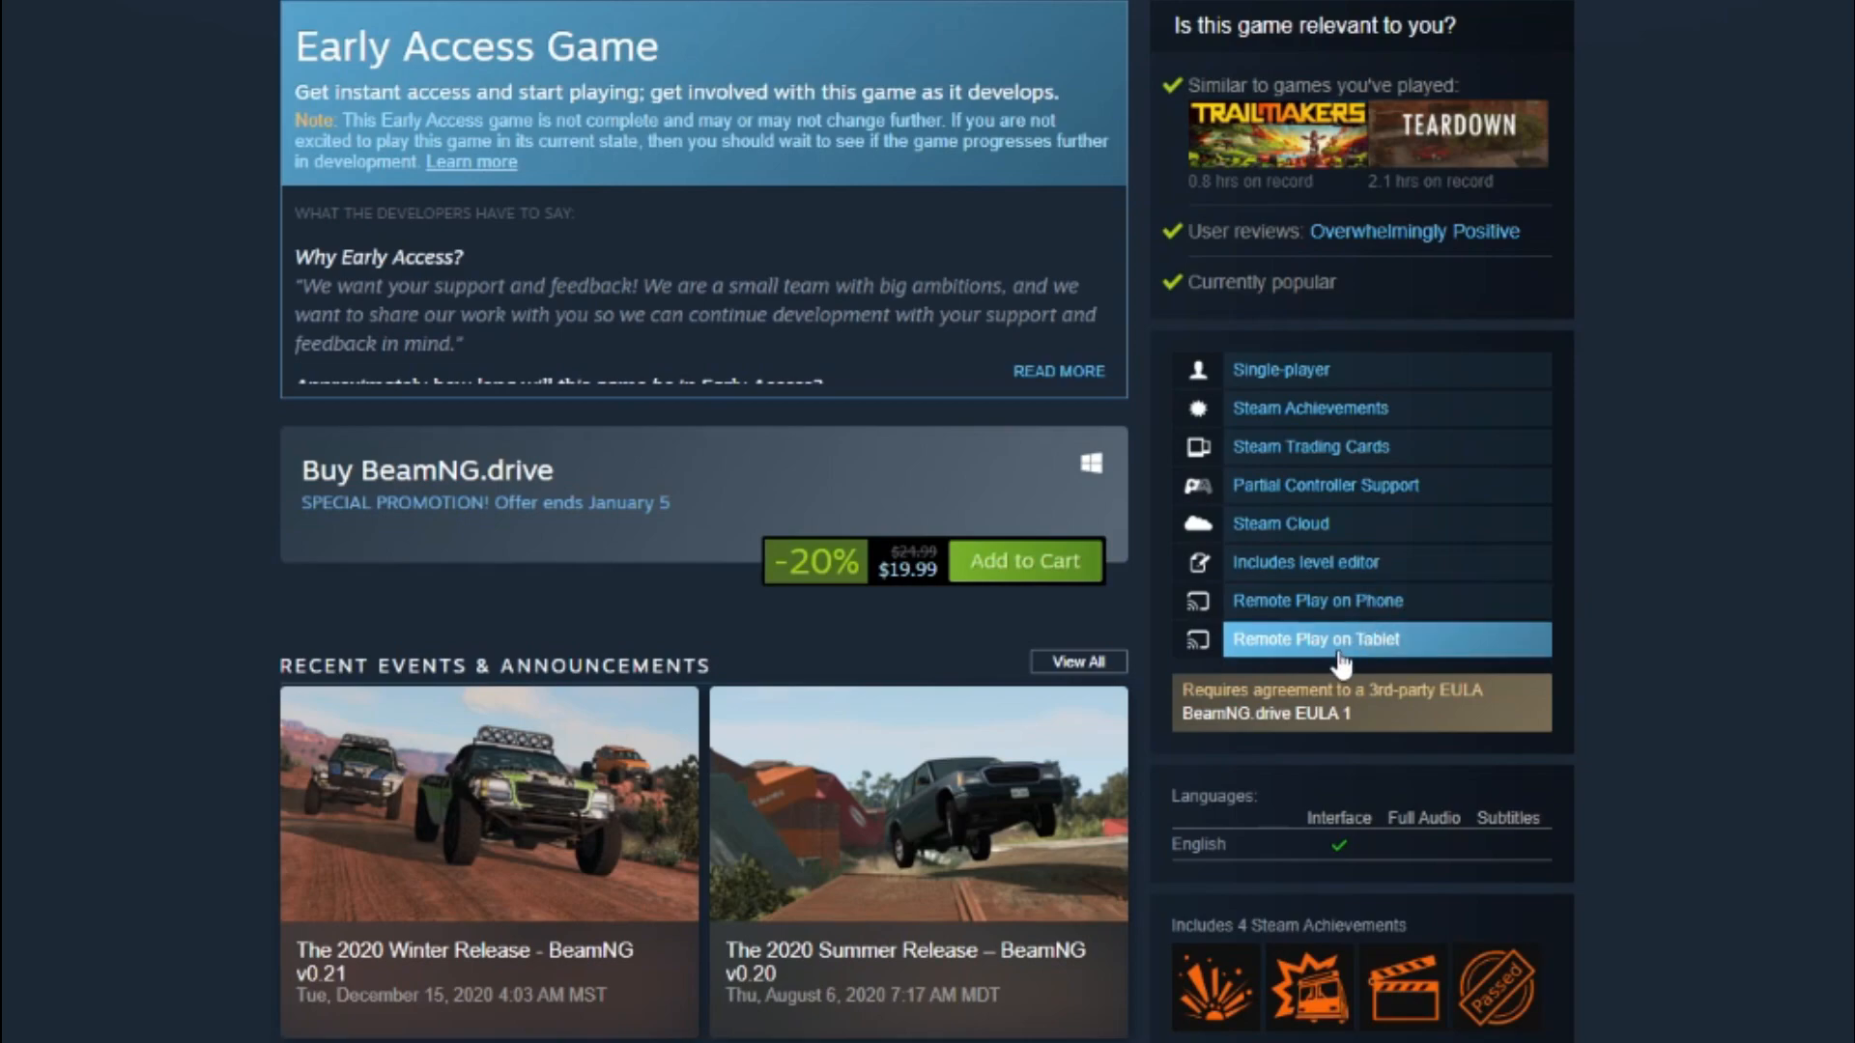
mouse_move(1372, 523)
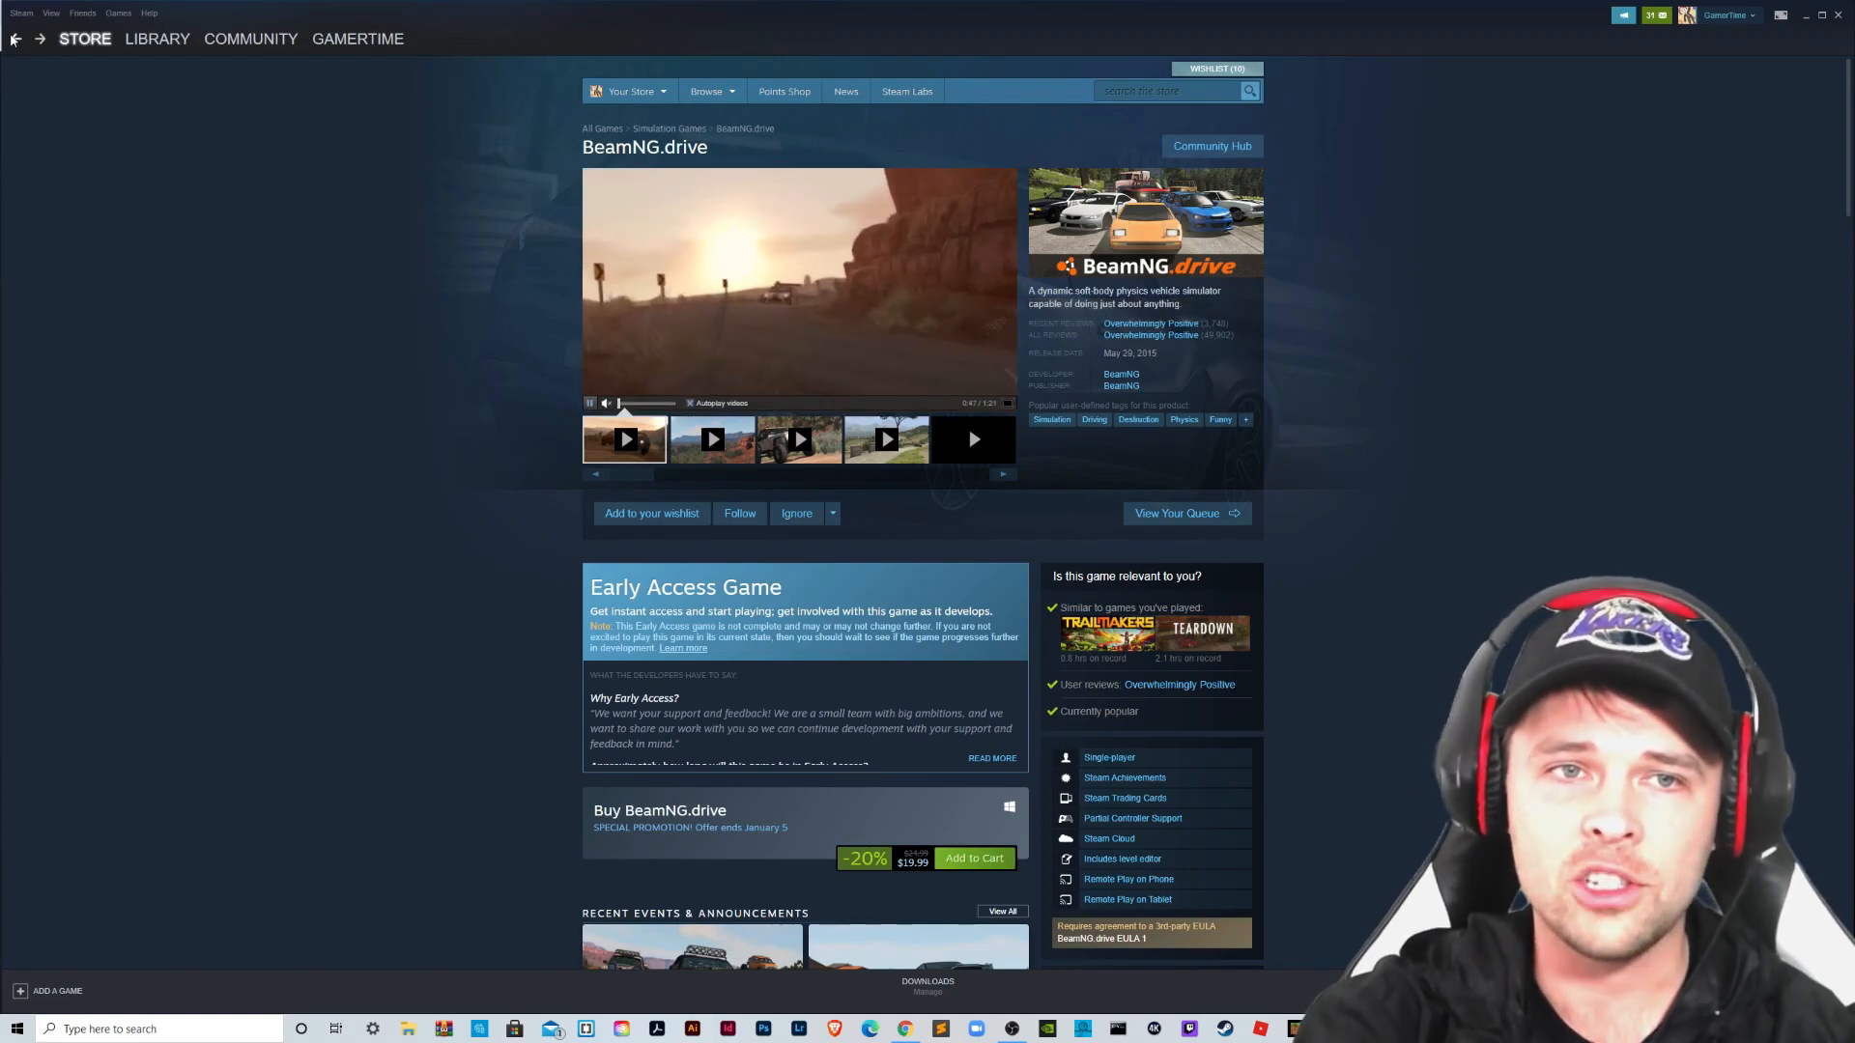
Return via STORE > Featured to the Winter Sale front and glance through its featured franchises
left_click(83, 39)
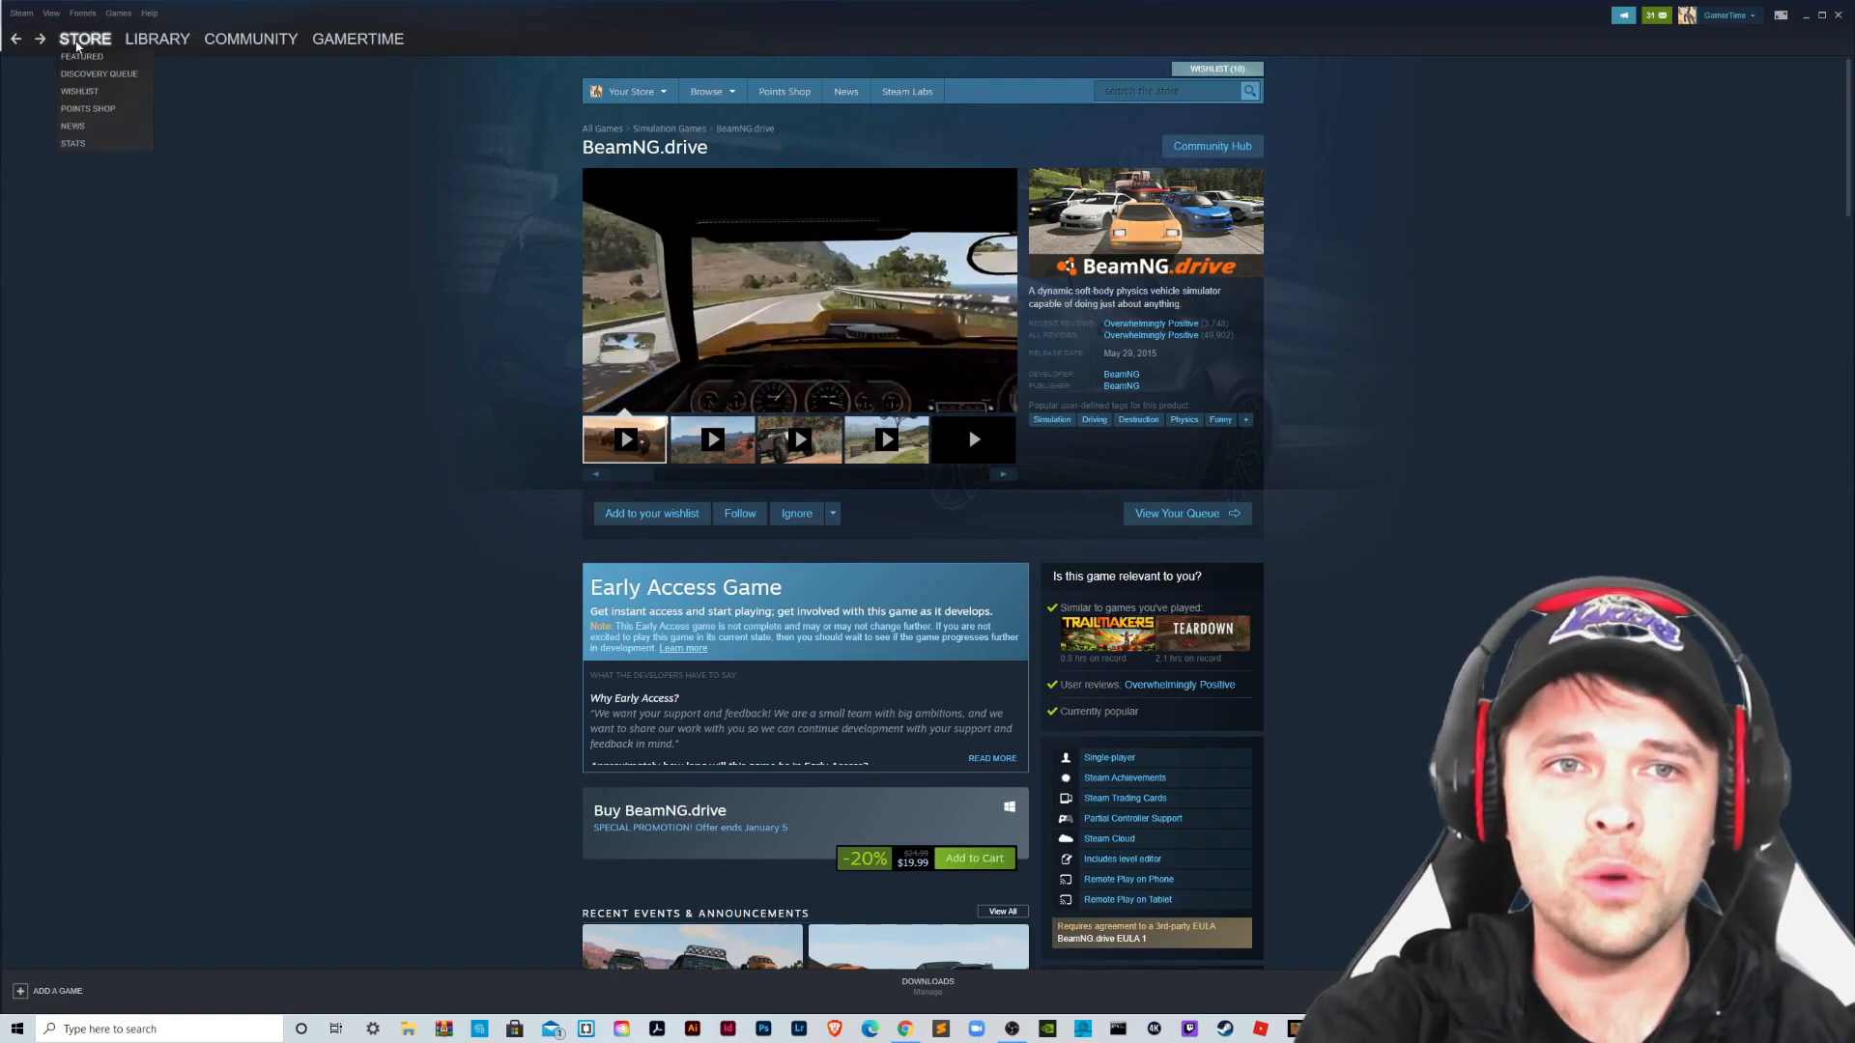
left_click(81, 56)
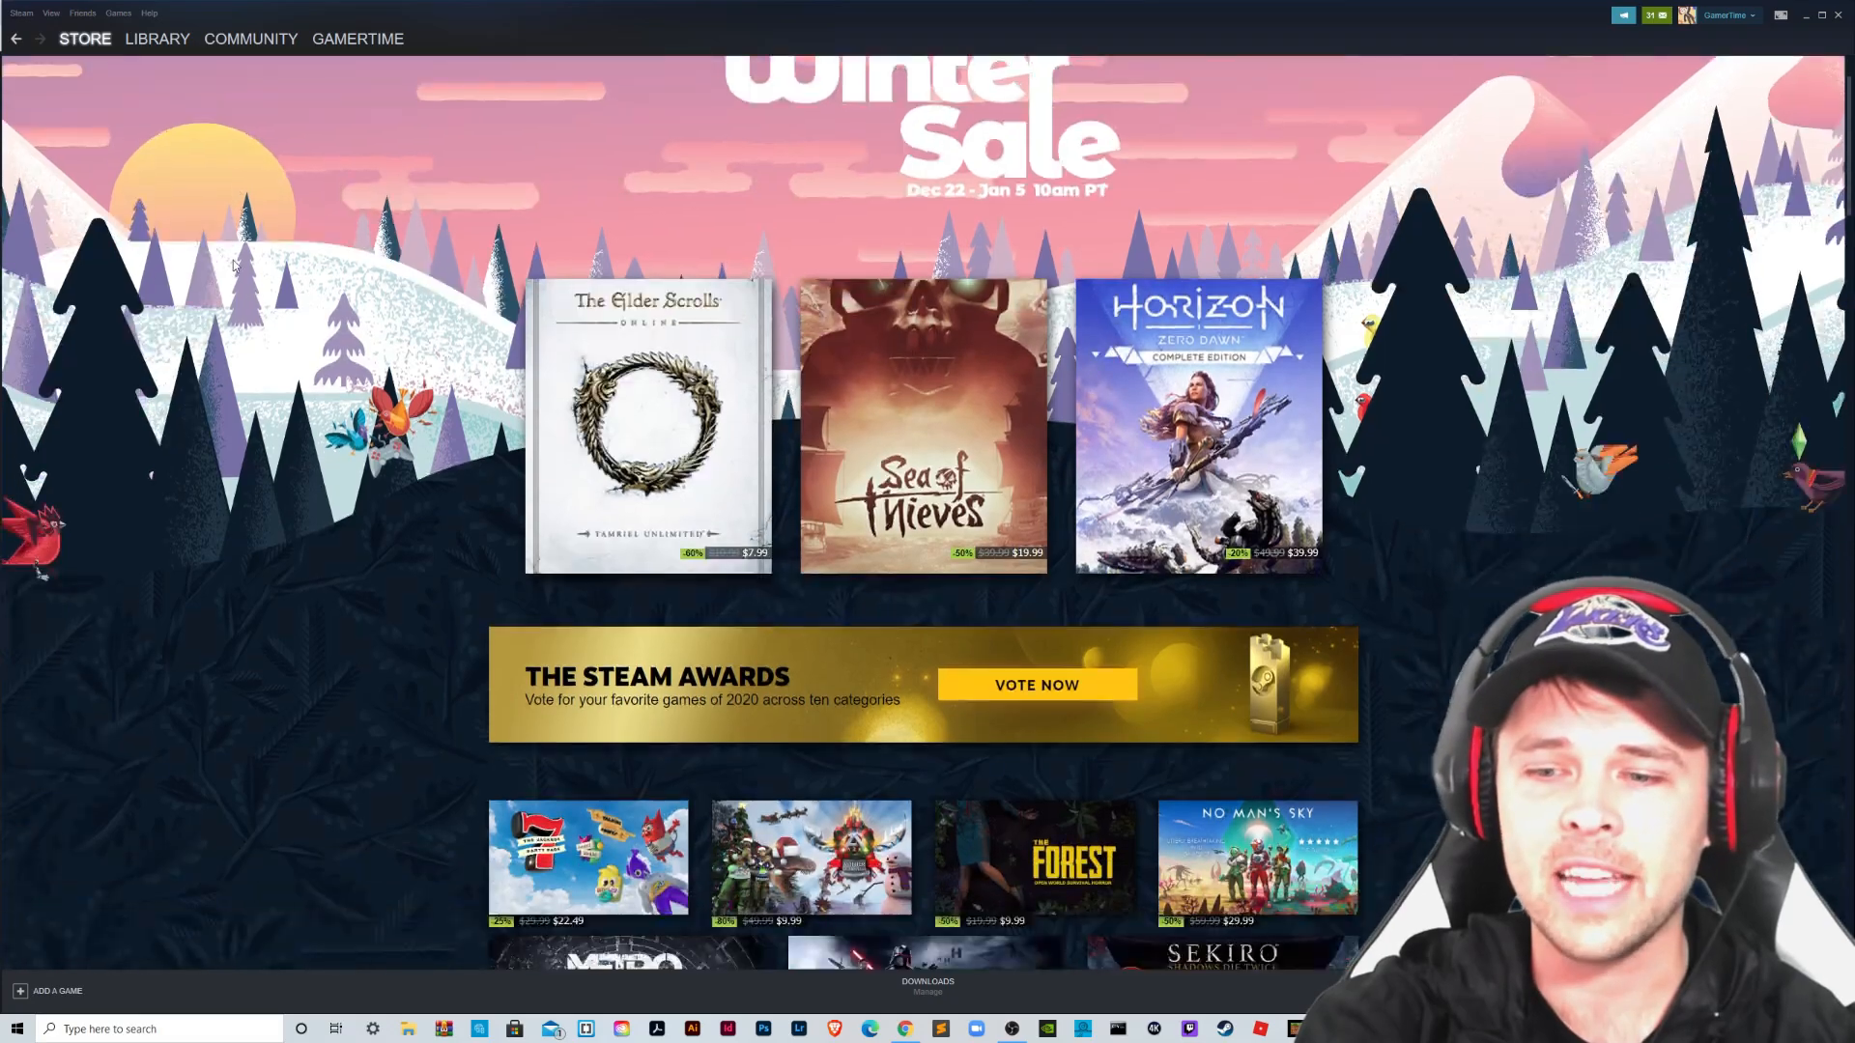
scroll("down", 3)
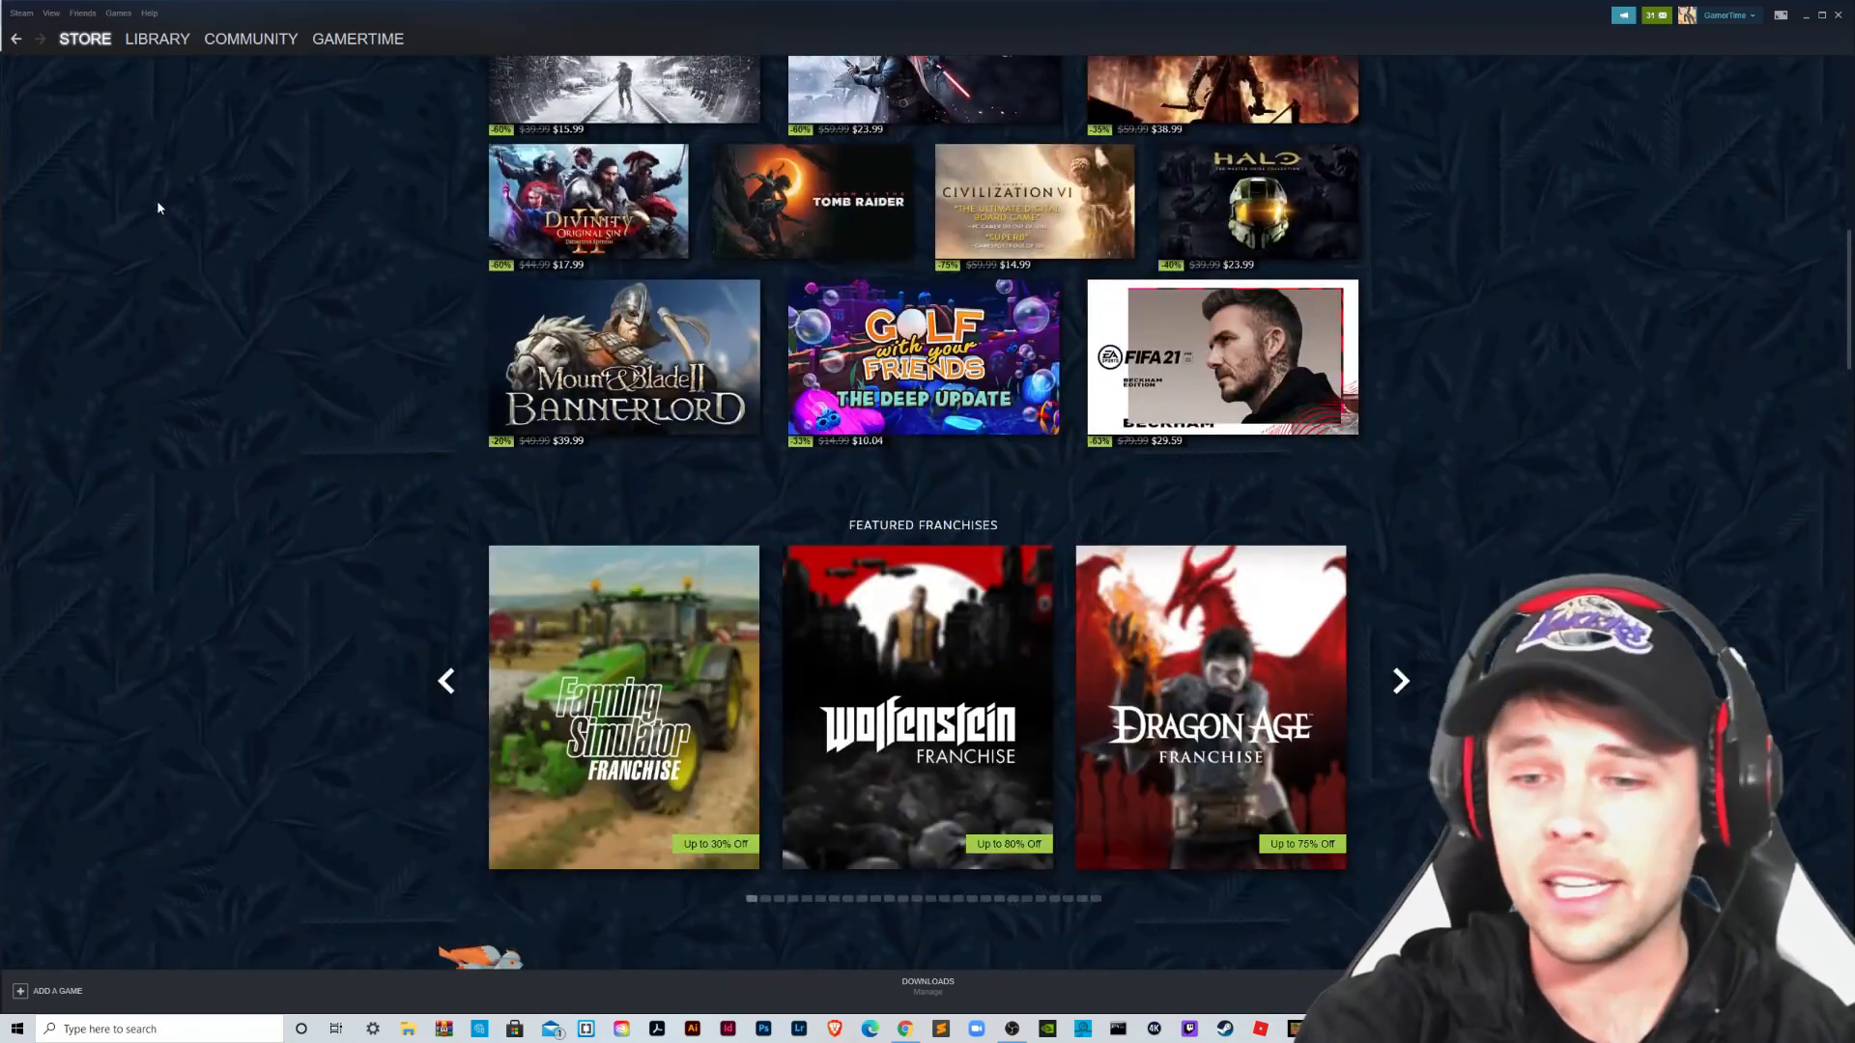
left_click(156, 39)
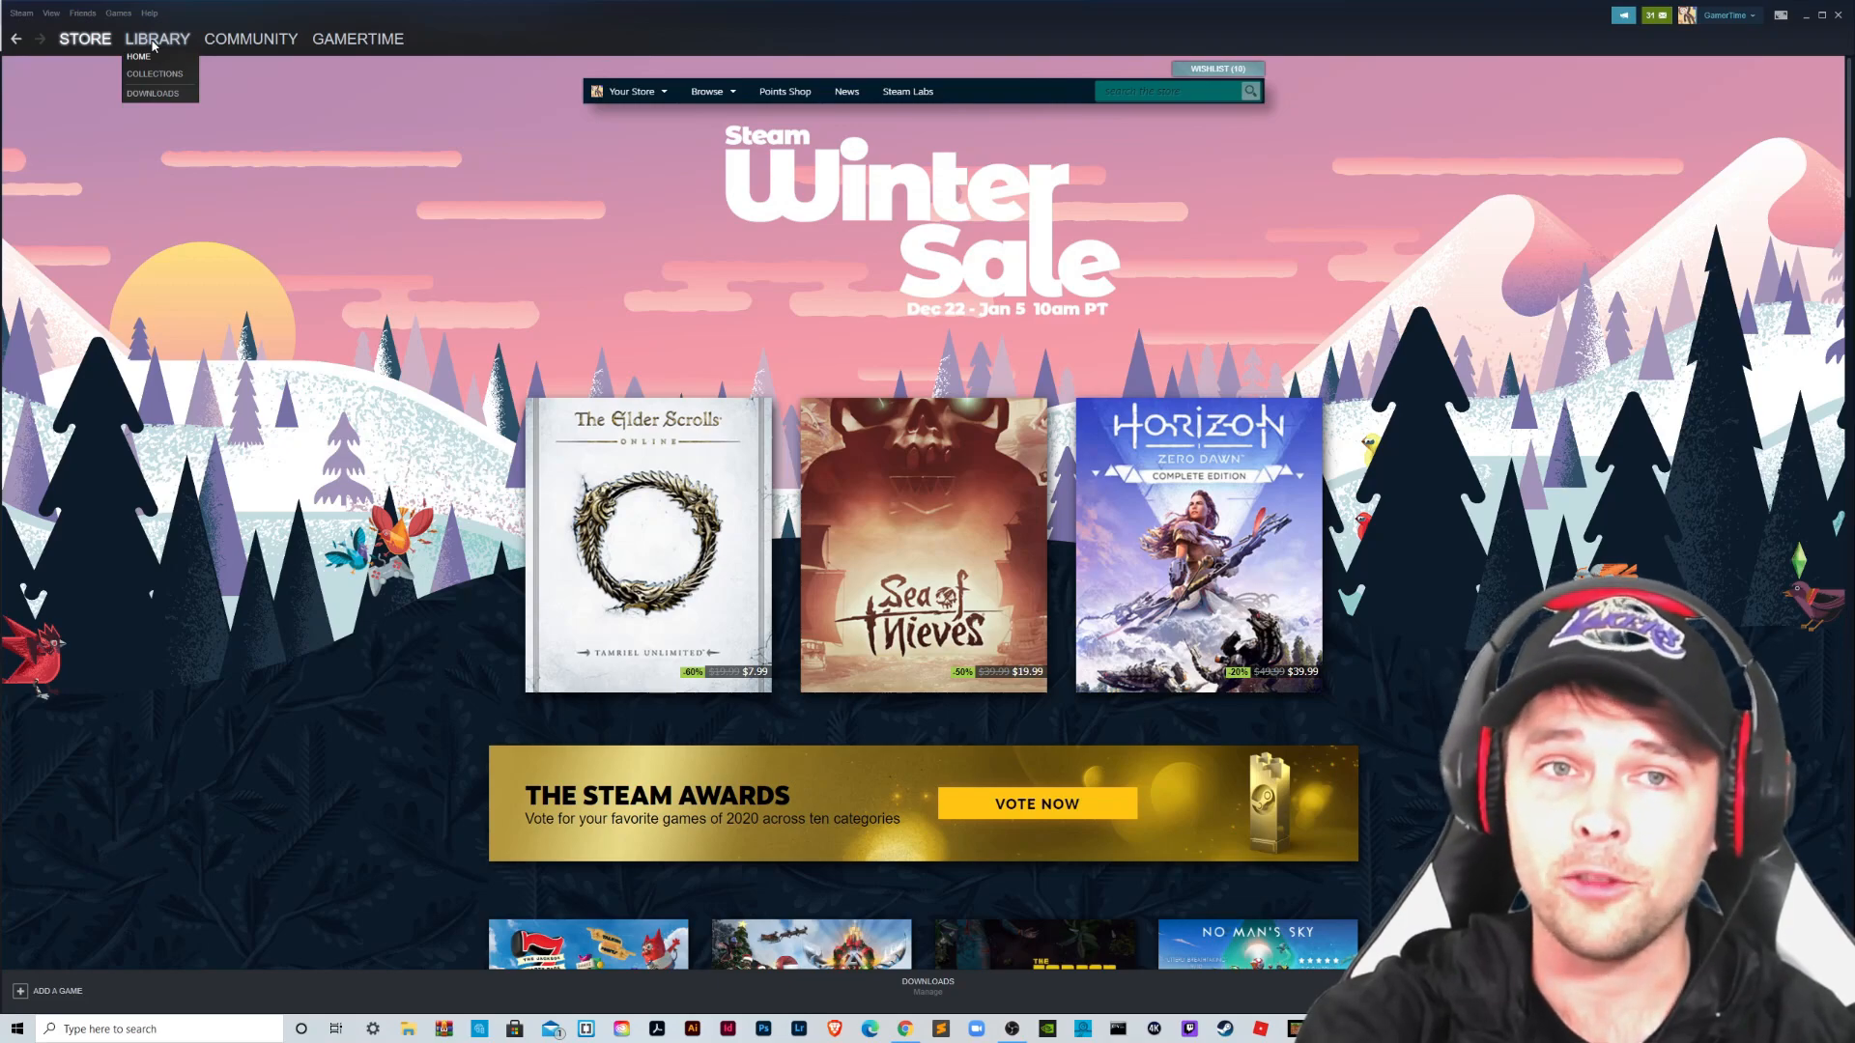
Go to Library > Home and page the Recent Games shelf rightward to older played titles
left_click(156, 39)
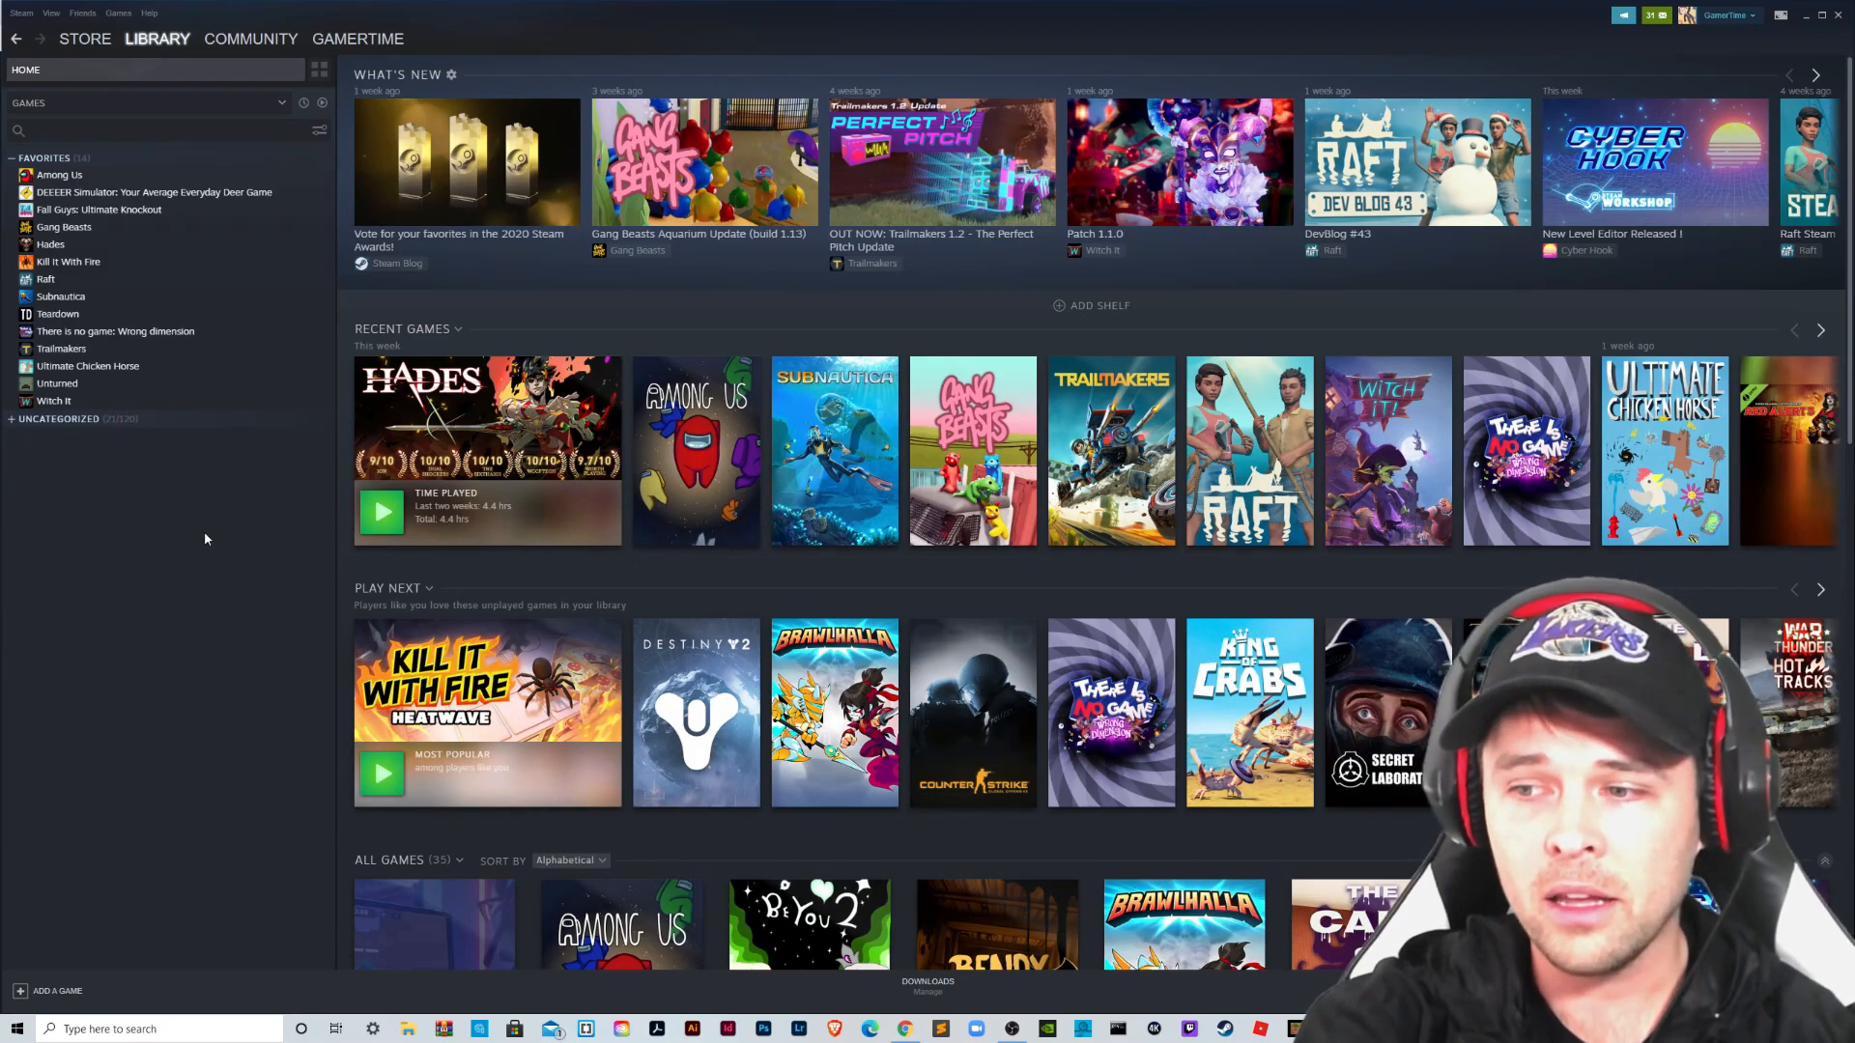
mouse_move(367, 429)
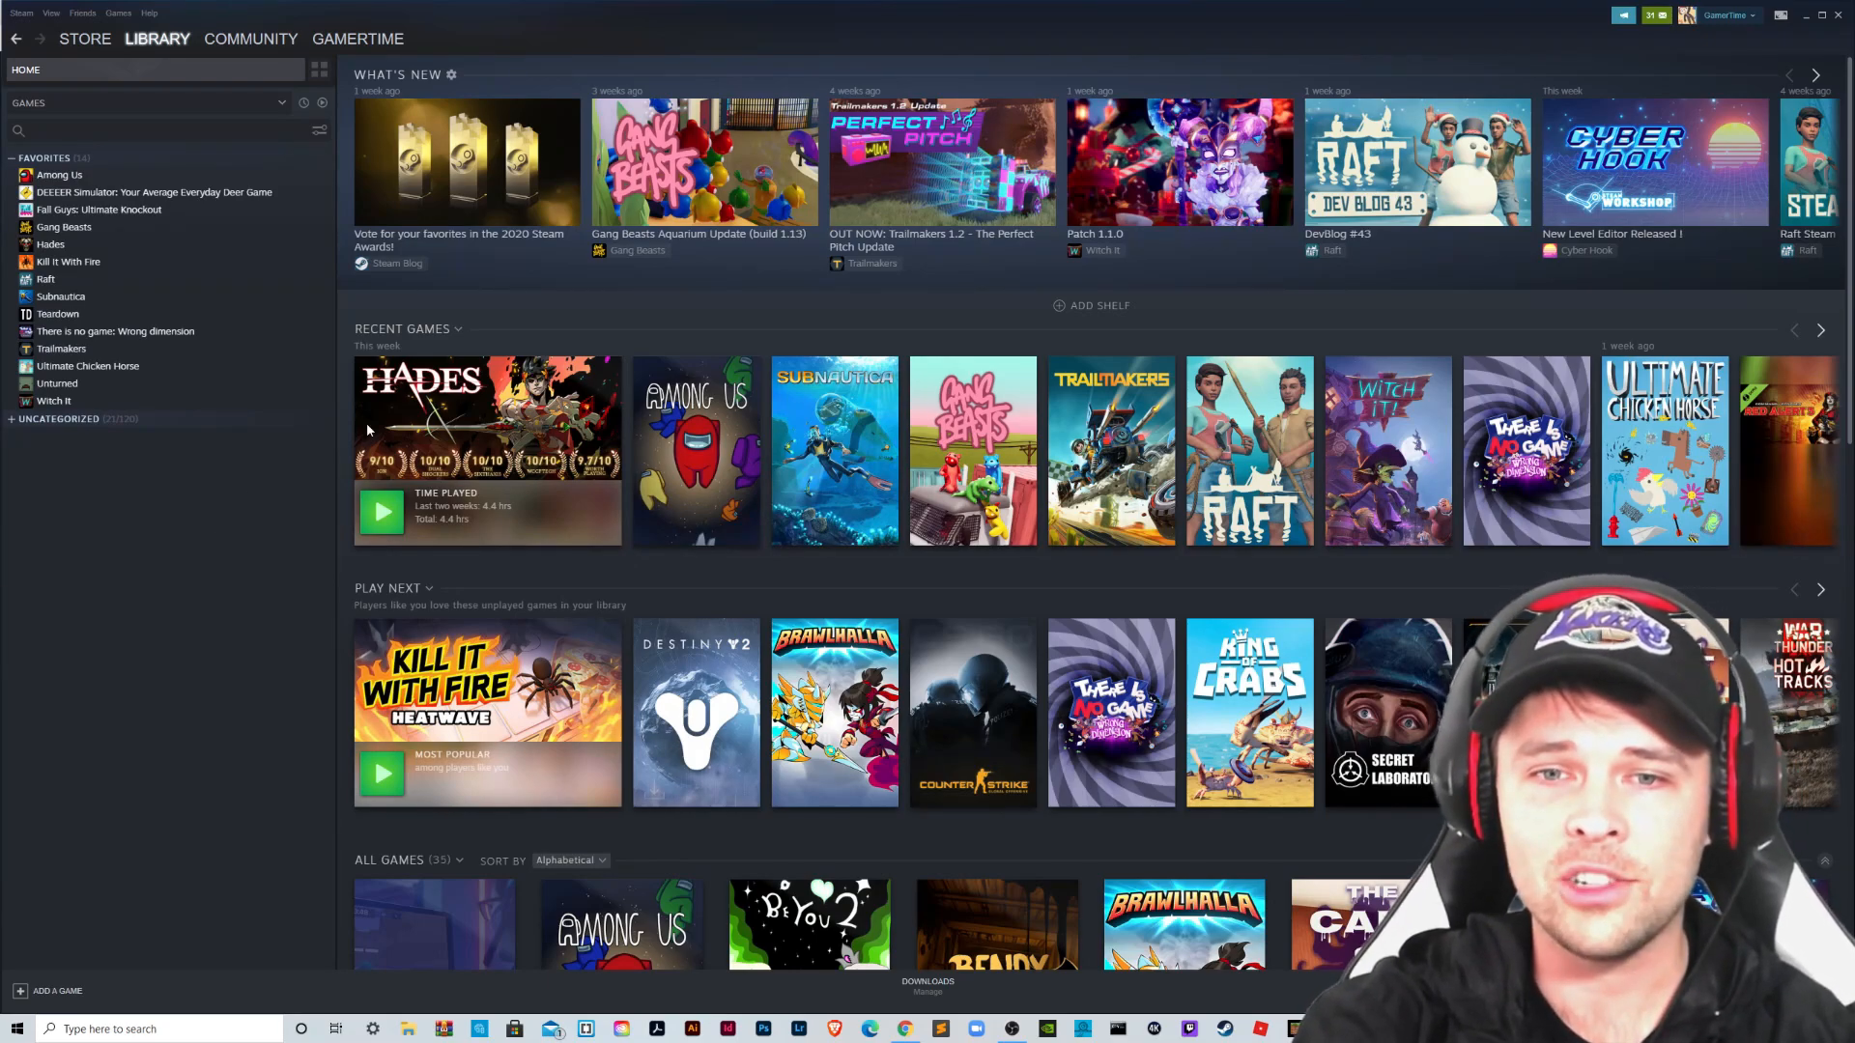
mouse_move(696, 452)
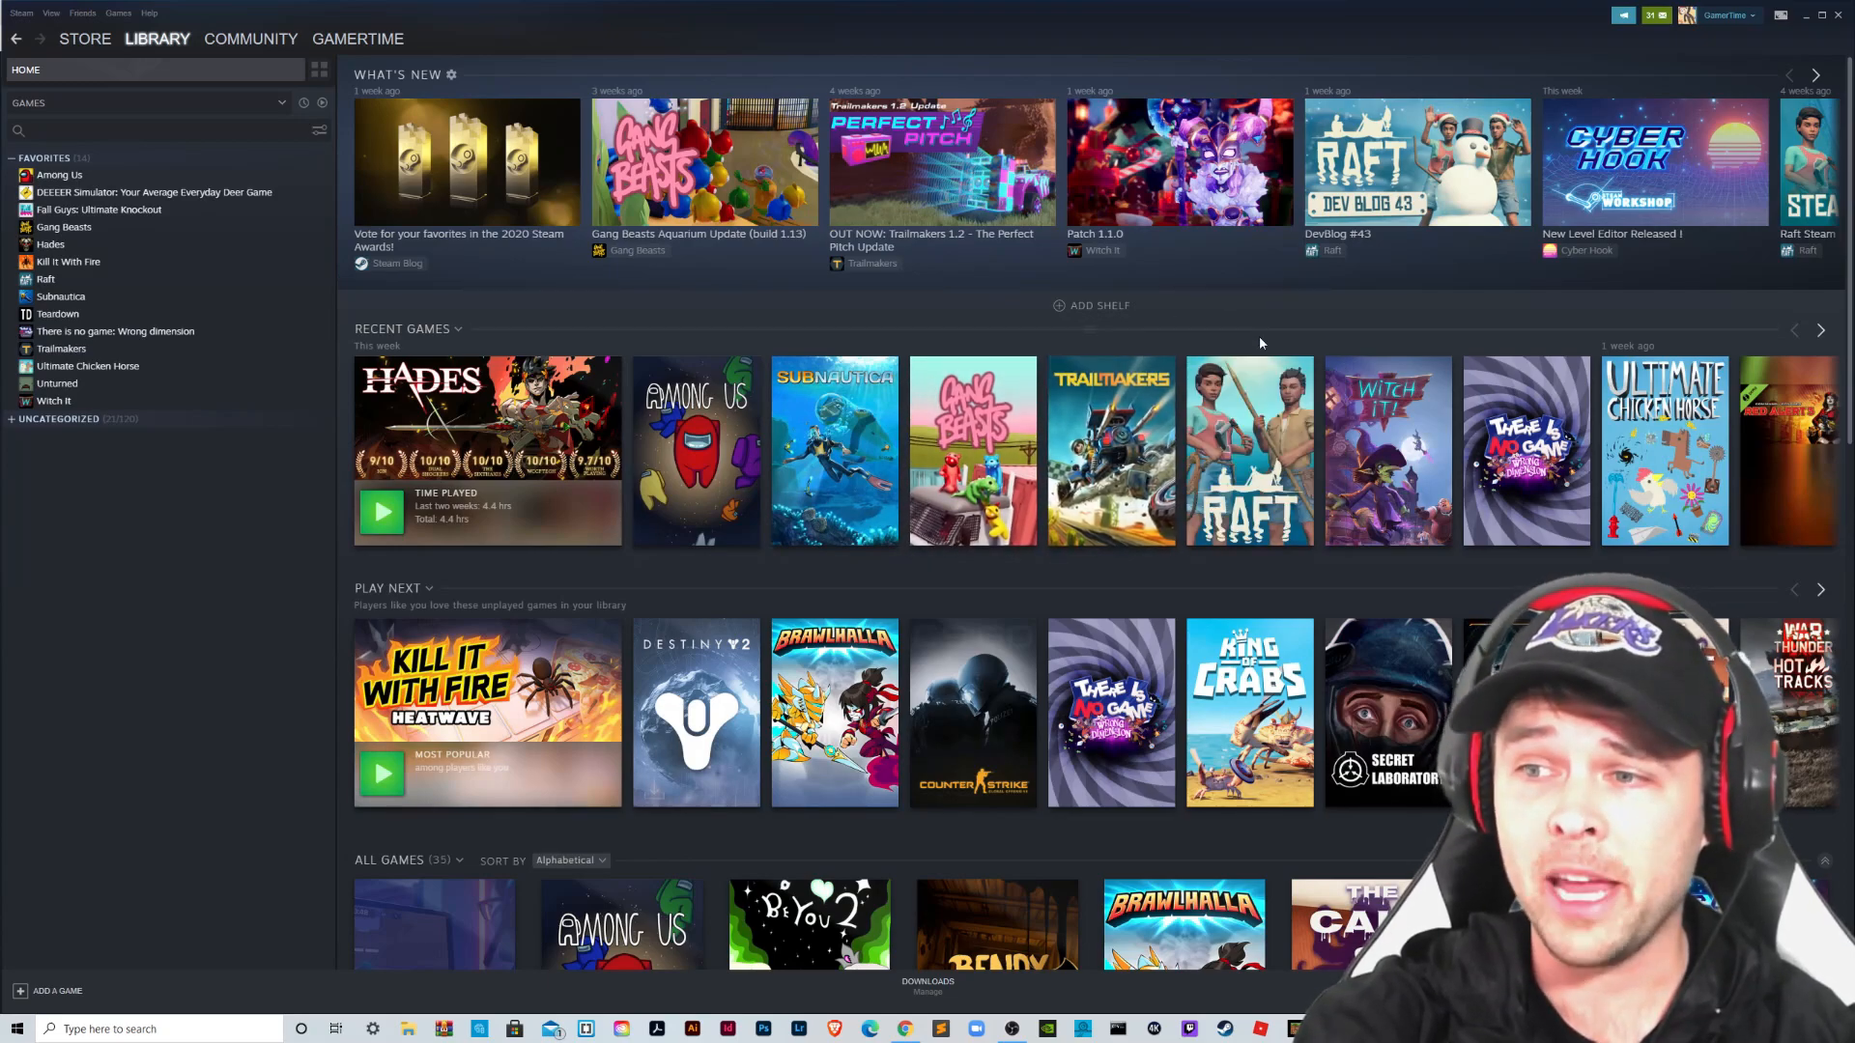
mouse_move(1665, 462)
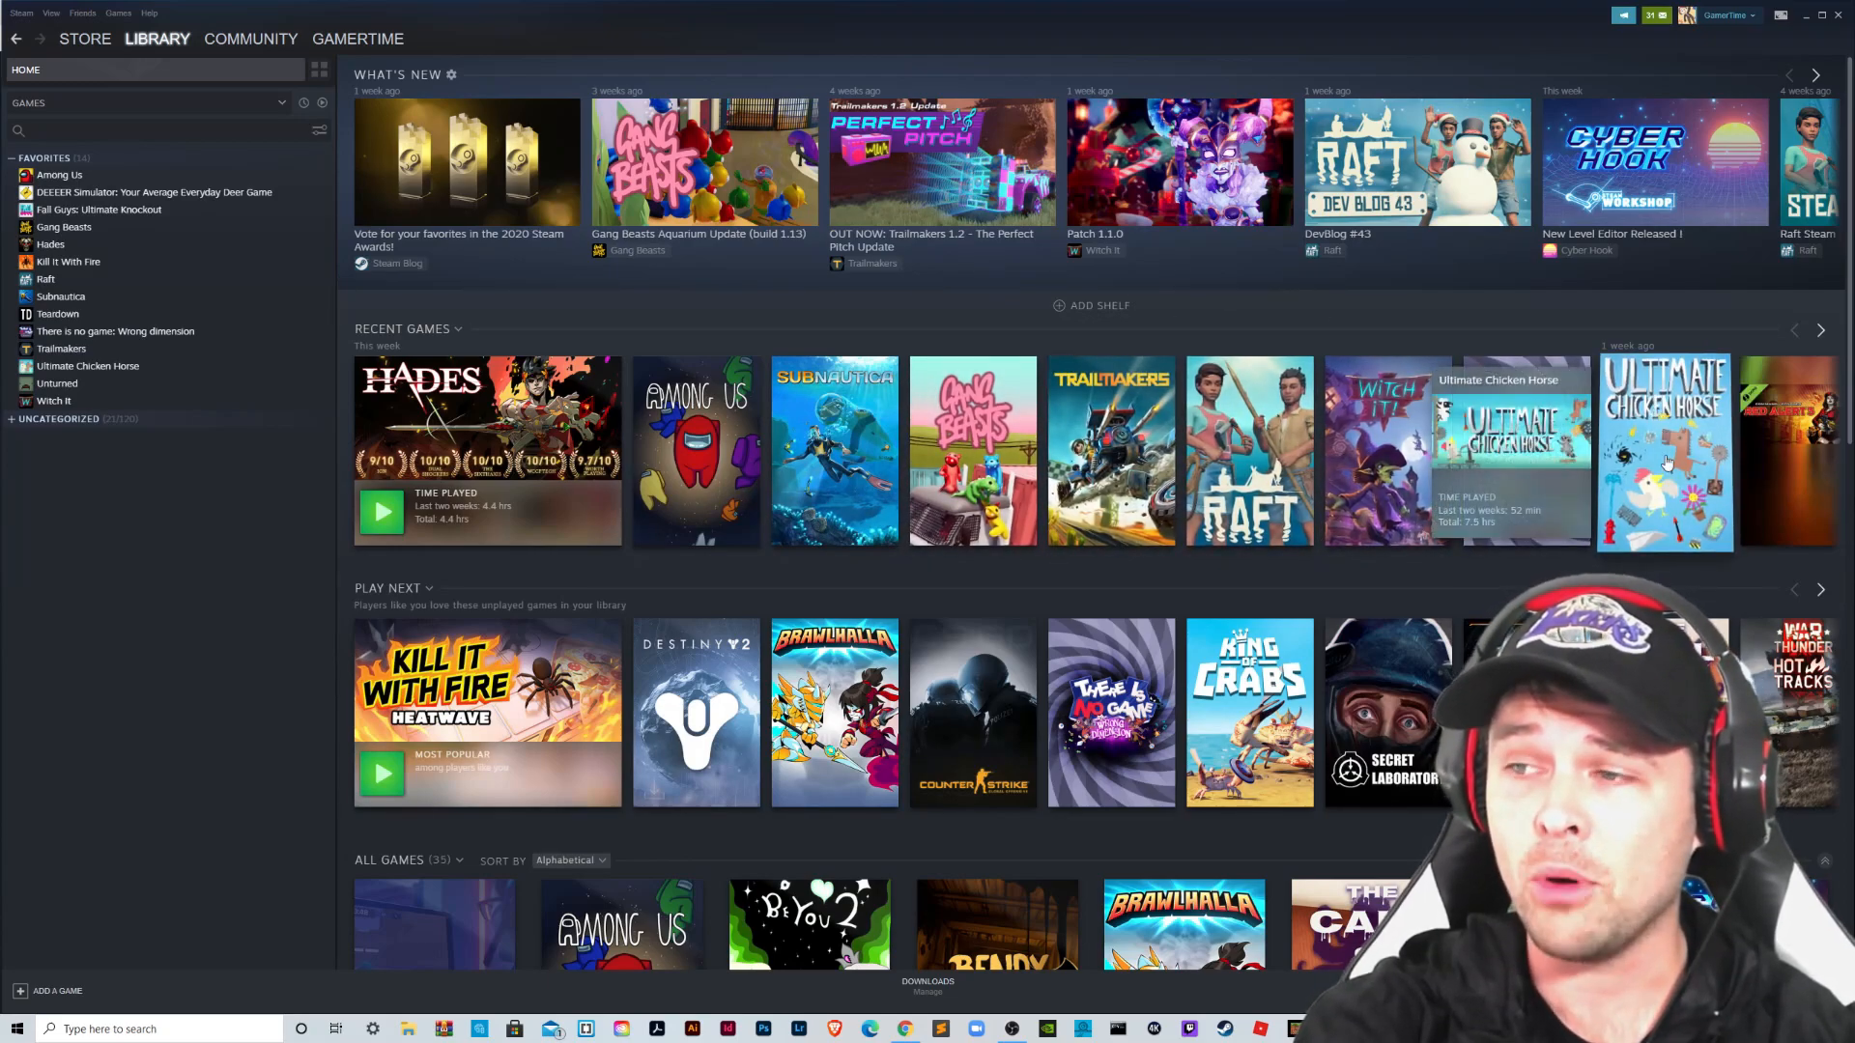
left_click(1821, 331)
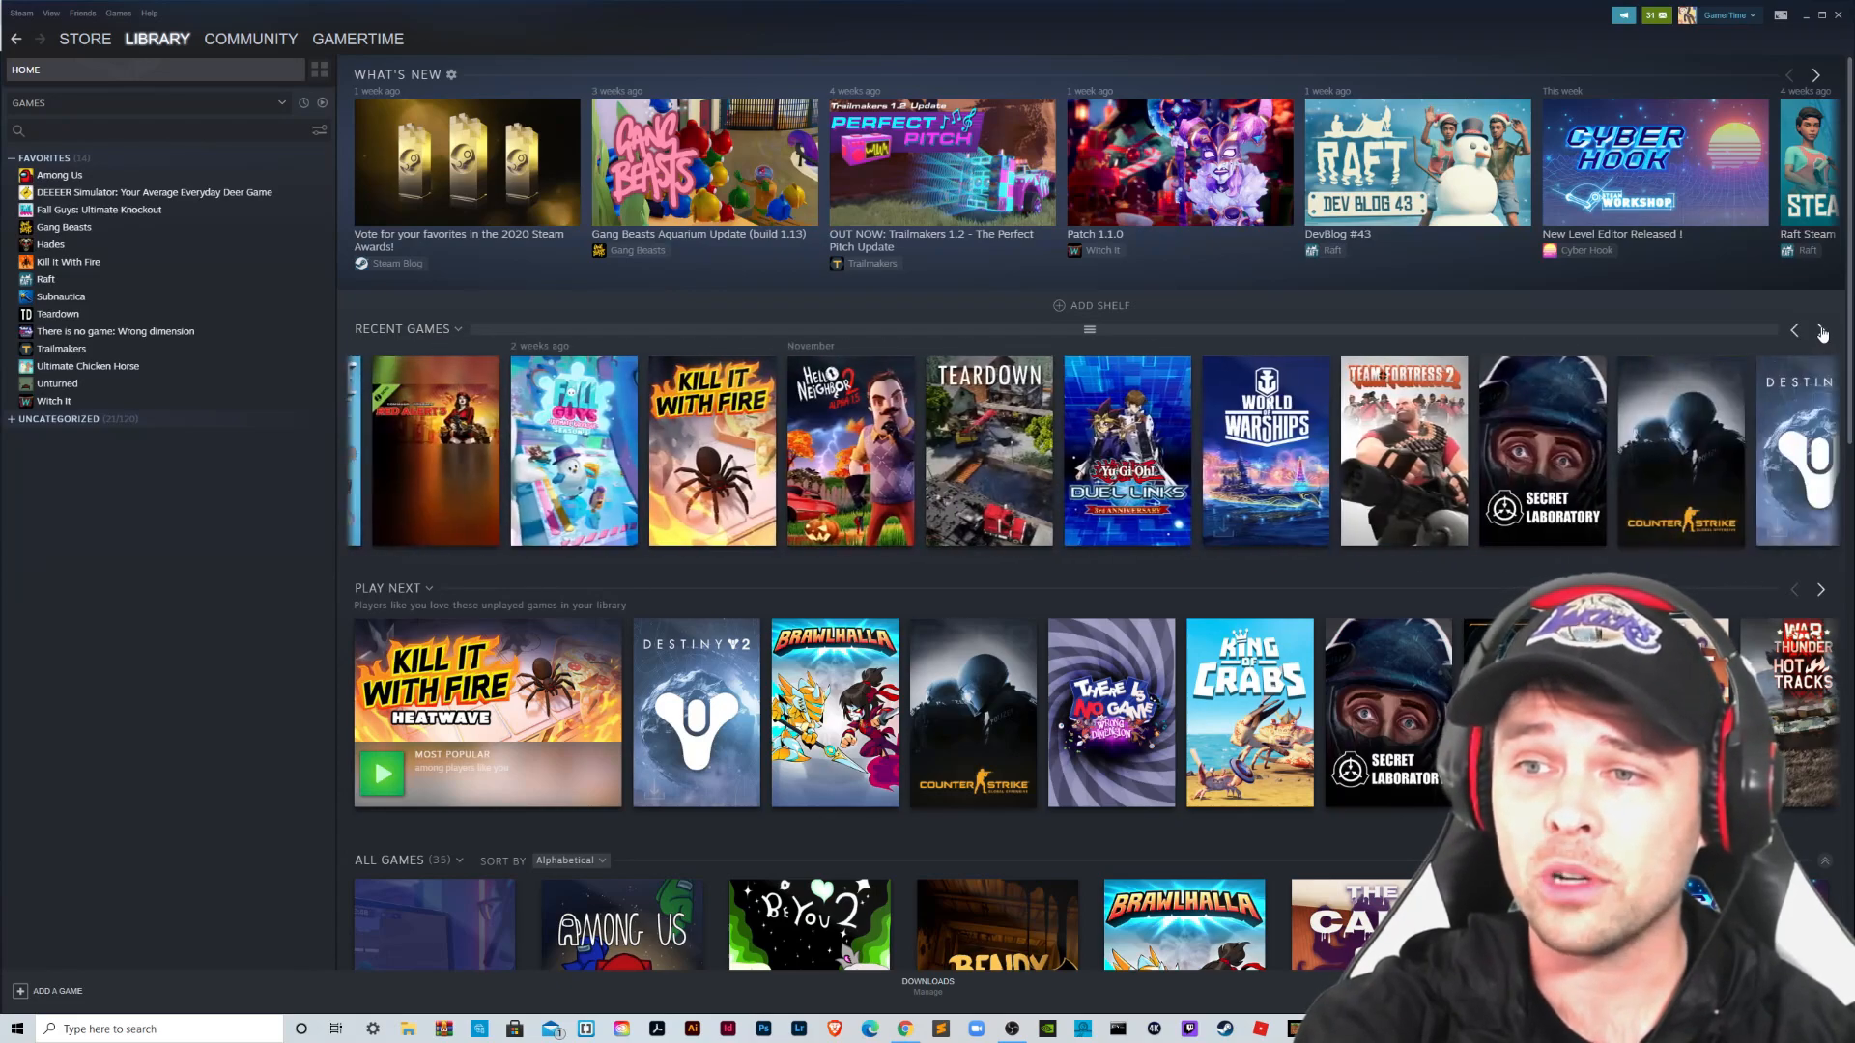
left_click(1793, 330)
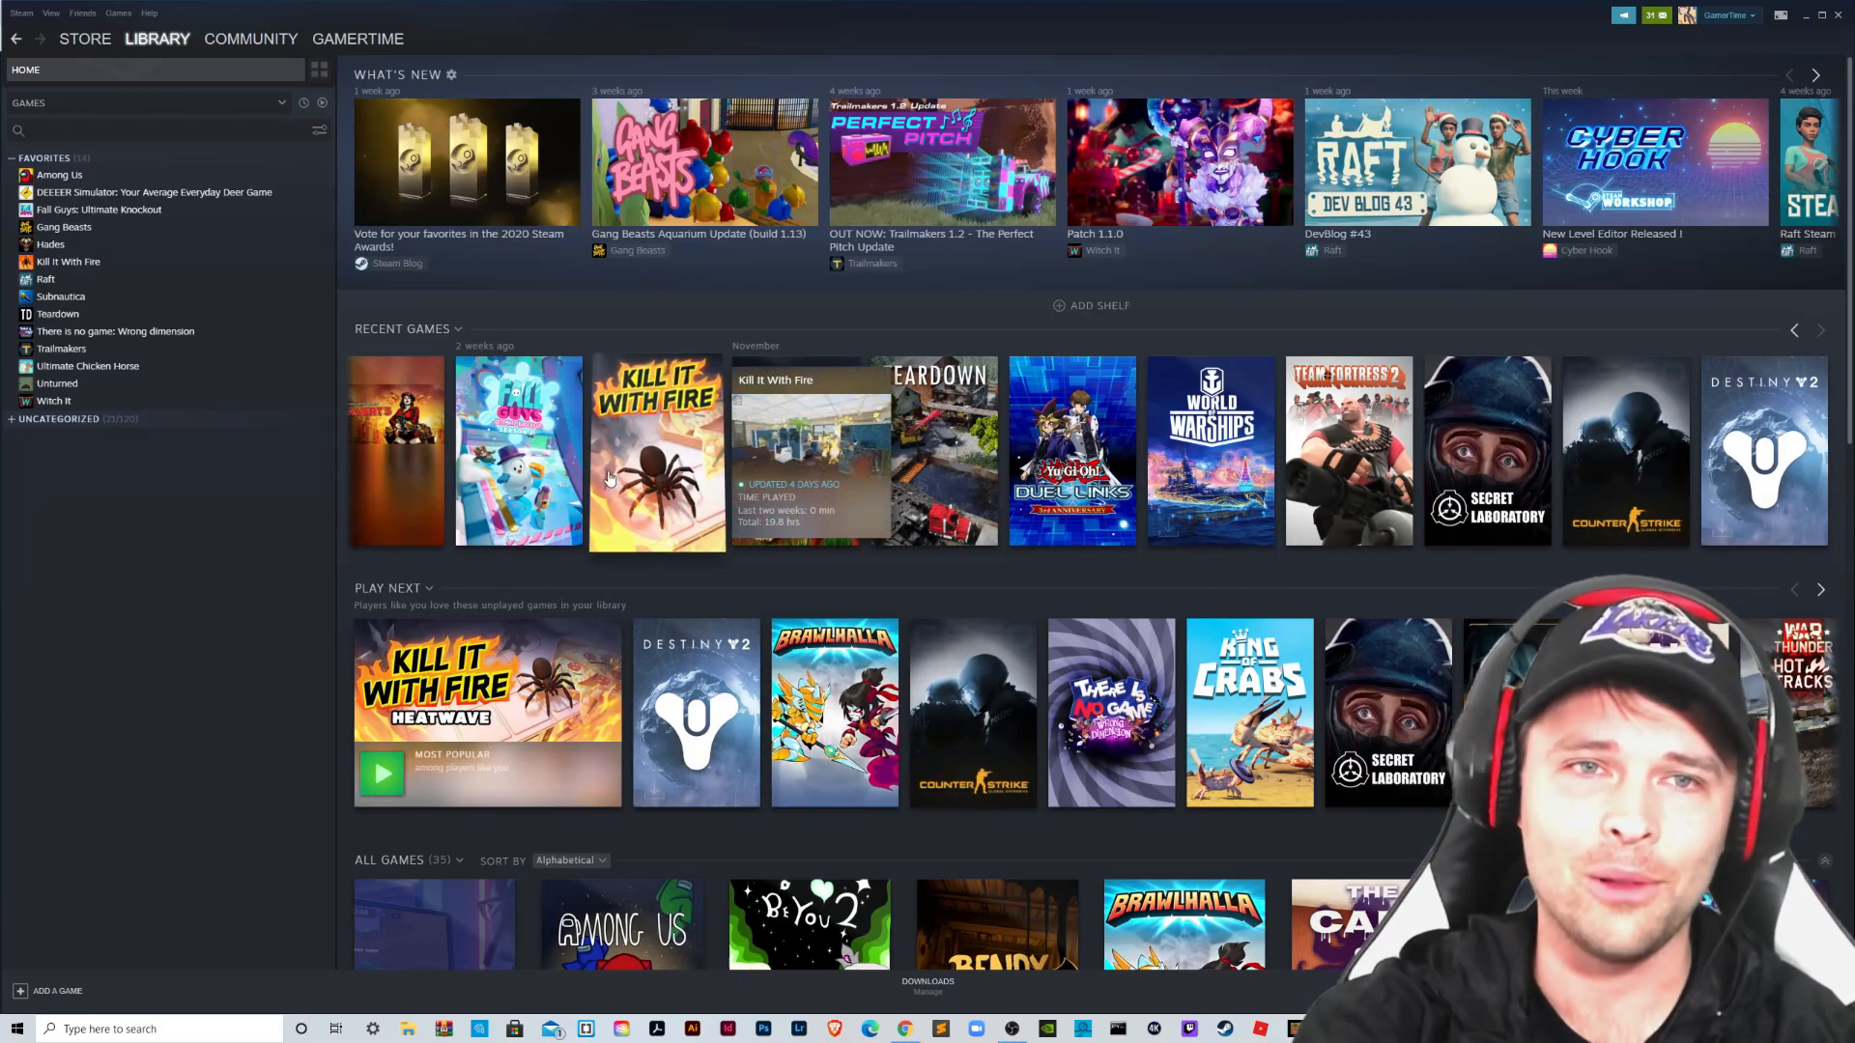
left_click(157, 38)
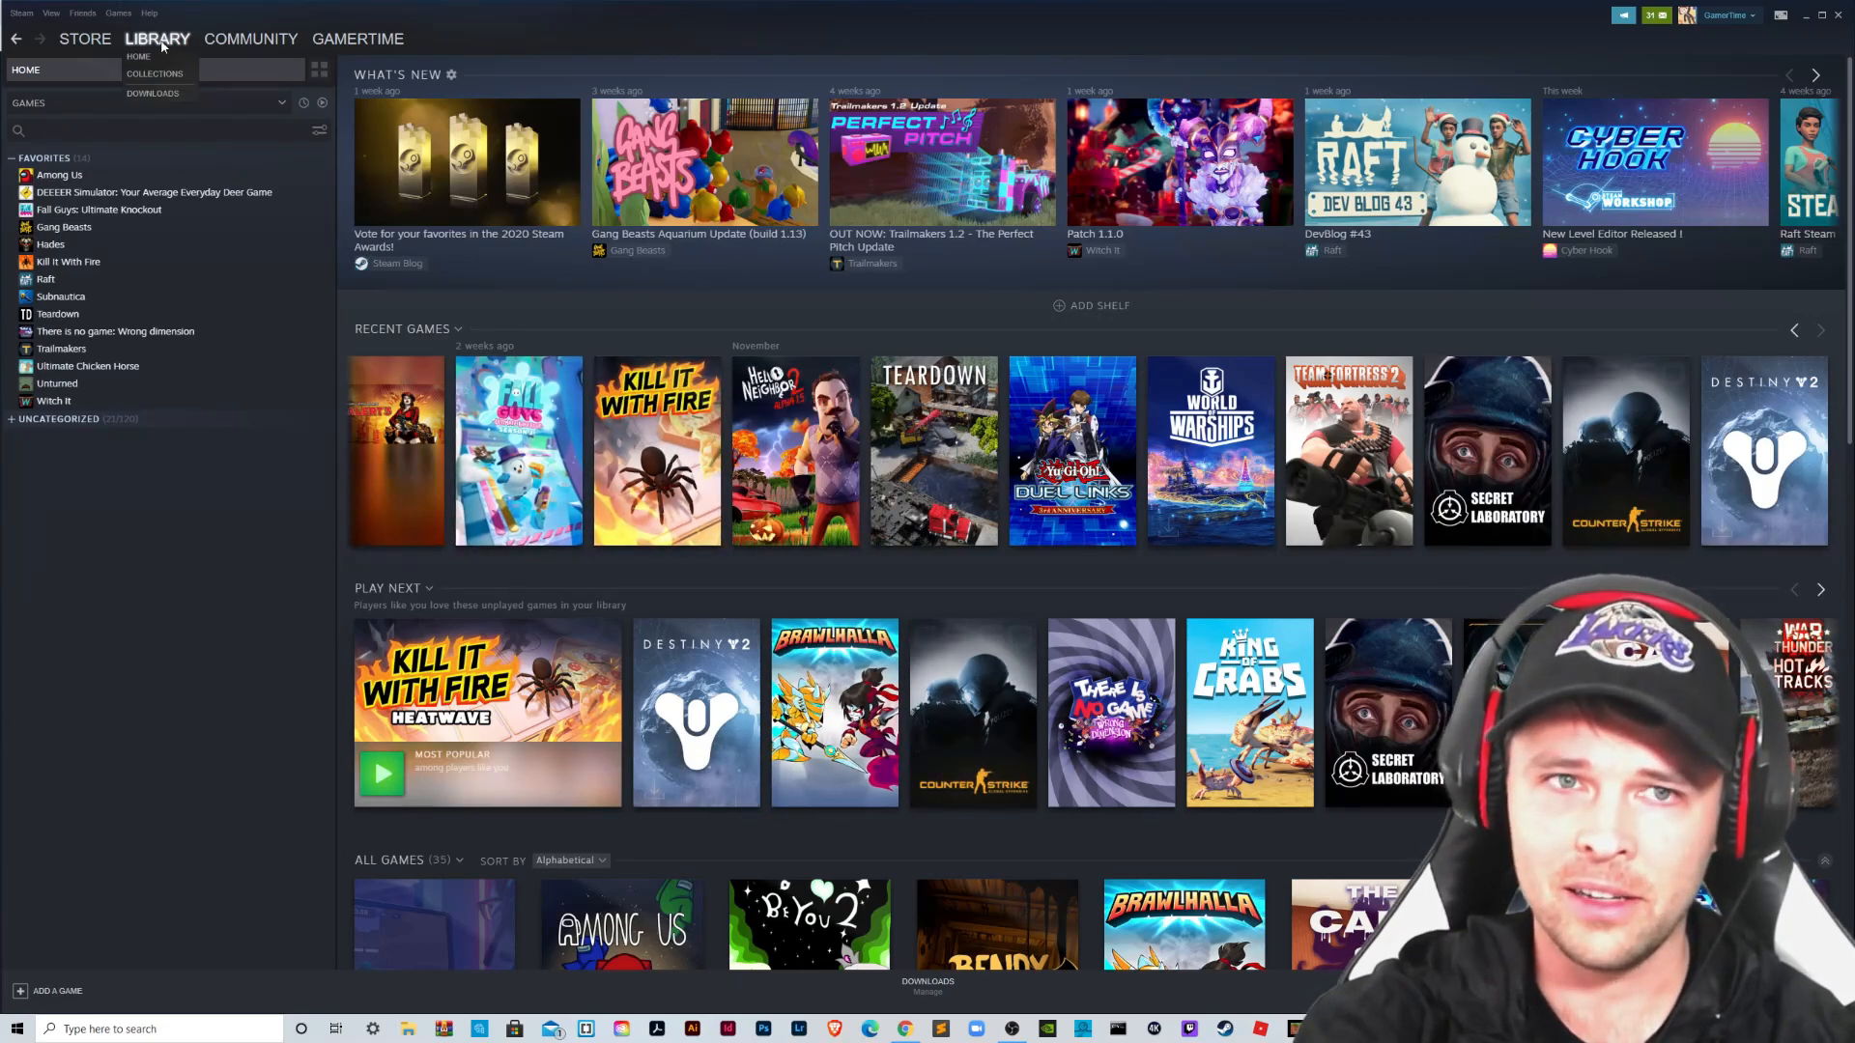
Show the GamerTime Friend Activity feed, then the Steam menu's account and settings options
left_click(83, 39)
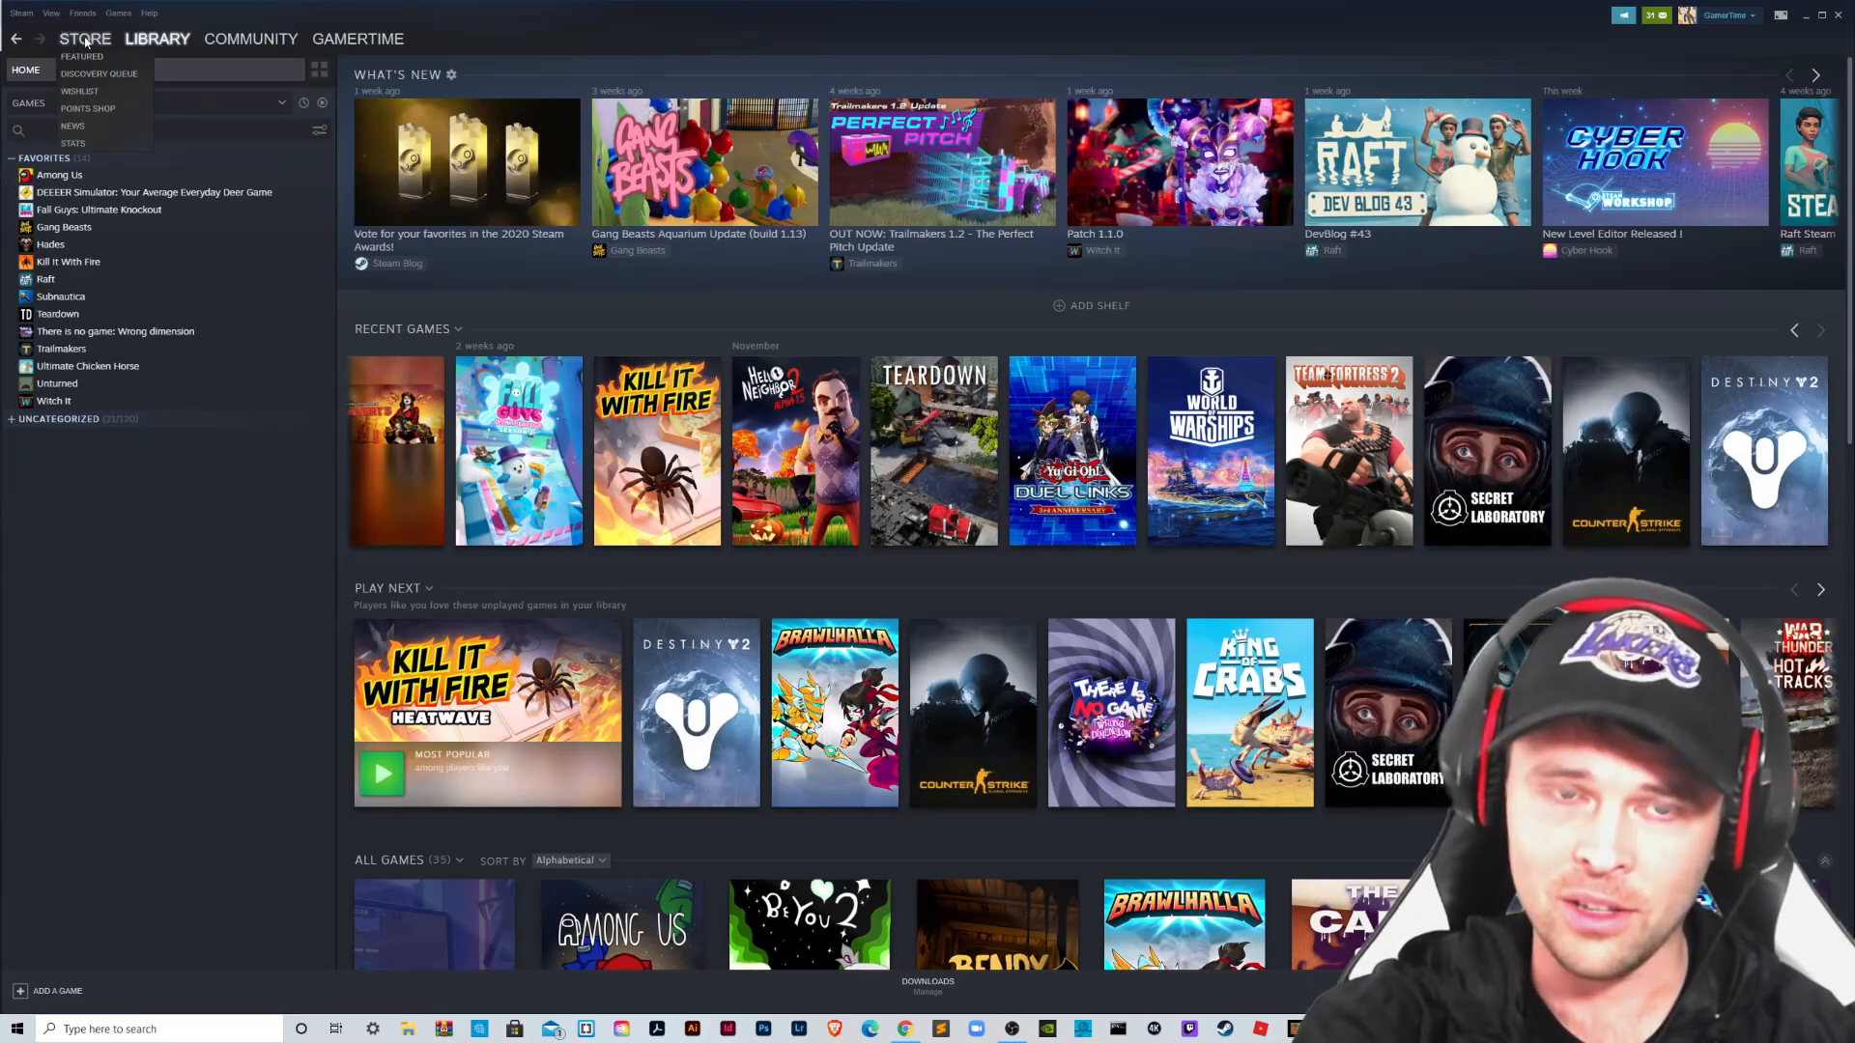
left_click(83, 39)
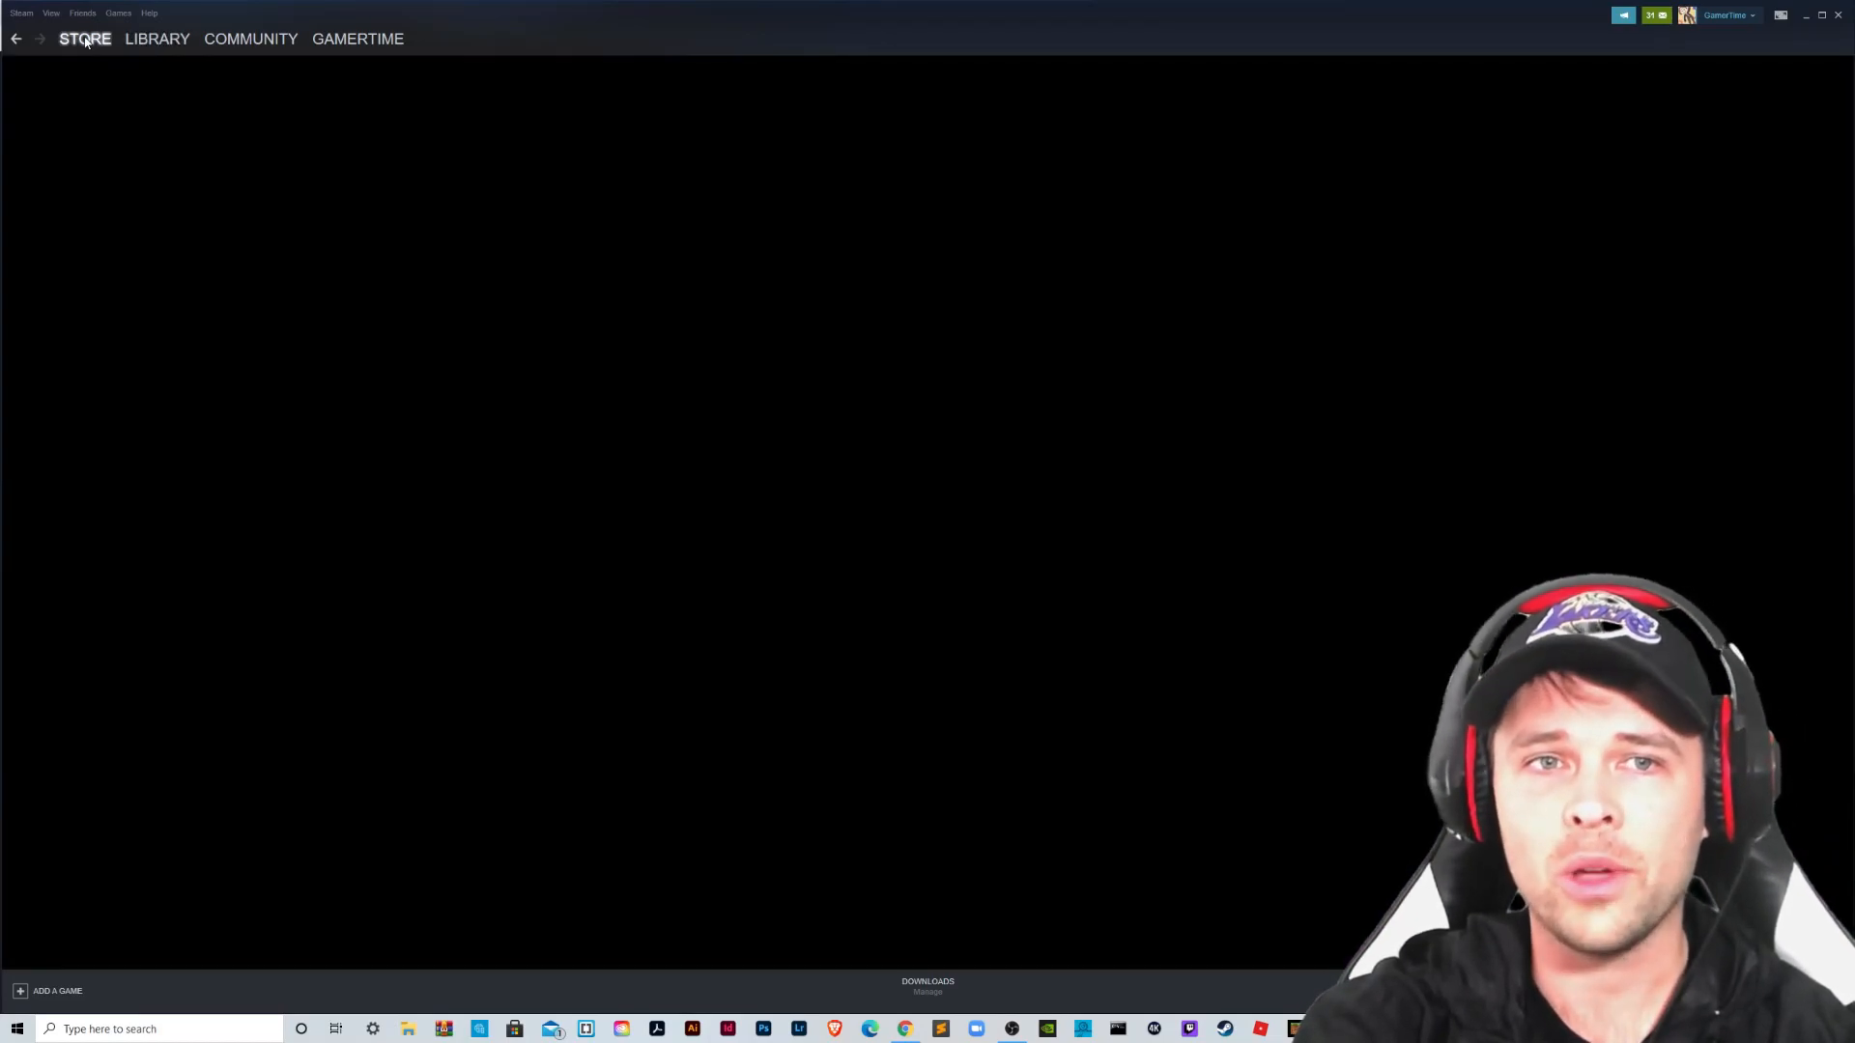
left_click(20, 13)
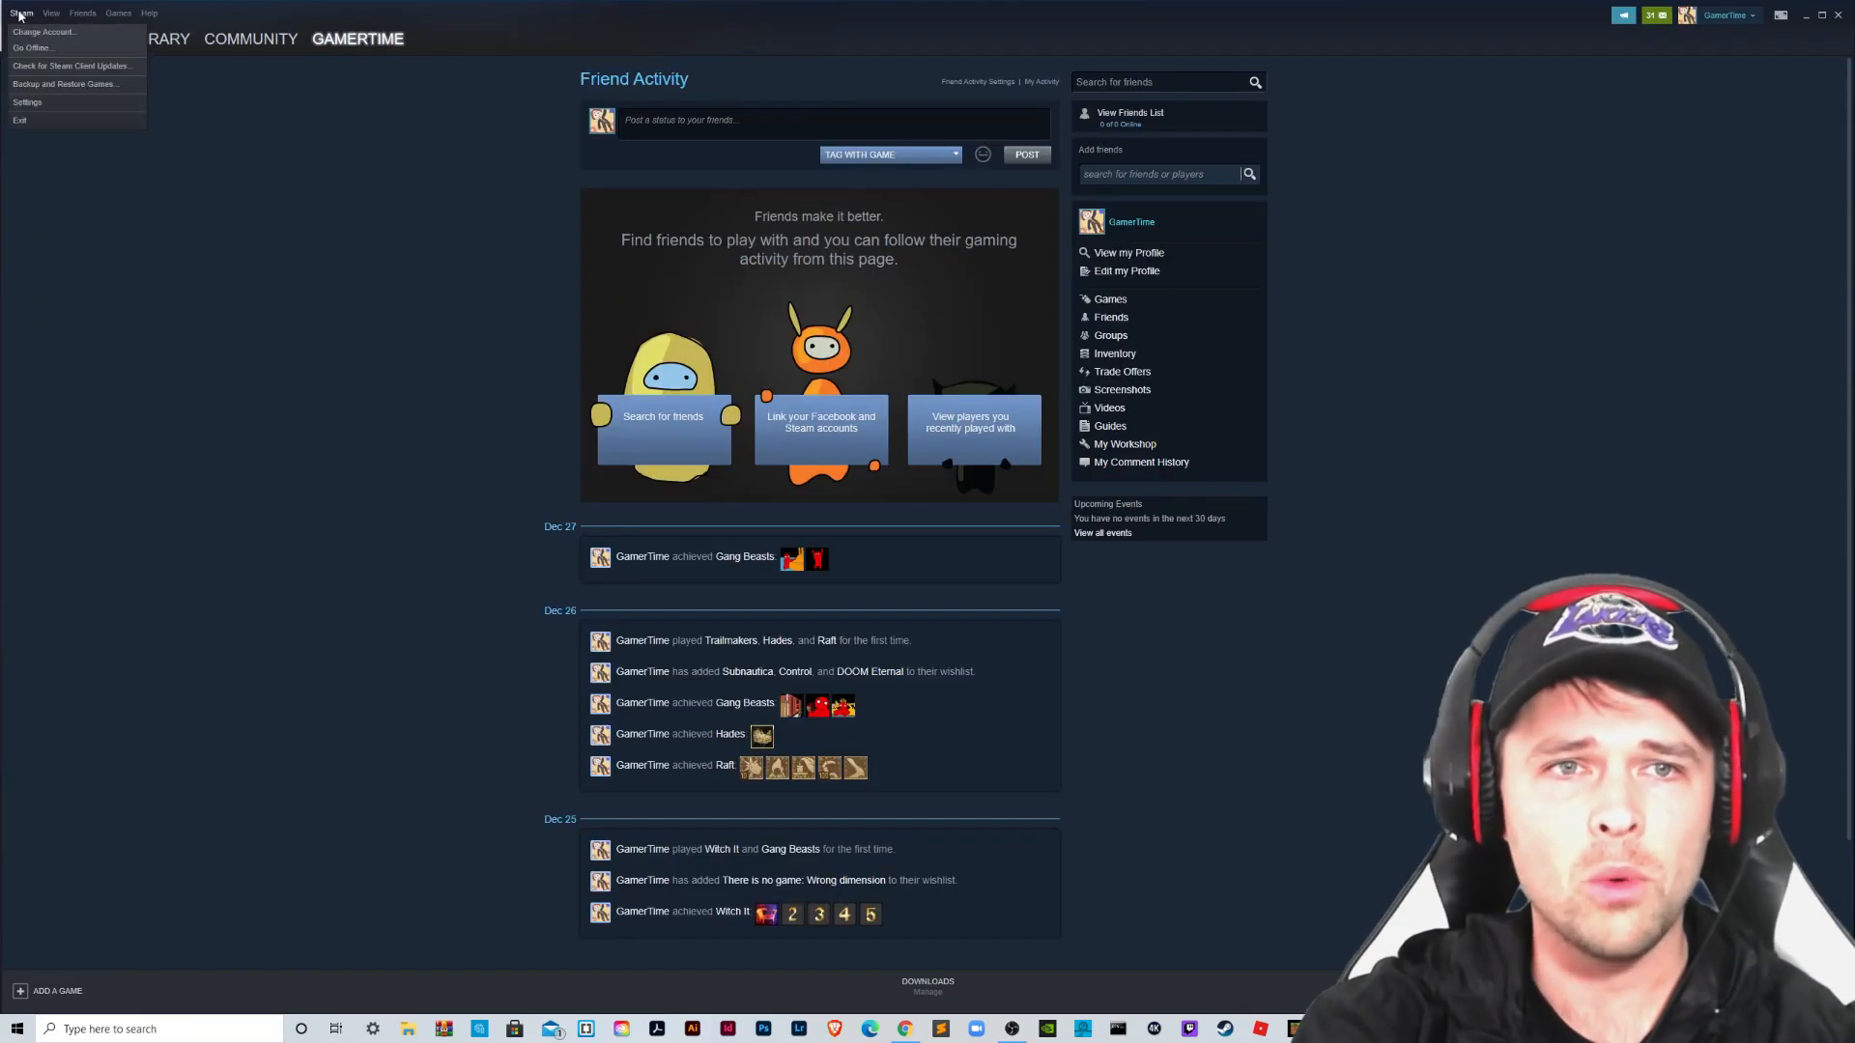